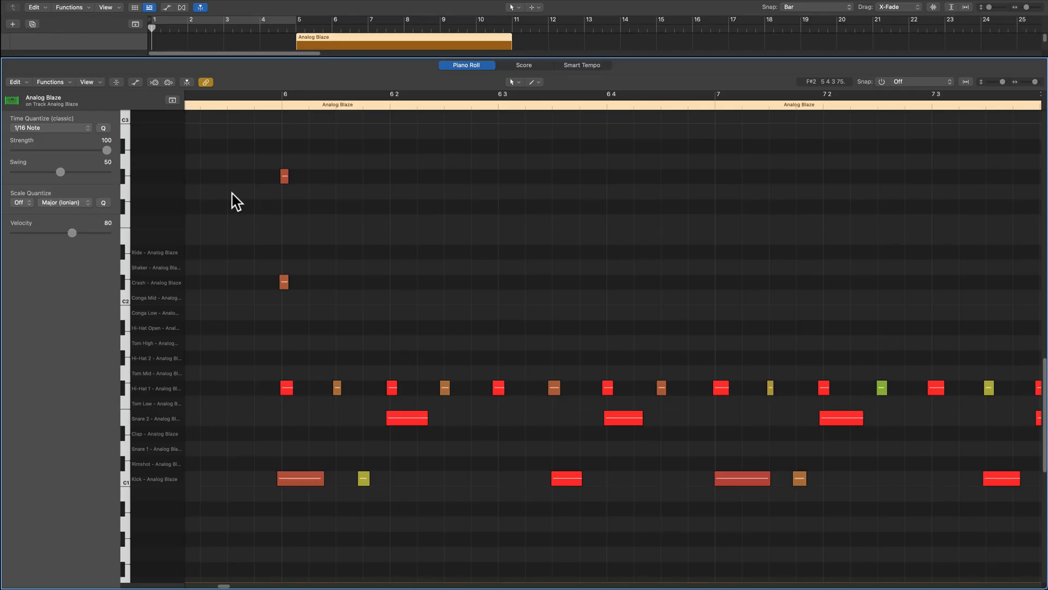
Quantize the hi-hat notes, then the snare and kick notes, in the Analog Blaze region
left_click_drag(236, 171, 291, 525)
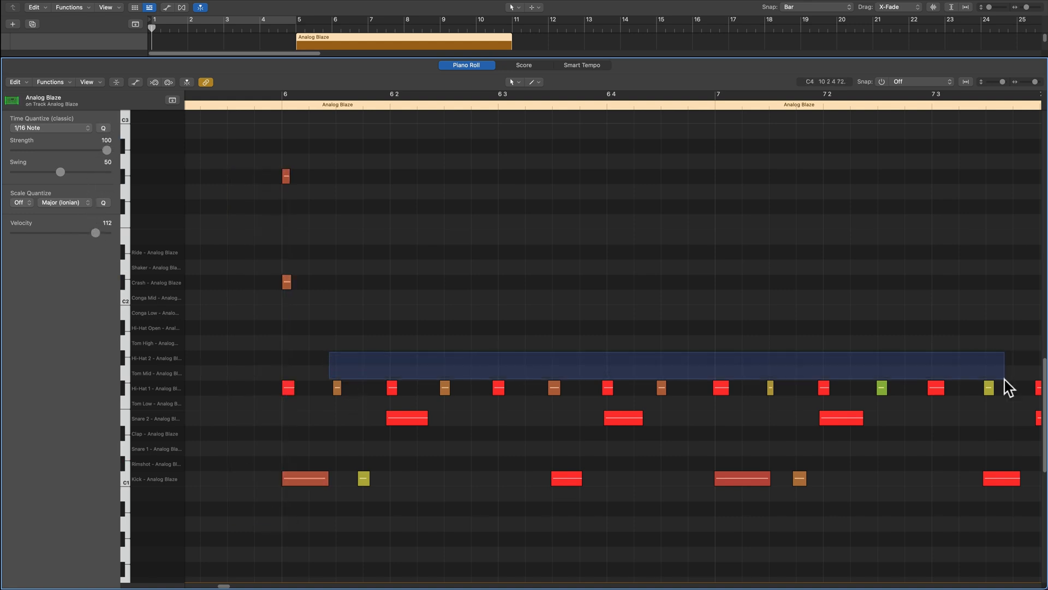
left_click(51, 128)
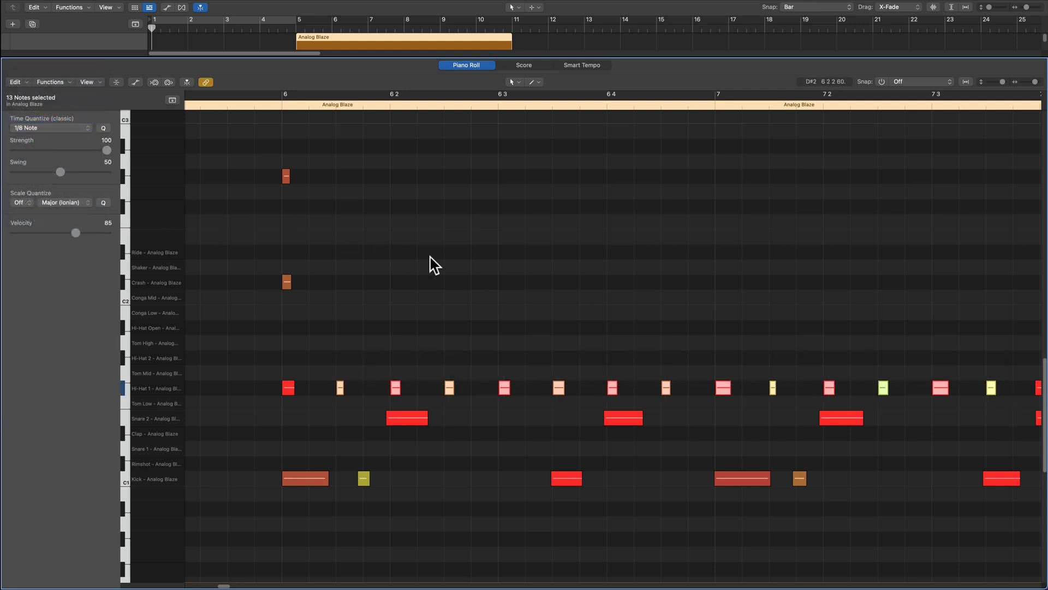
left_click_drag(359, 411, 909, 523)
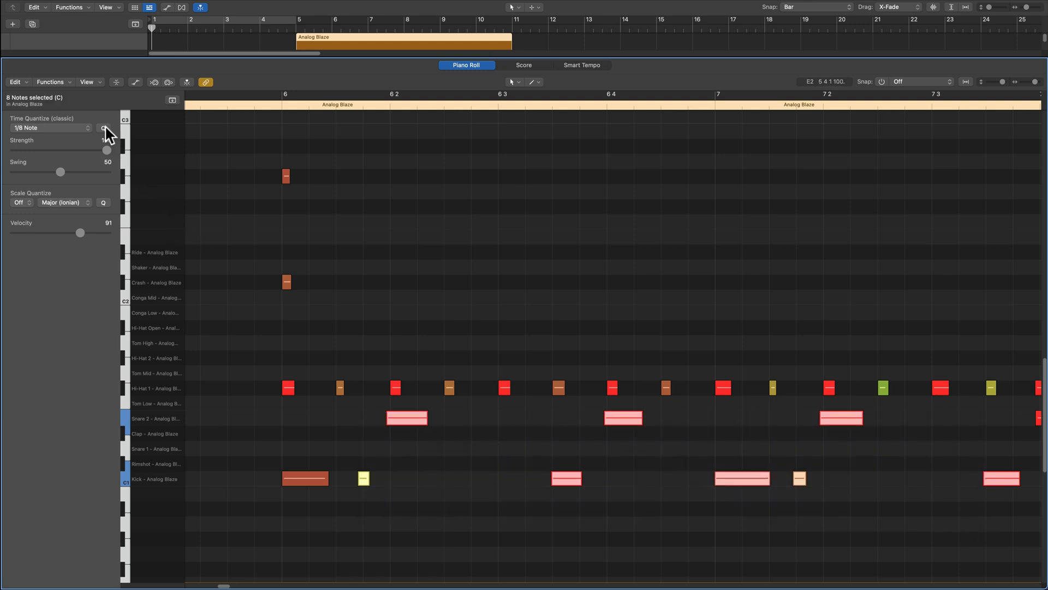
left_click(50, 128)
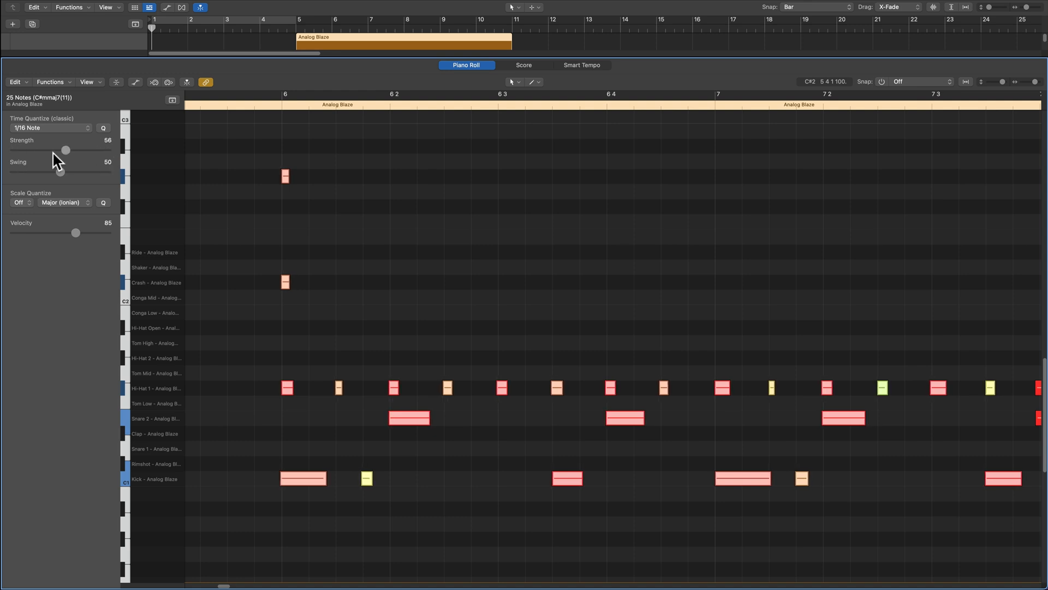
Experiment with quantize Strength, returning it to 100, and ease Swing down to 48
left_click_drag(65, 149, 28, 150)
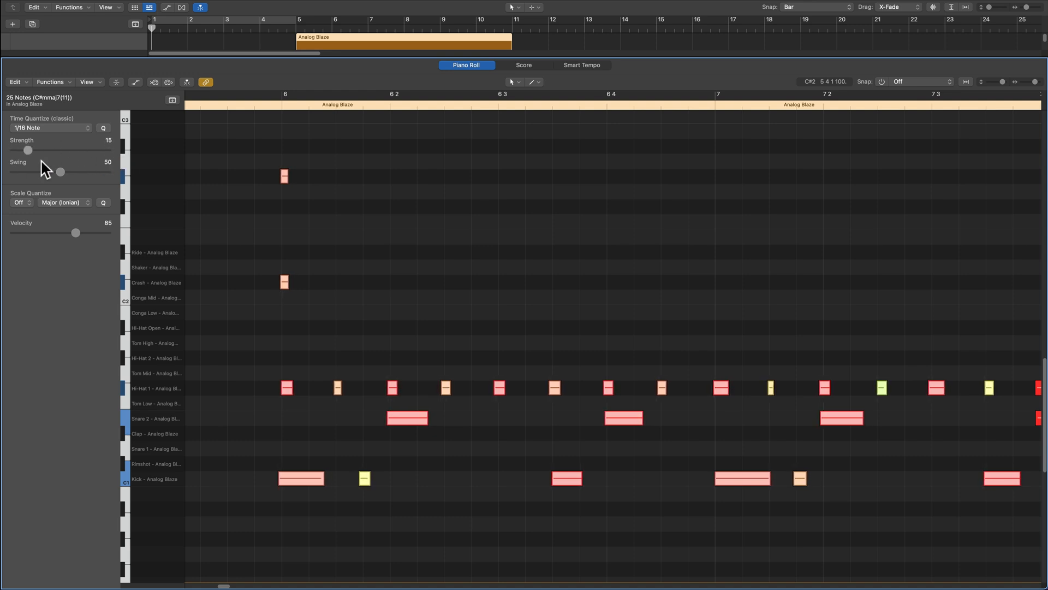
left_click_drag(28, 151, 84, 150)
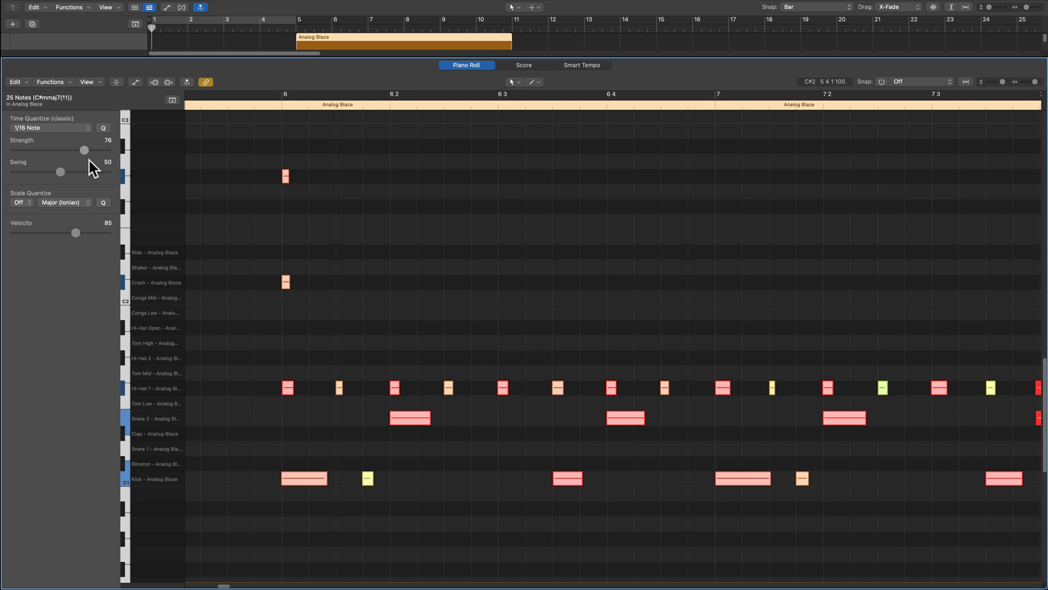
left_click_drag(61, 171, 75, 171)
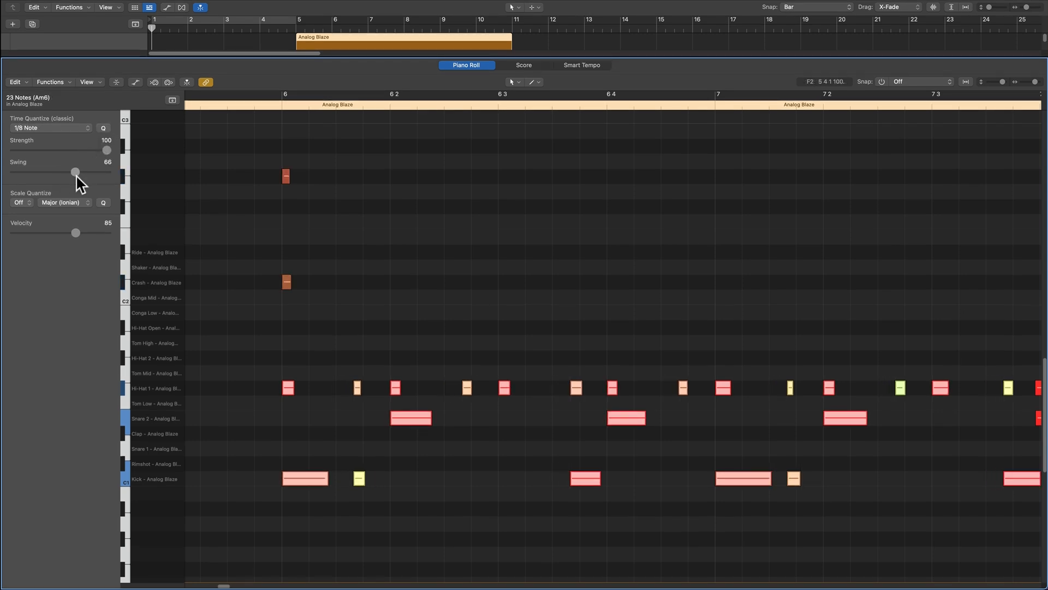
left_click_drag(75, 172, 70, 171)
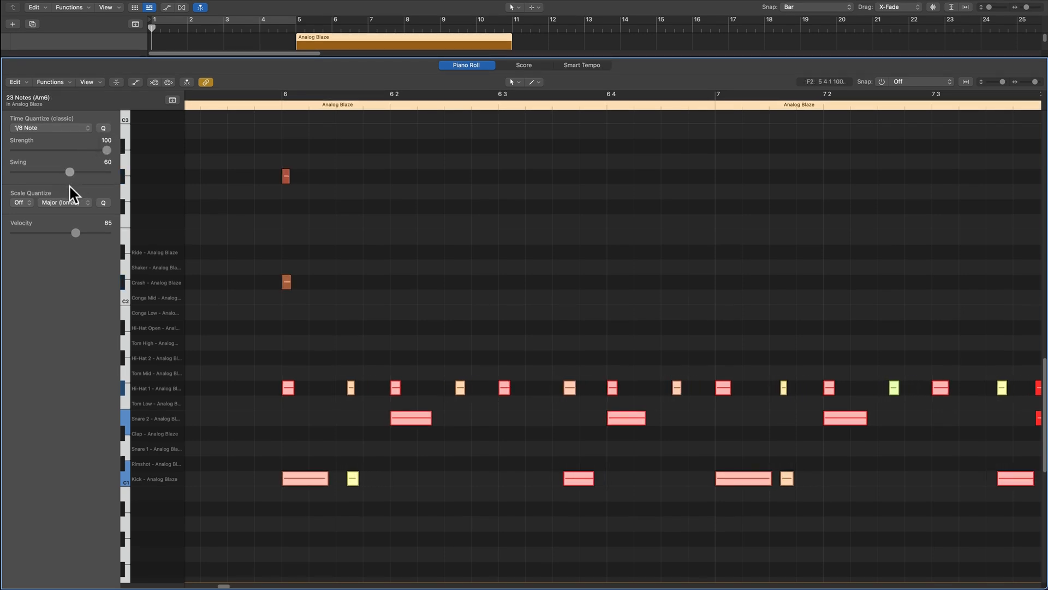
left_click_drag(70, 171, 58, 172)
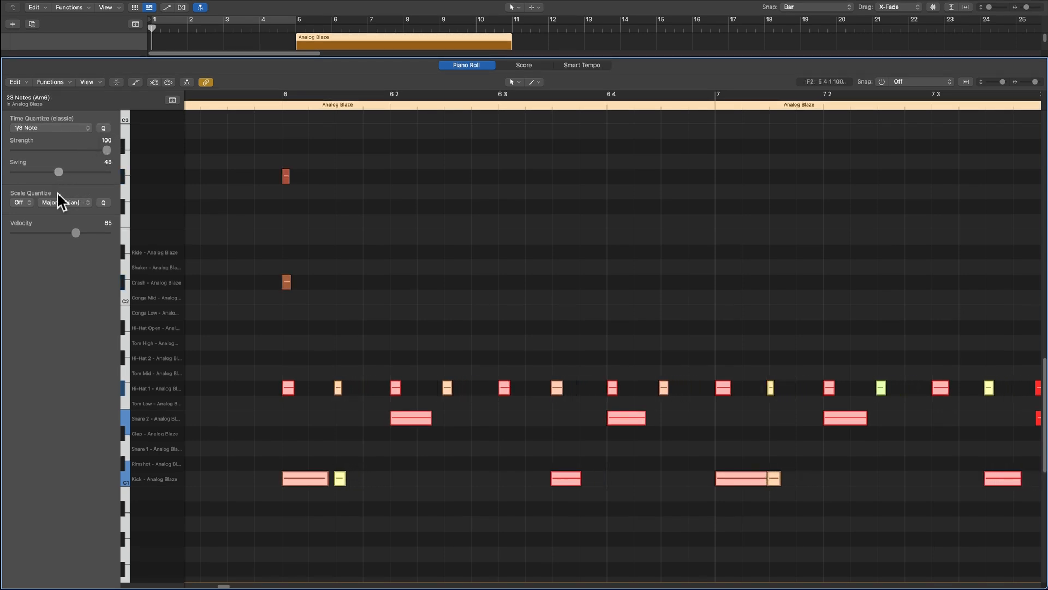
left_click_drag(58, 172, 73, 172)
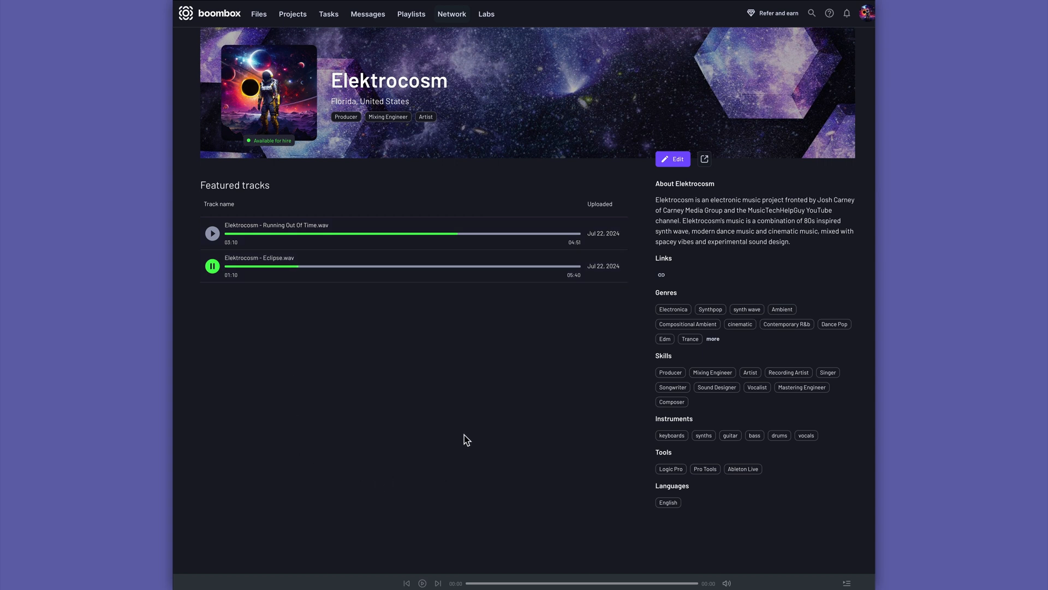
mouse_move(465, 78)
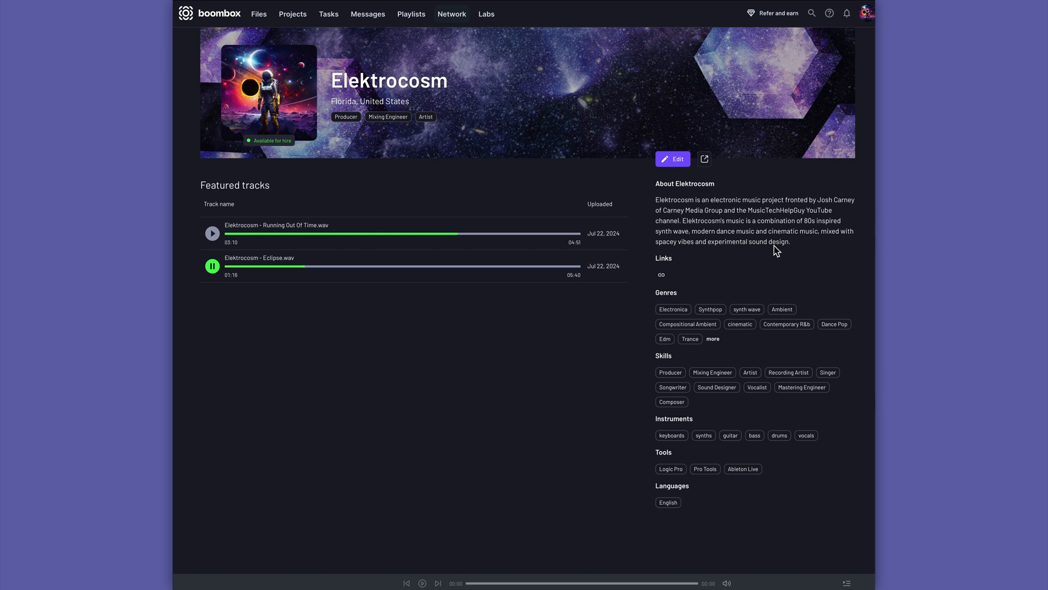
Start editing the artist profile from the Elektrocosm example page
left_click(672, 159)
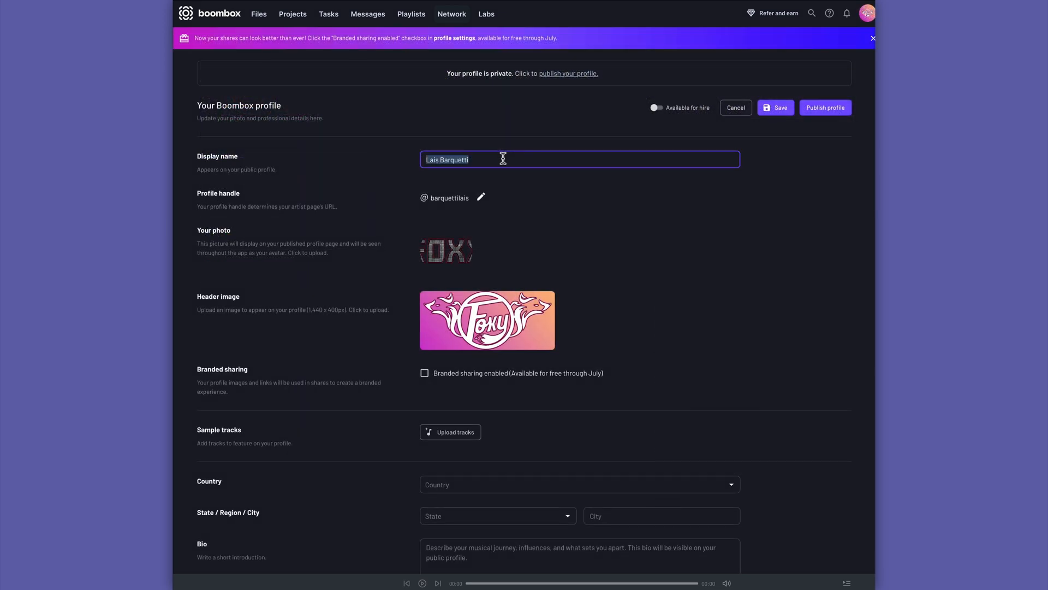
Set the display name to FOXY and the handle to foxy
type("FOXY")
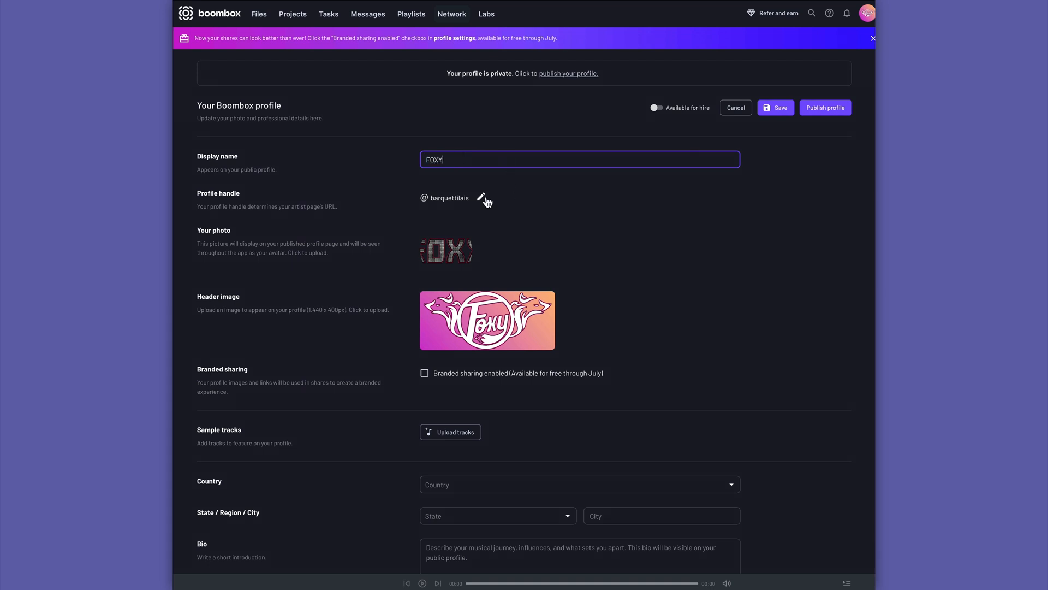
left_click(480, 197)
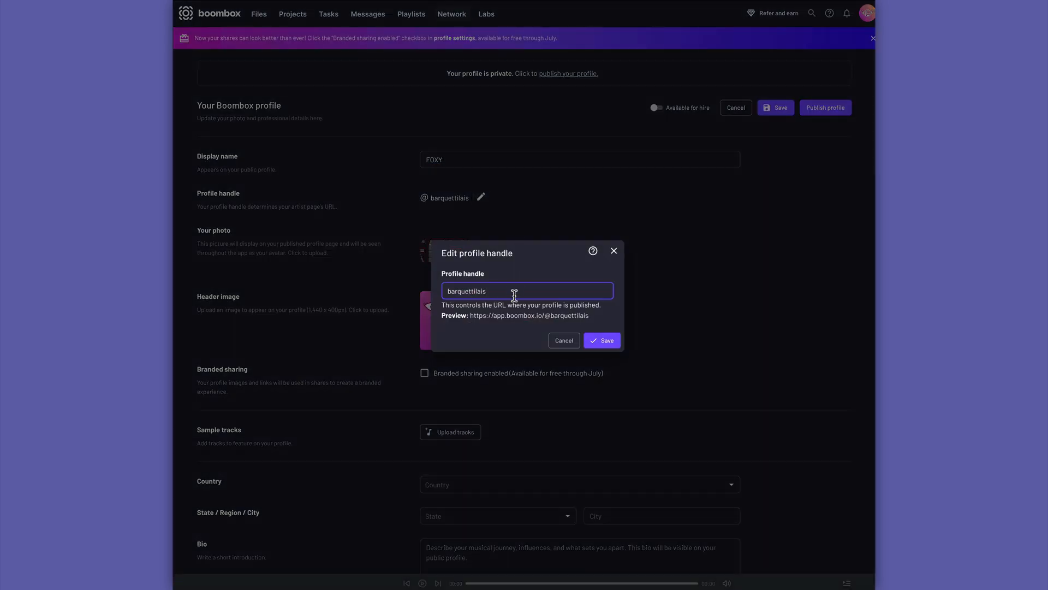
type("foxy")
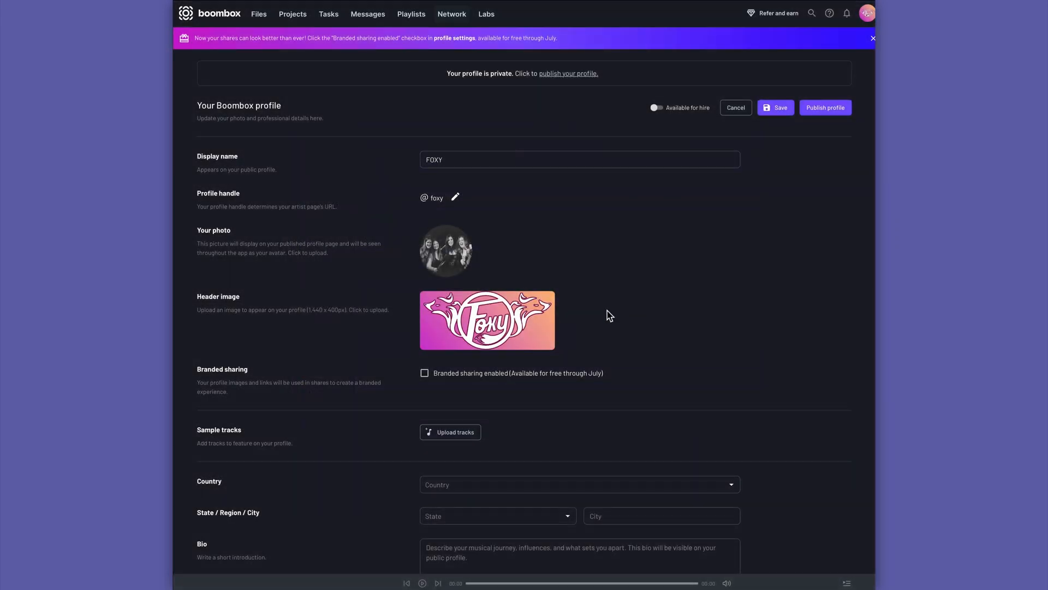
Add the FOXY logo header image and two cover-song sample tracks, then publish the profile
left_click(487, 320)
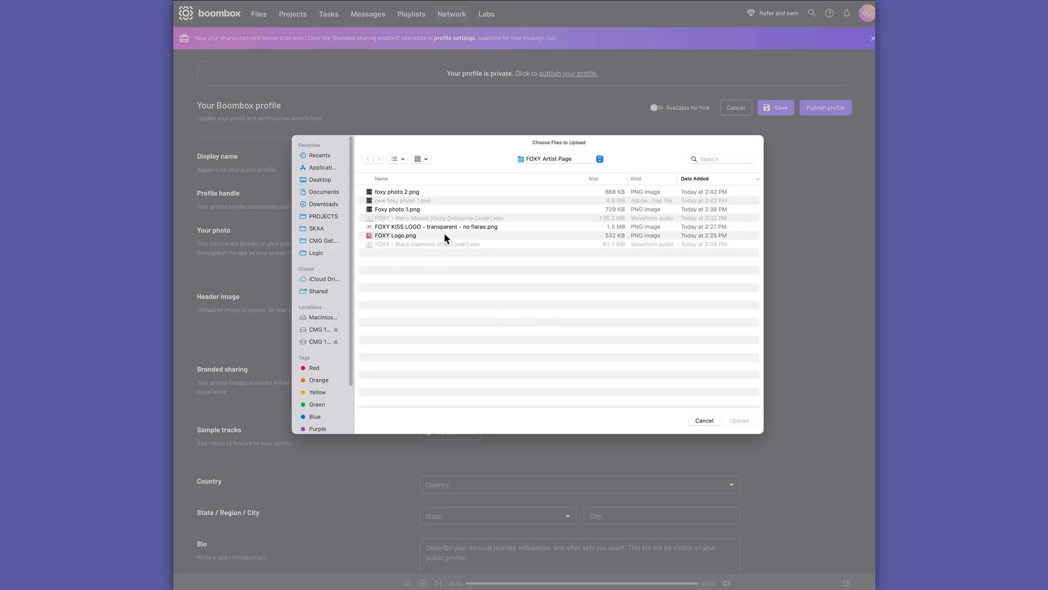
left_click(436, 226)
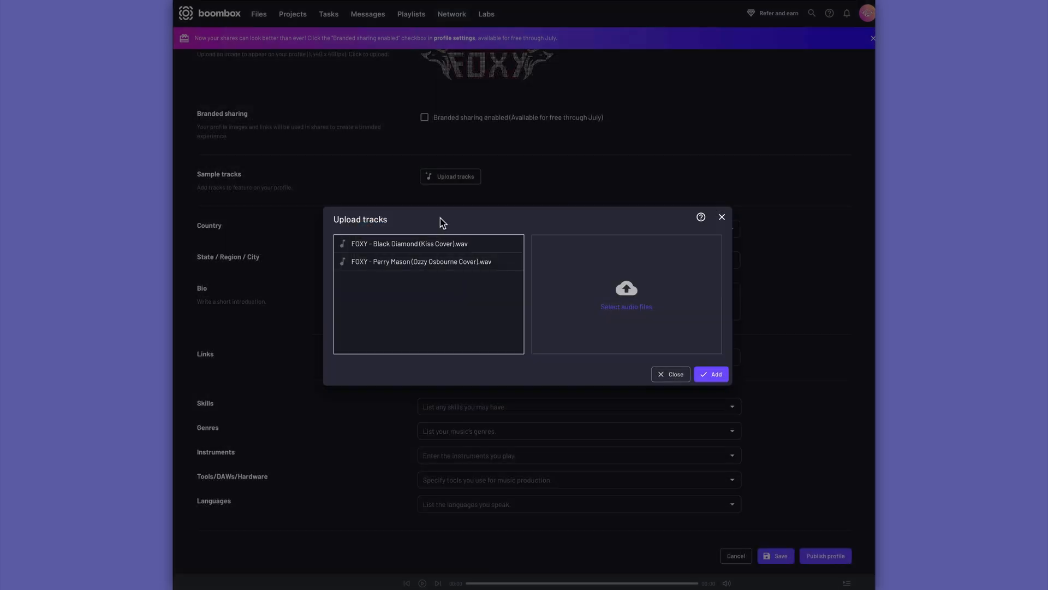
left_click(711, 374)
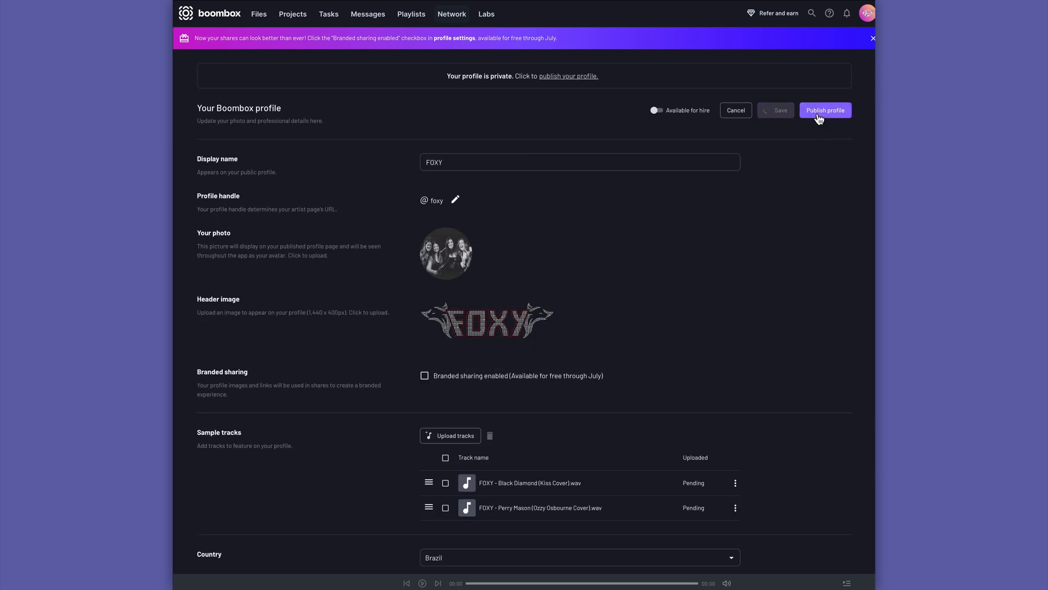
left_click(826, 110)
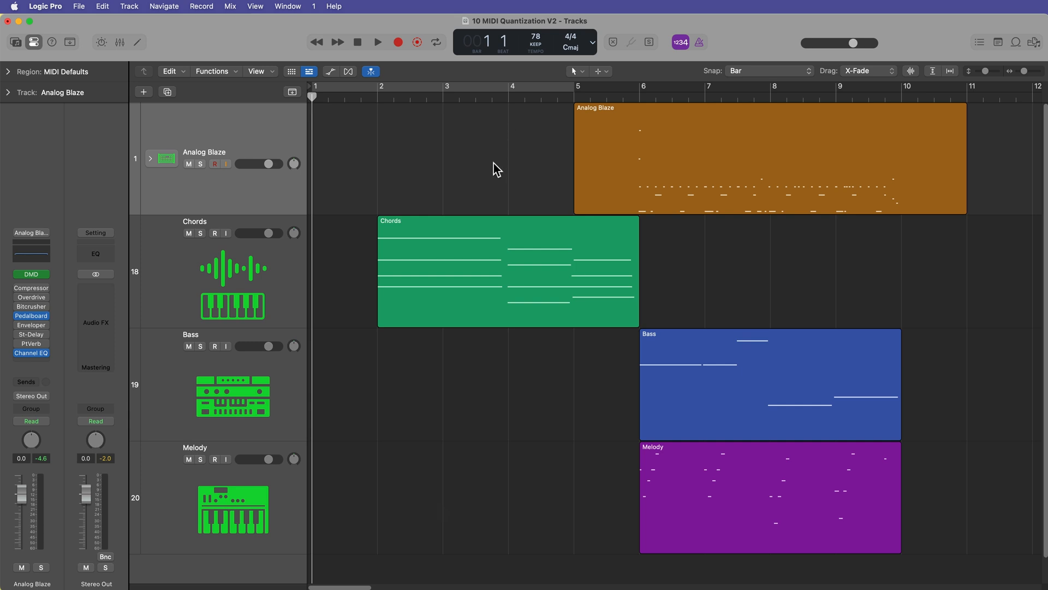
mouse_move(286, 273)
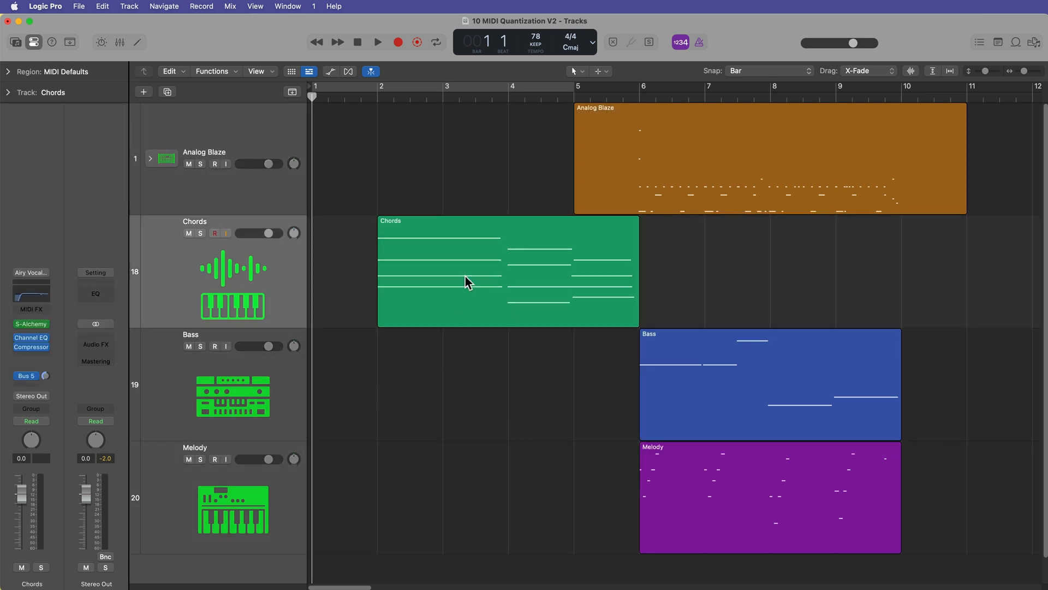
Open the Chords region in the Piano Roll and play it back from just before bar 2
double_click(469, 281)
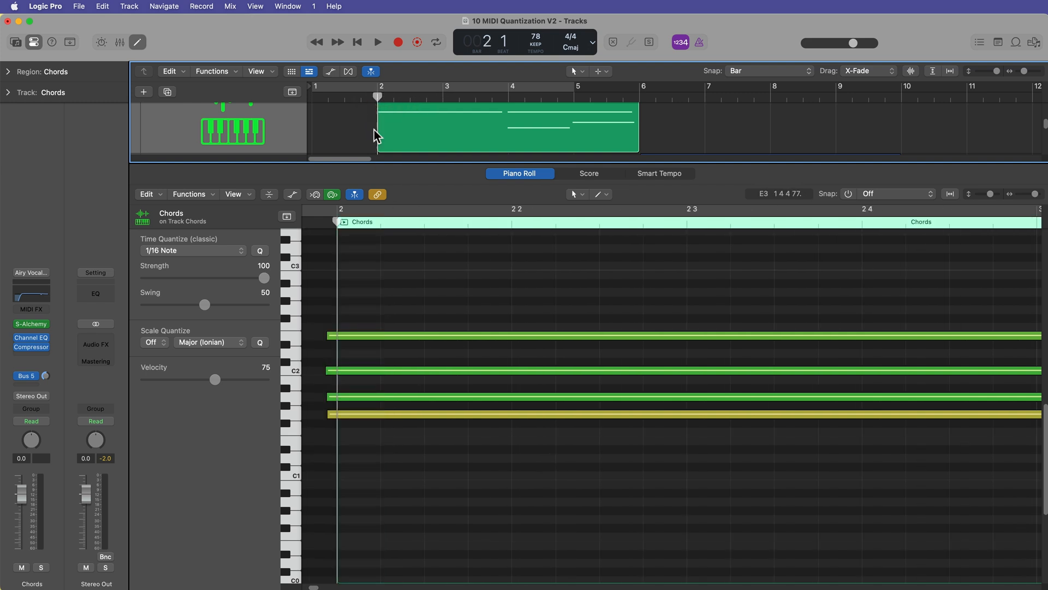
left_click(377, 42)
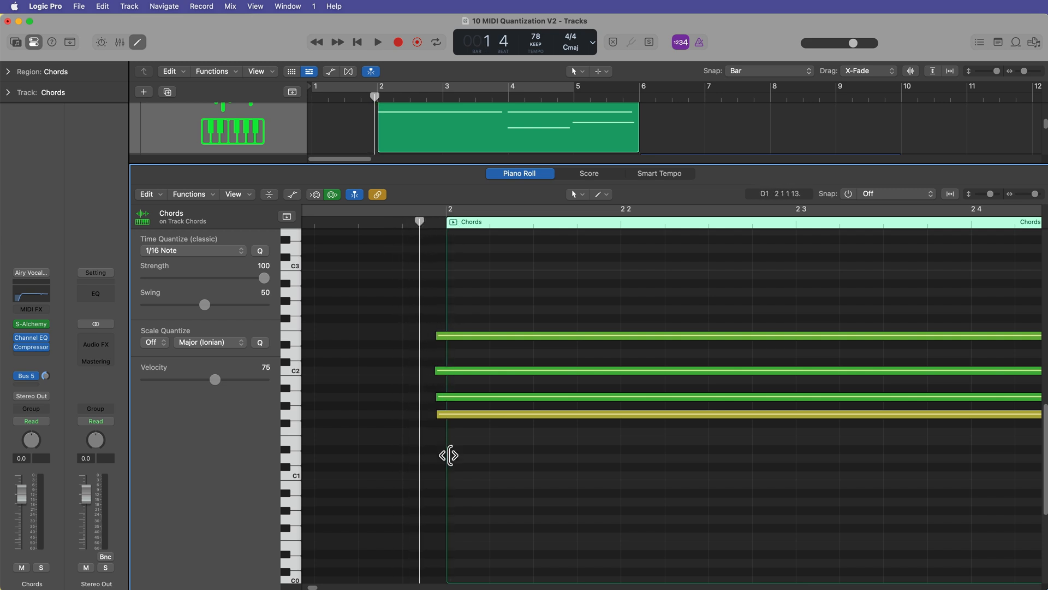
left_click(377, 42)
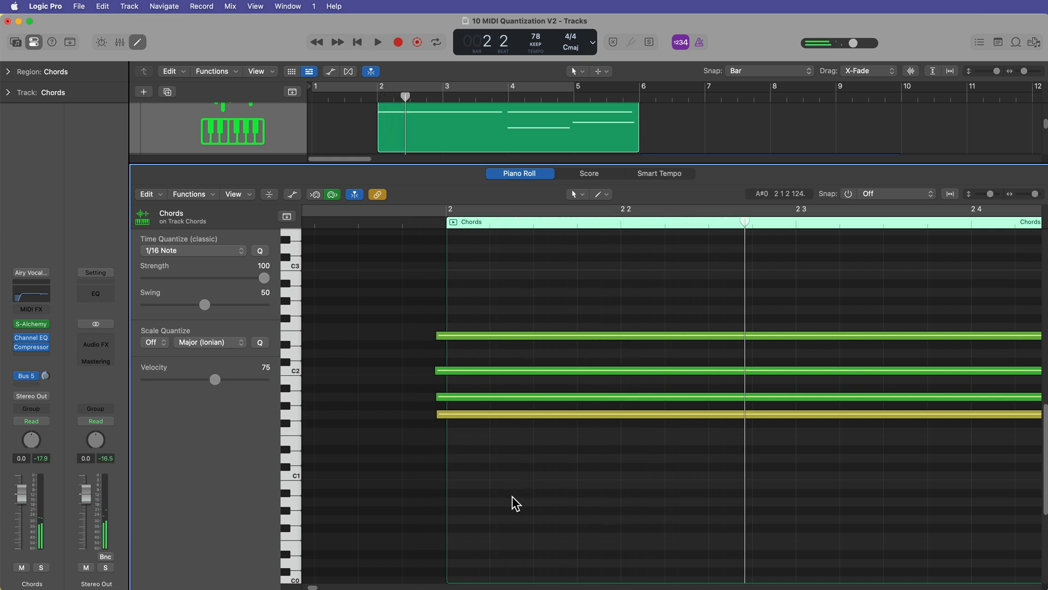
mouse_move(763, 243)
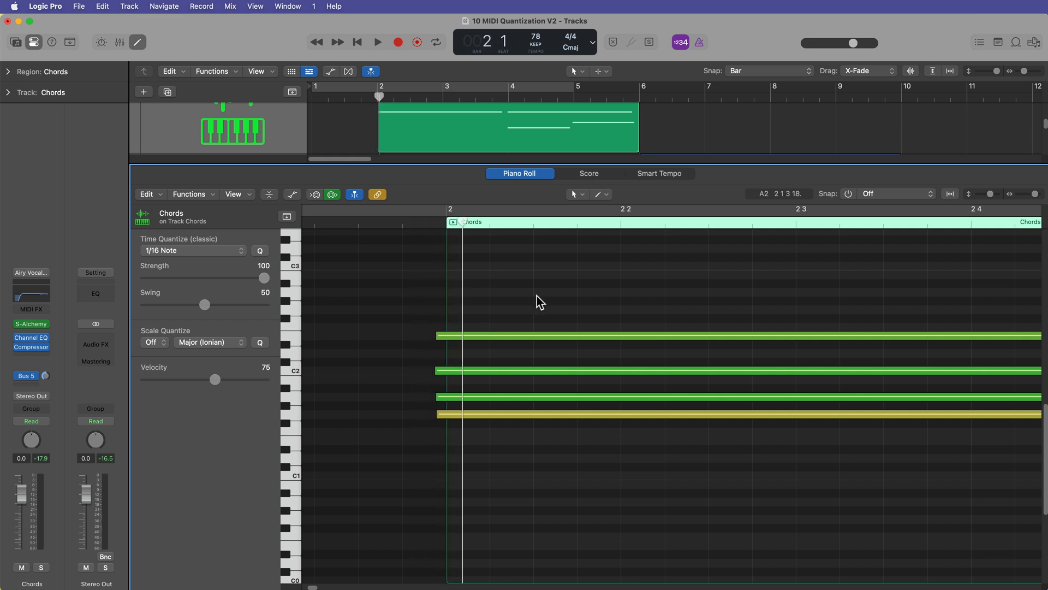
mouse_move(535, 301)
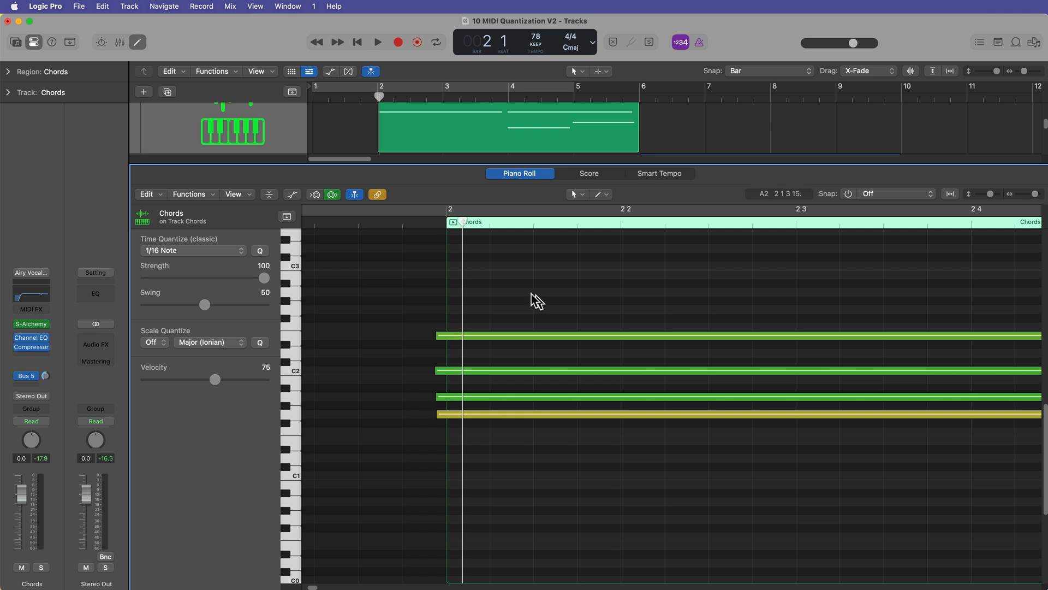
Enable Notes chasing in Project Settings > MIDI > Chase and close the settings window
left_click(79, 6)
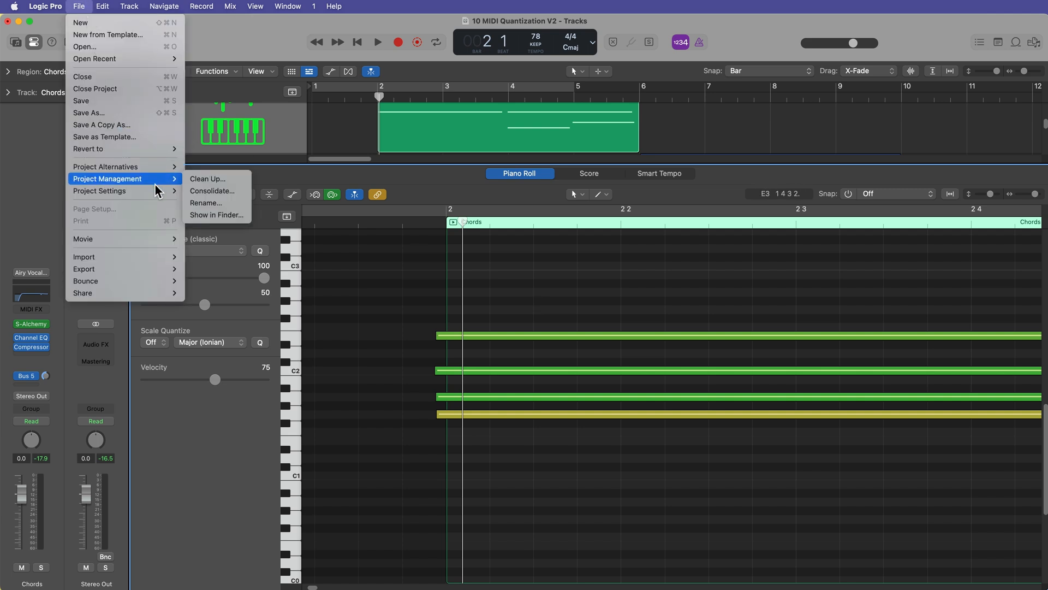
mouse_move(100, 190)
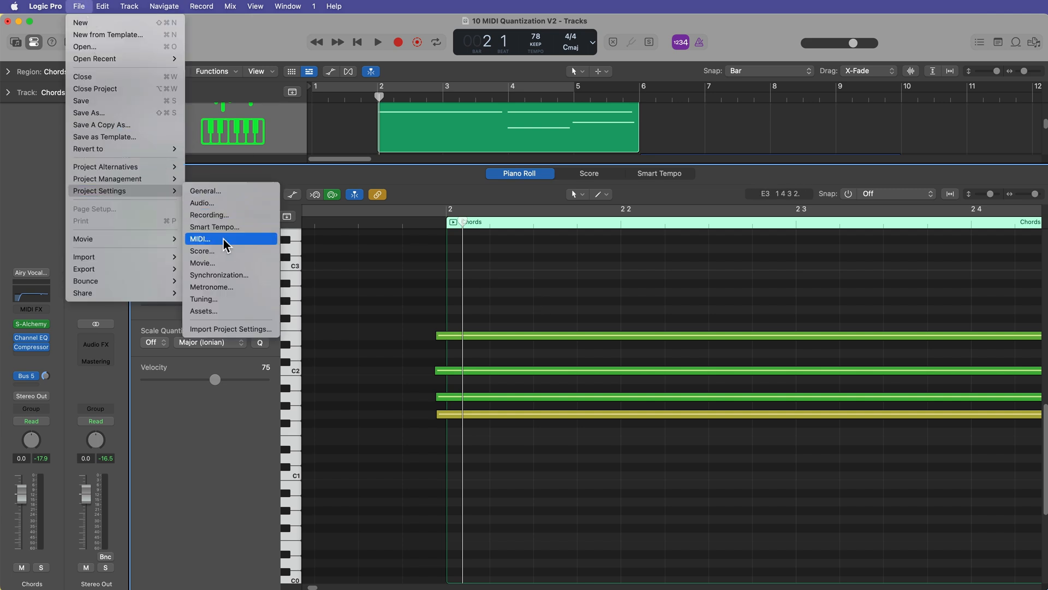
left_click(199, 239)
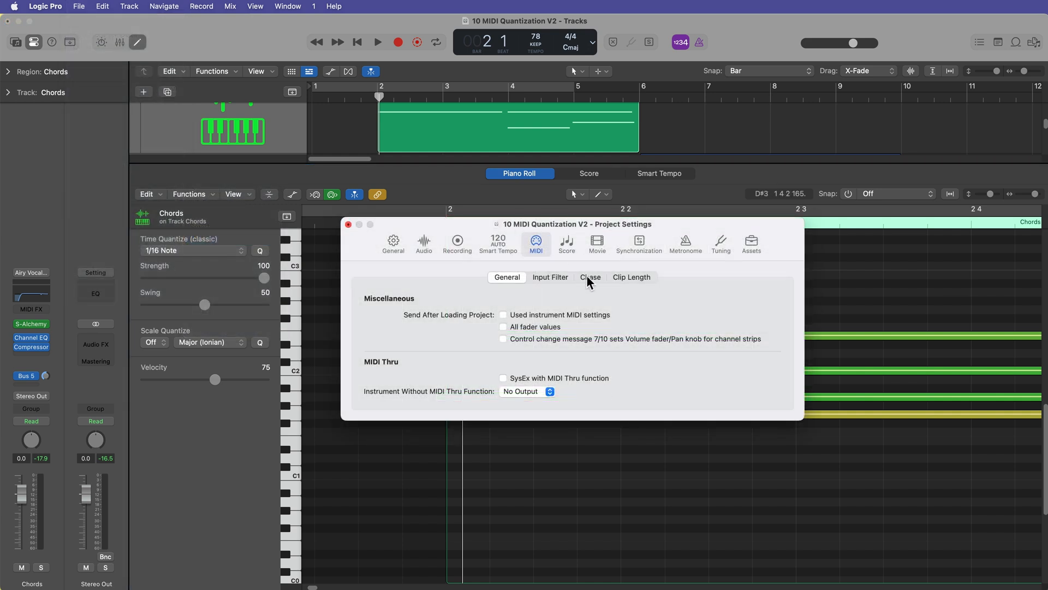
left_click(590, 276)
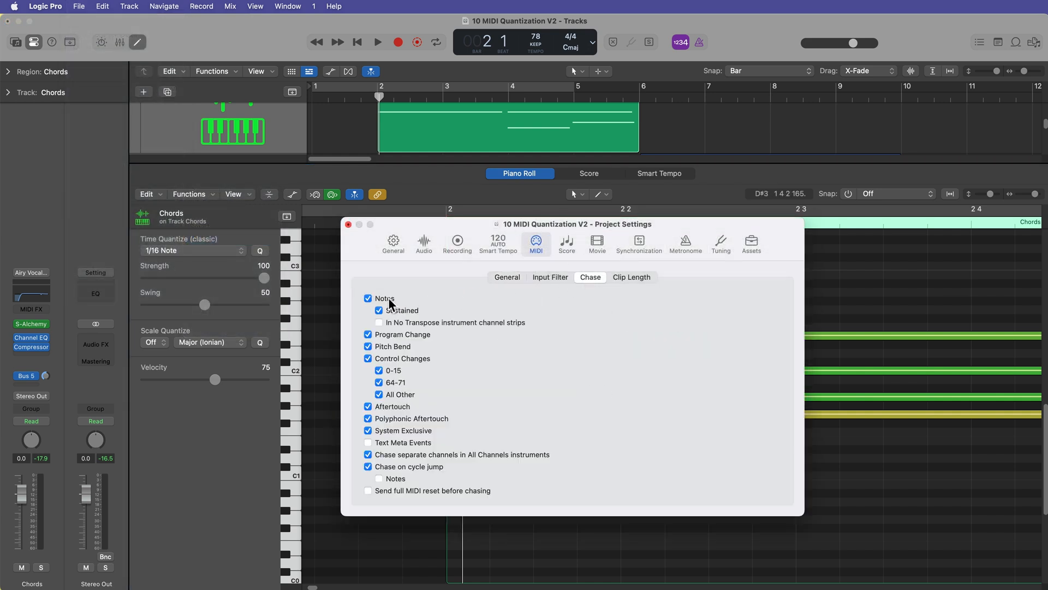
left_click(379, 321)
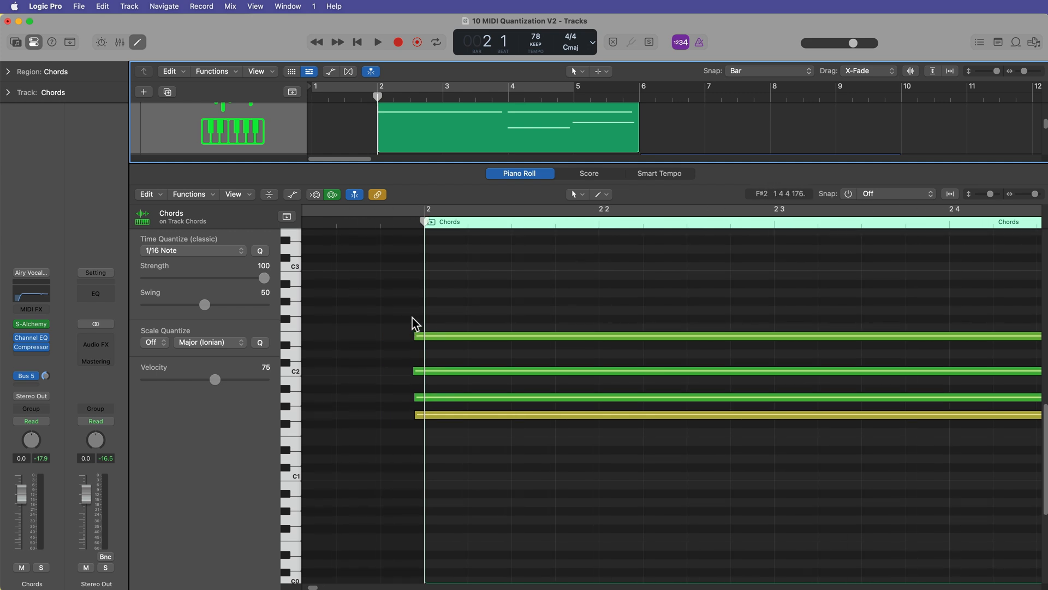
mouse_move(454, 317)
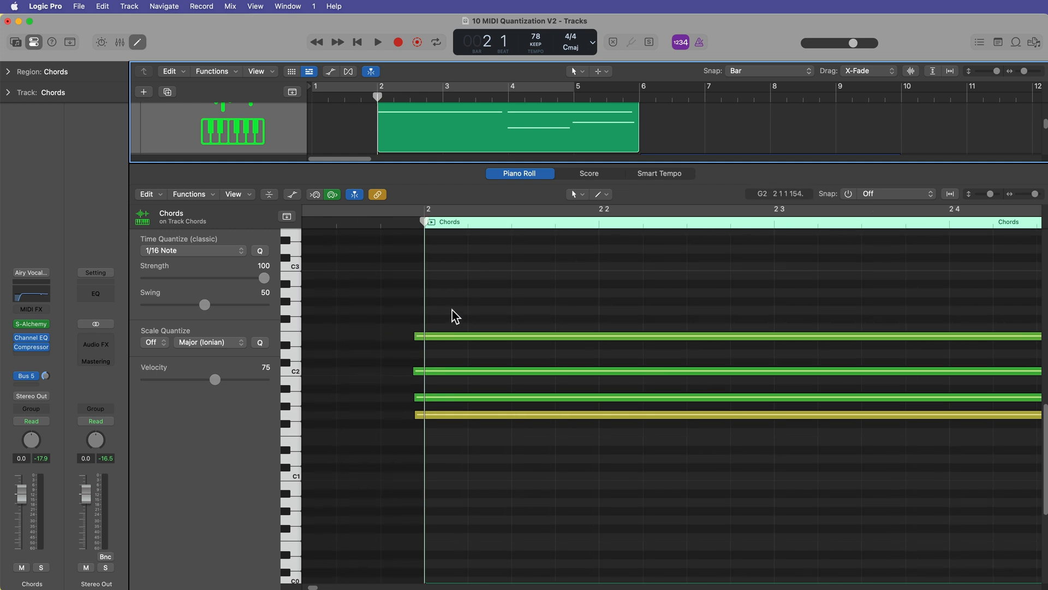
left_click(377, 41)
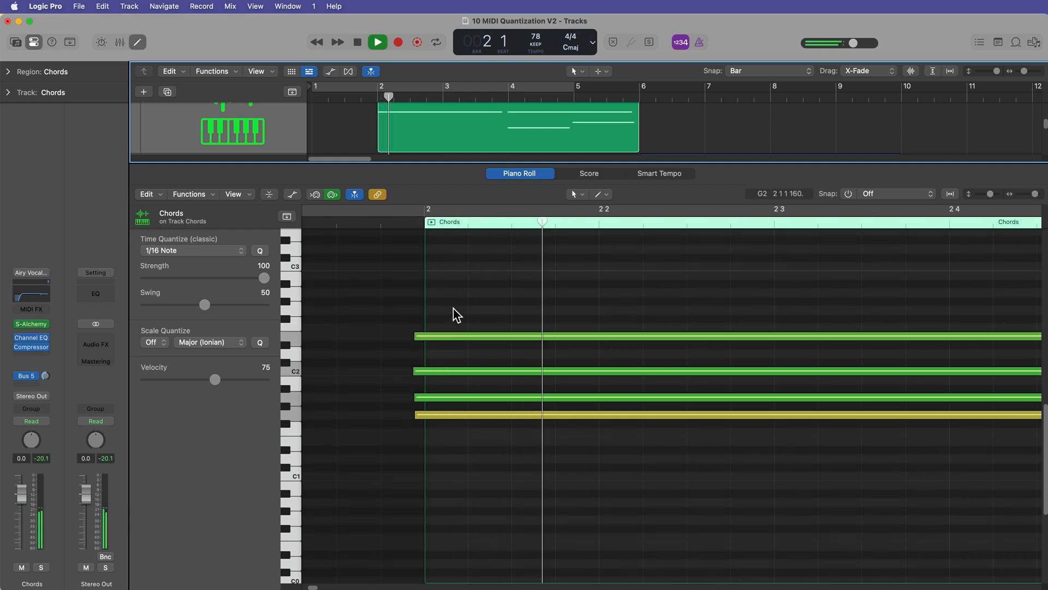
left_click(377, 41)
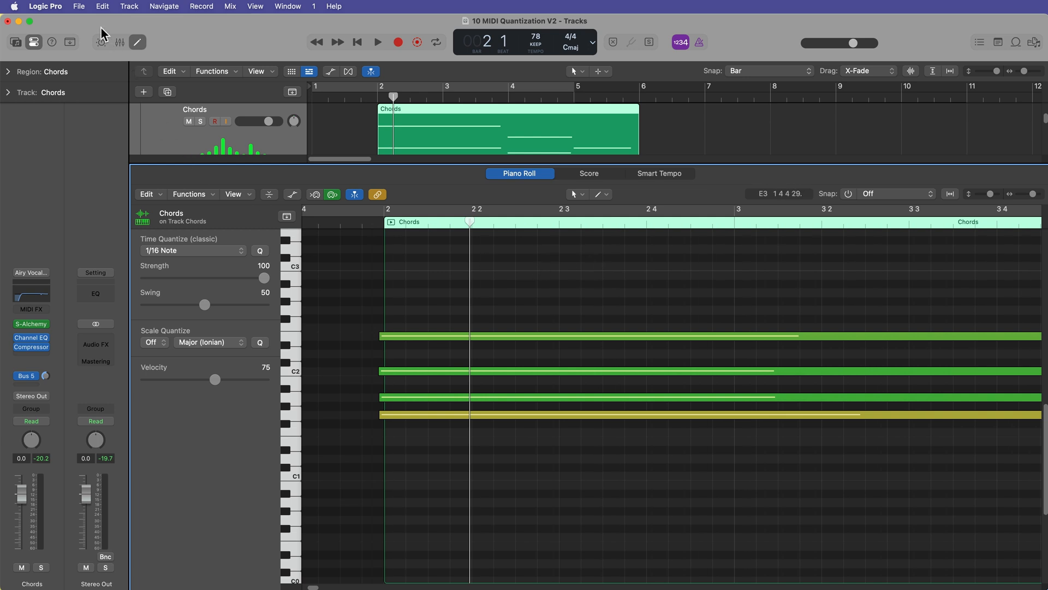
Quantize all 11 chord notes to a 1/1 Note grid and audition the result
left_click(78, 7)
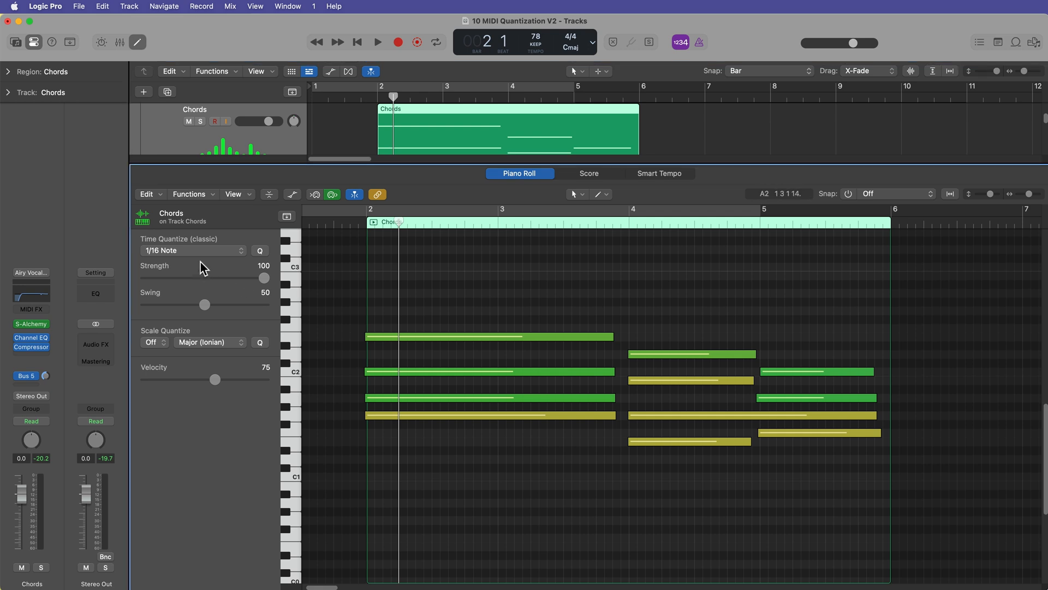
mouse_move(132, 293)
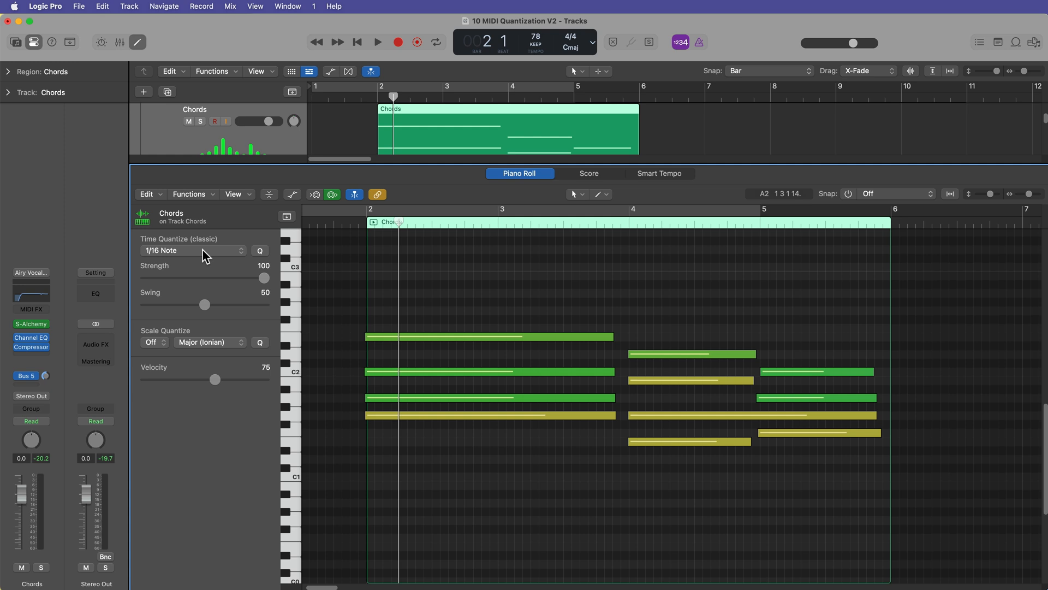
mouse_move(570, 312)
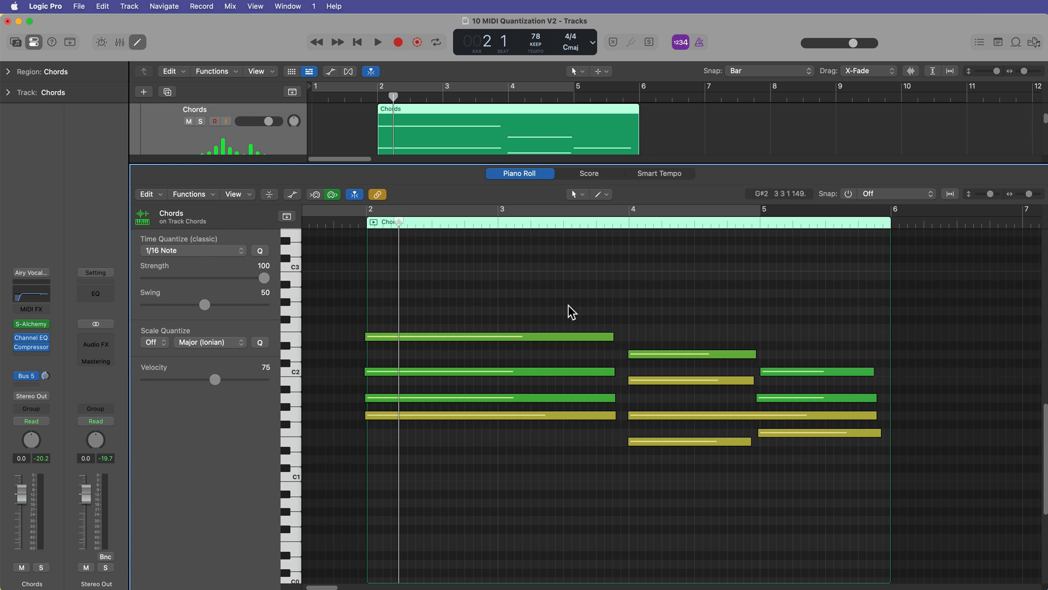
mouse_move(669, 461)
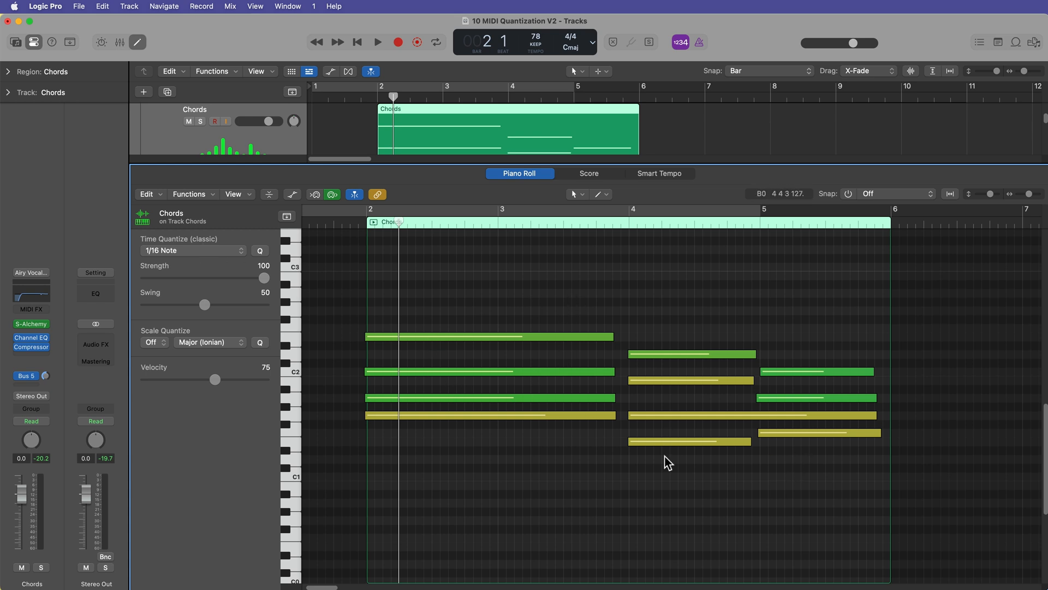
mouse_move(695, 255)
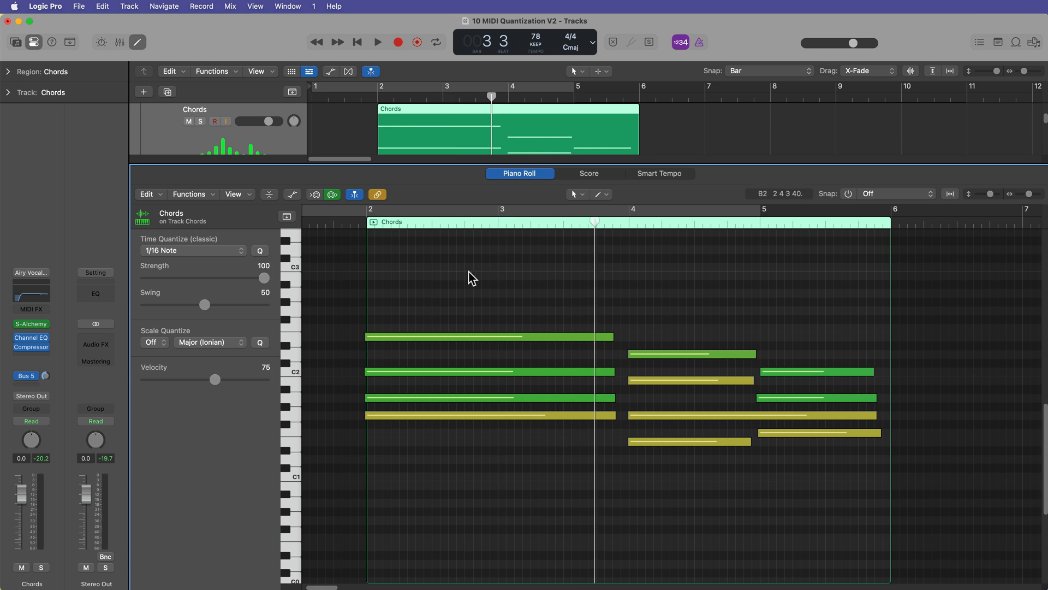
mouse_move(697, 335)
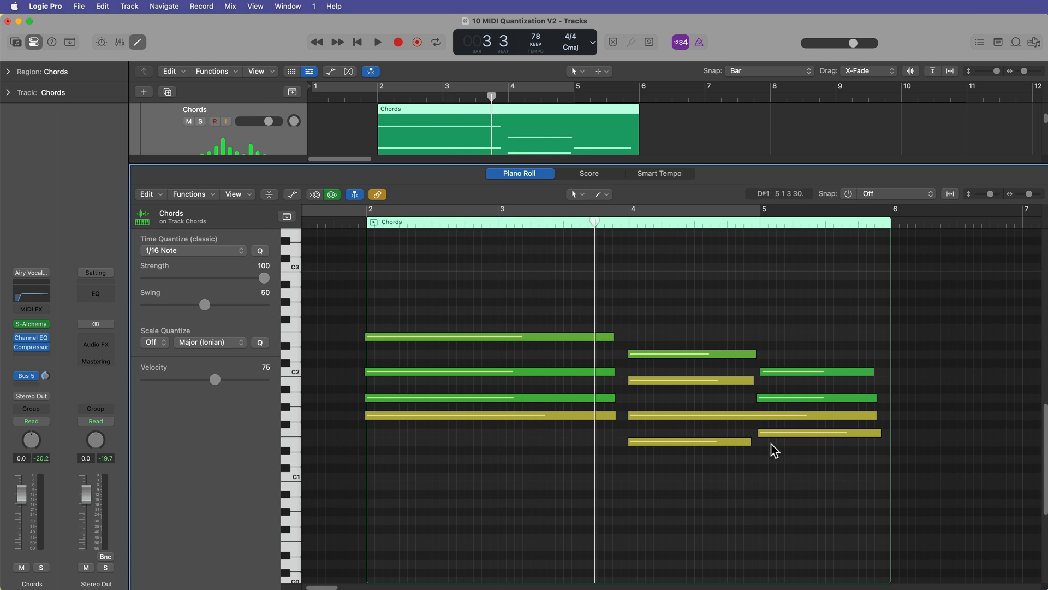
mouse_move(669, 287)
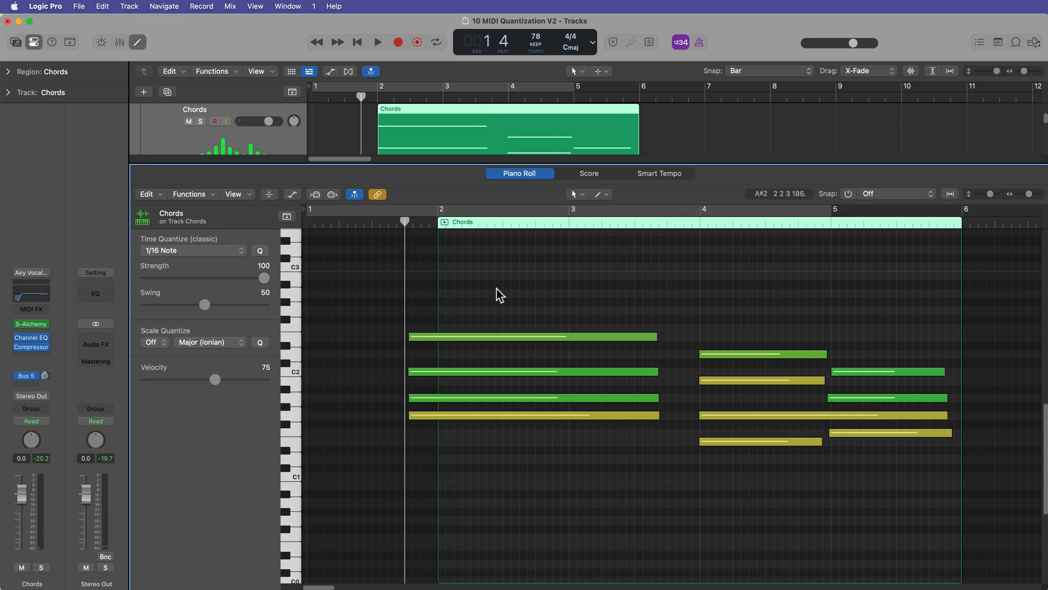
mouse_move(555, 285)
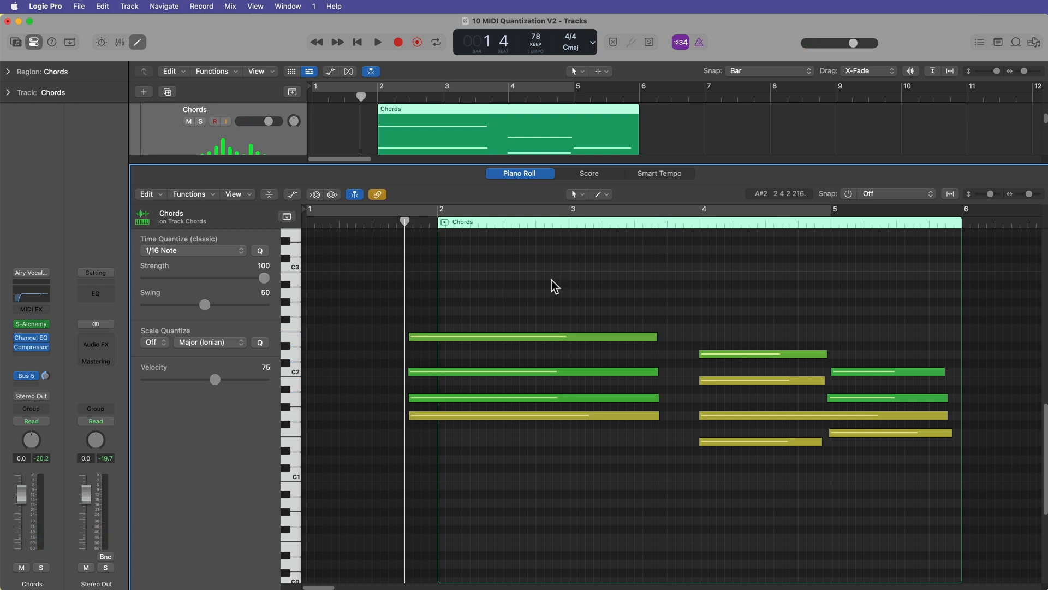
mouse_move(410, 468)
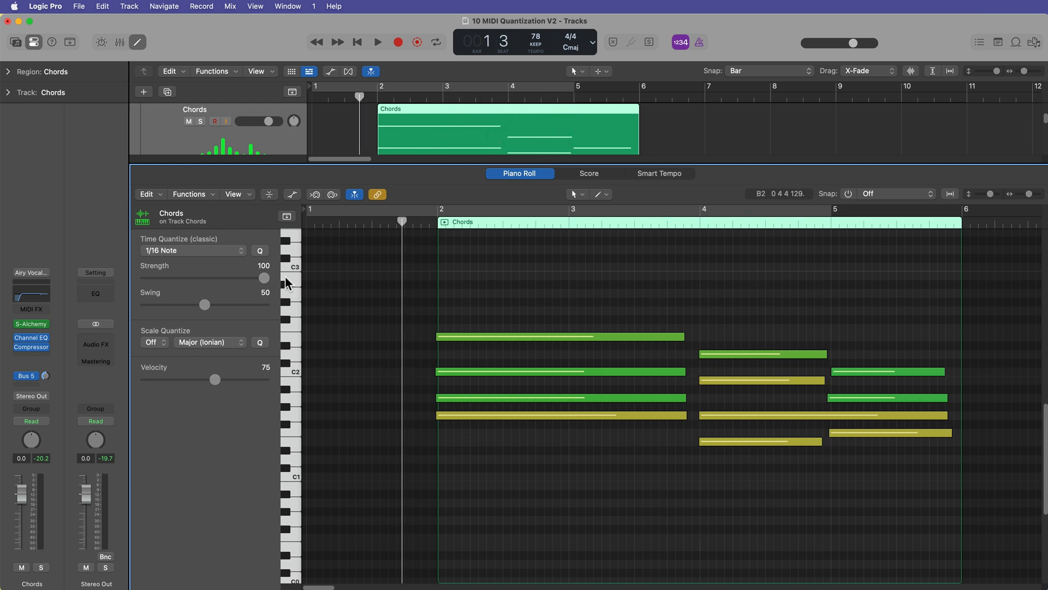
left_click(192, 250)
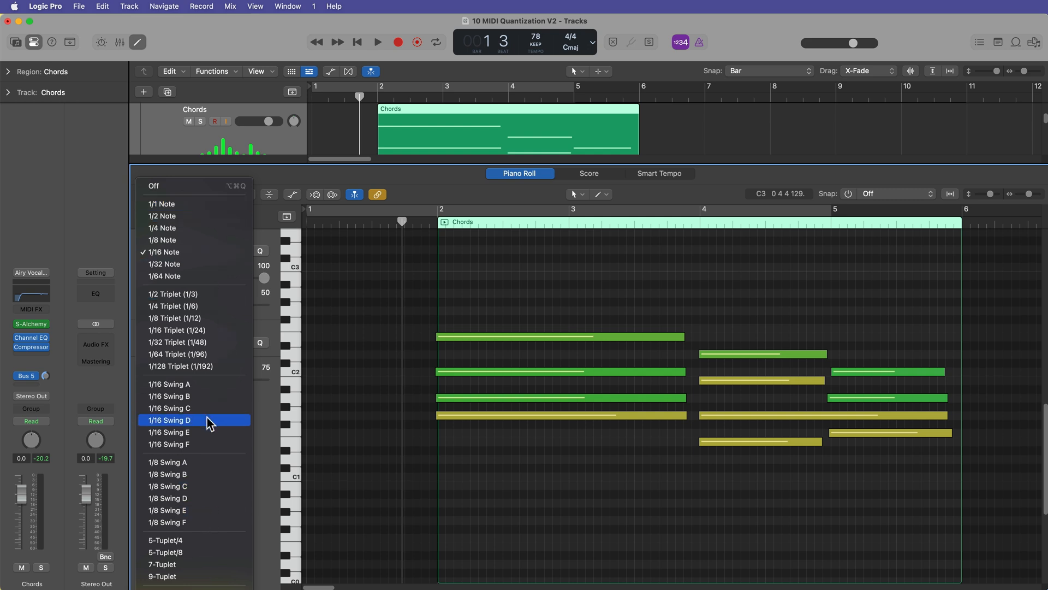
mouse_move(195, 216)
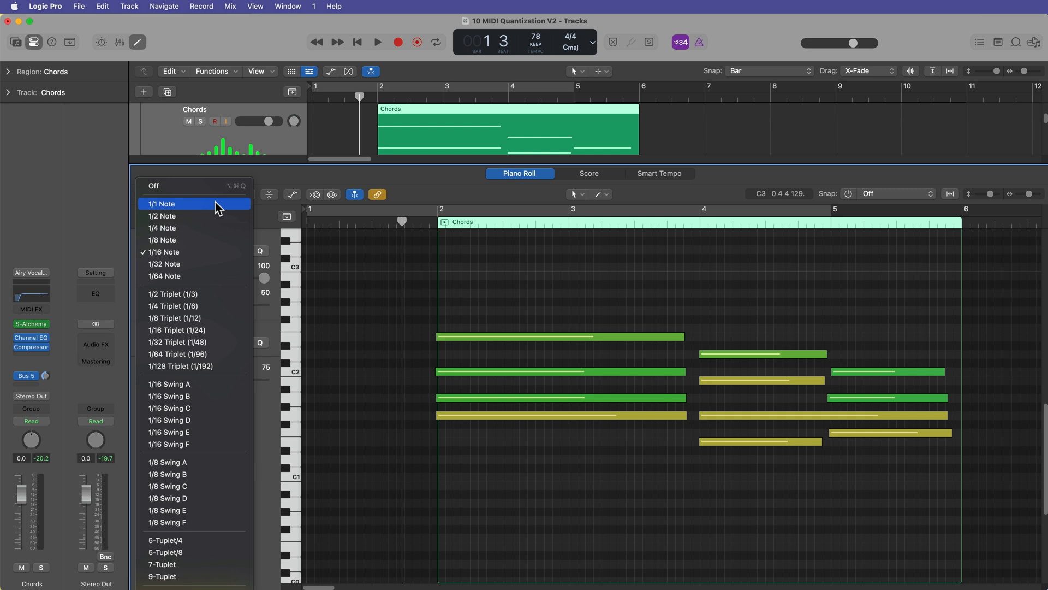
left_click(161, 204)
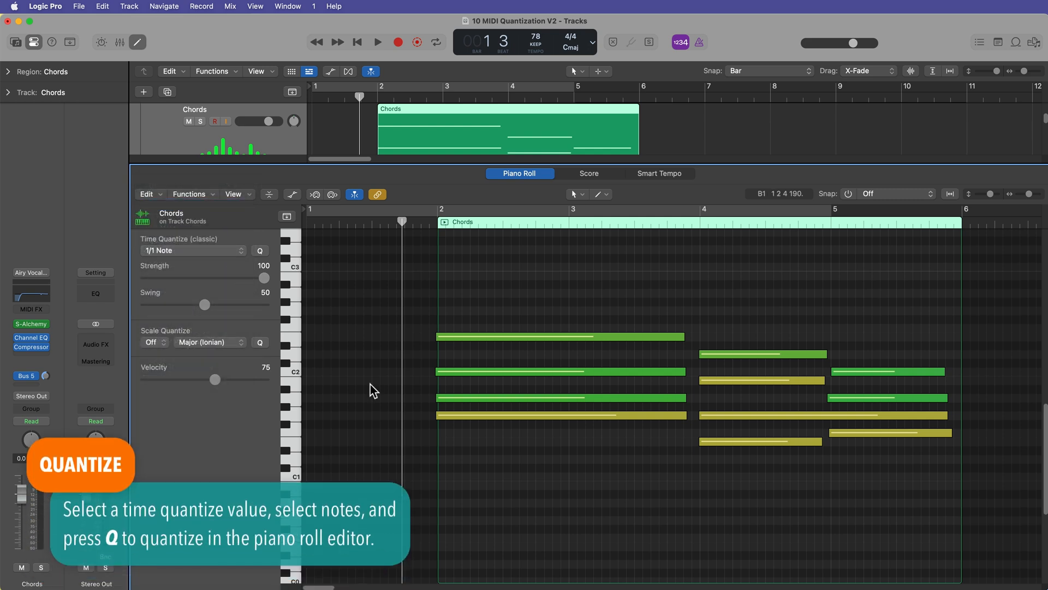
mouse_move(418, 284)
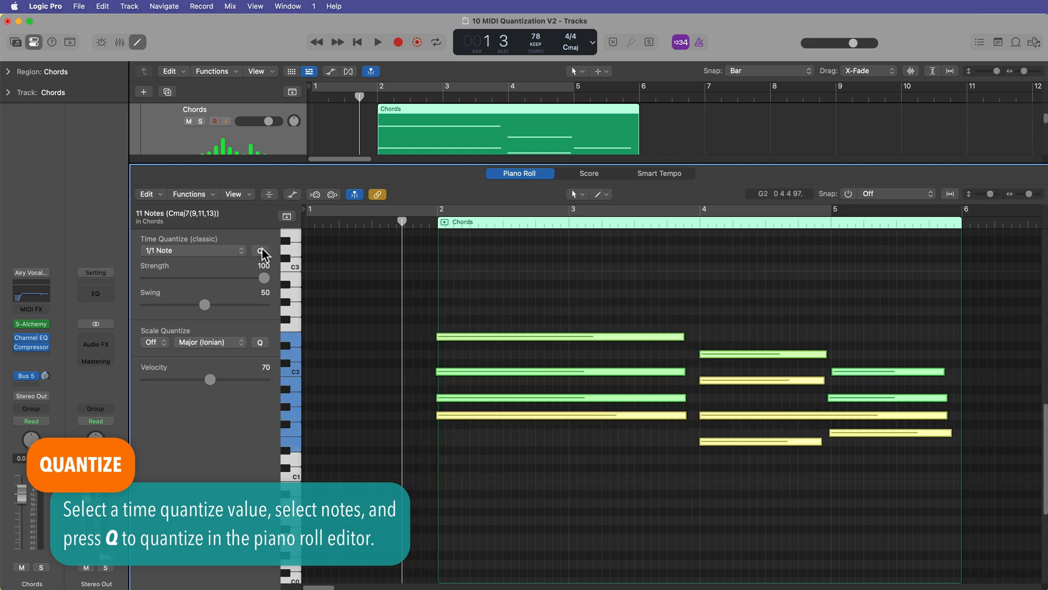
mouse_move(538, 302)
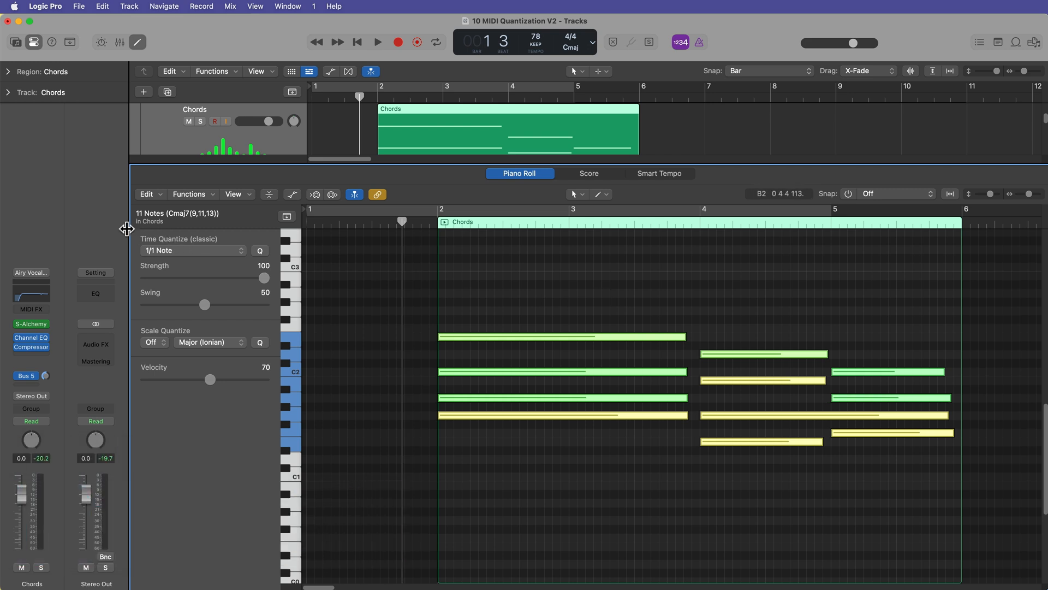
left_click(377, 42)
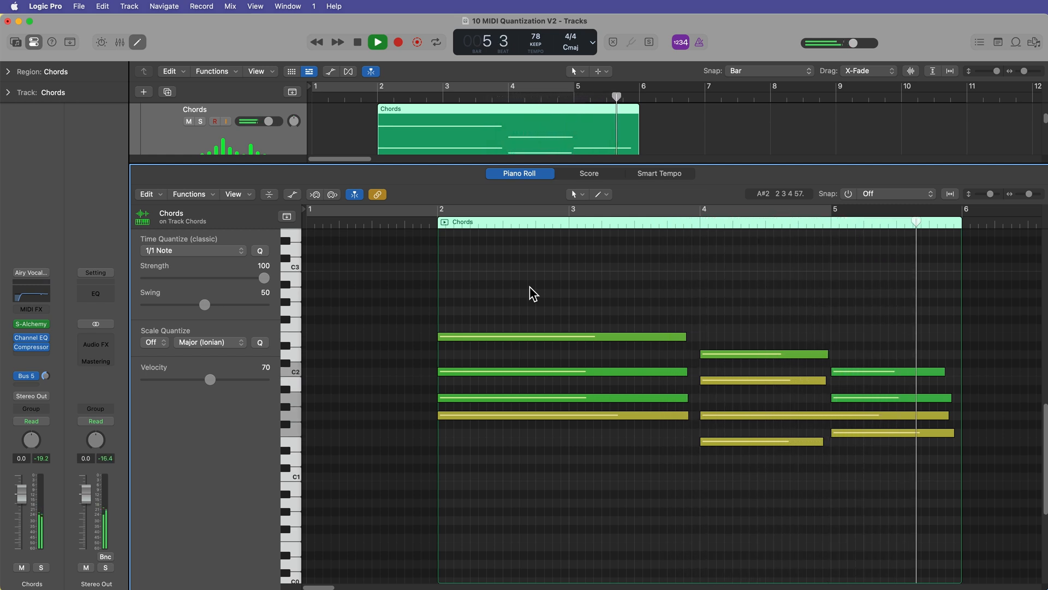
left_click(357, 42)
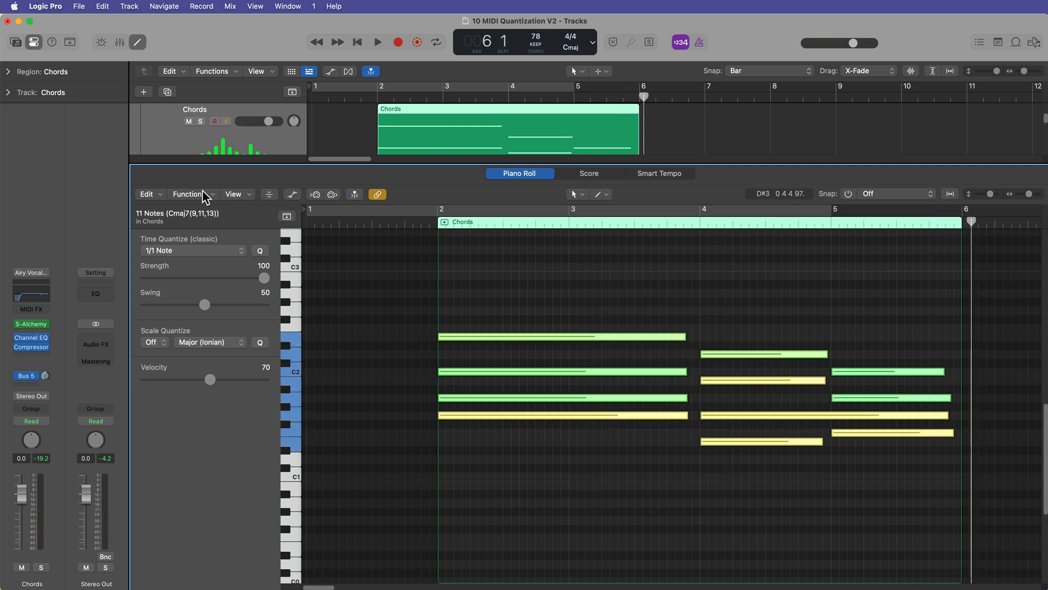
Dequantize the chord notes via Functions, then set Time Quantize back to 1/1 Note
left_click(193, 194)
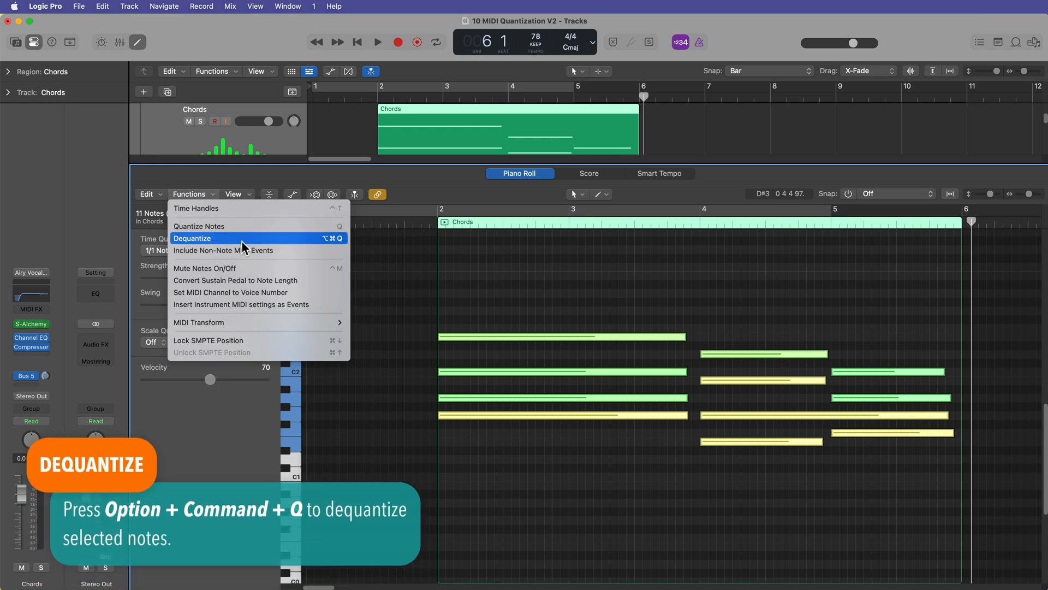
left_click(192, 238)
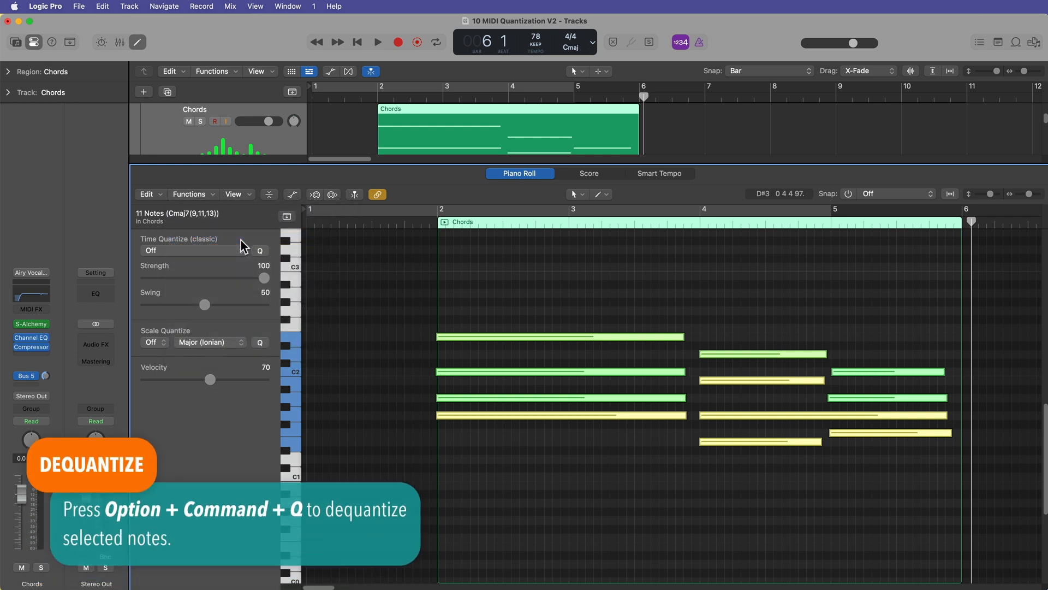
left_click(194, 250)
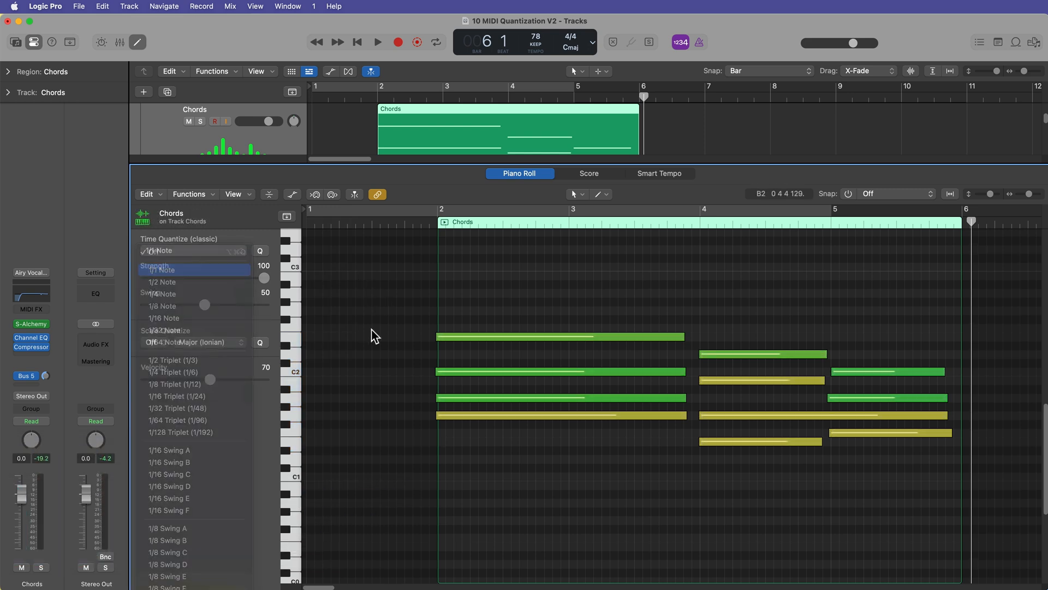
left_click(161, 269)
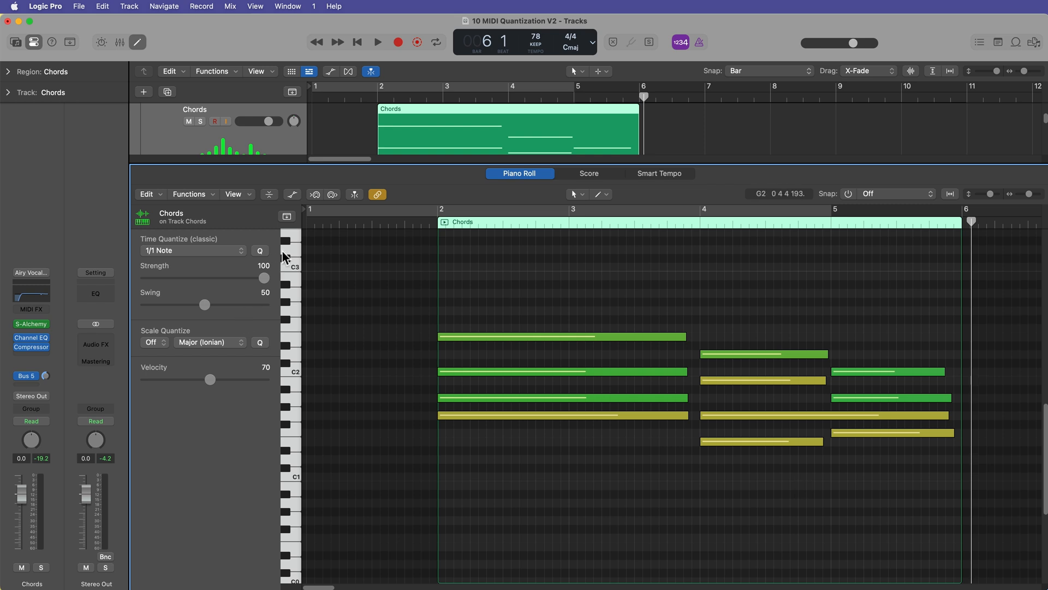
mouse_move(334, 337)
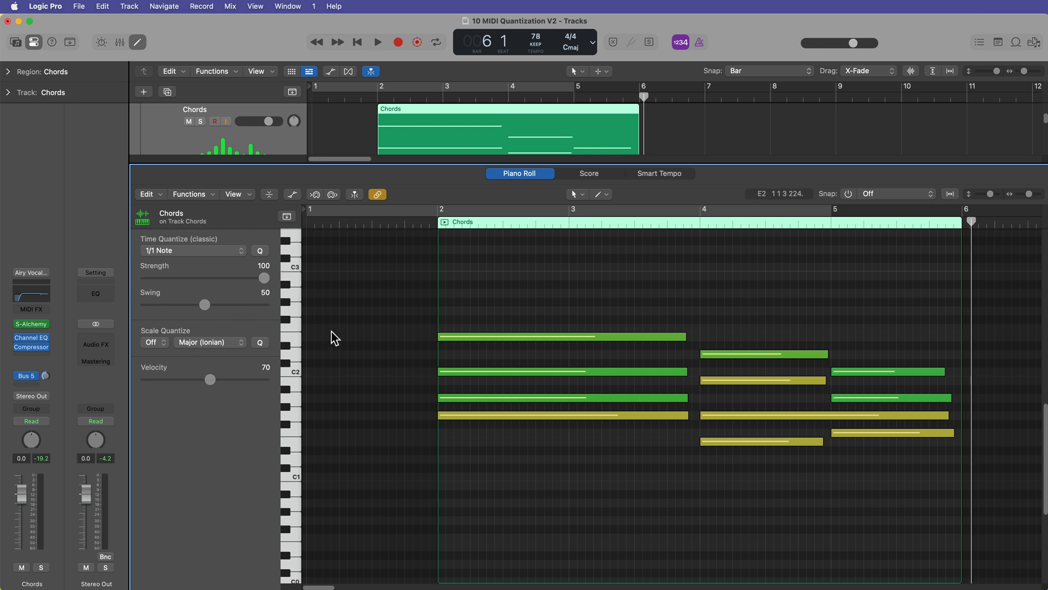
mouse_move(374, 329)
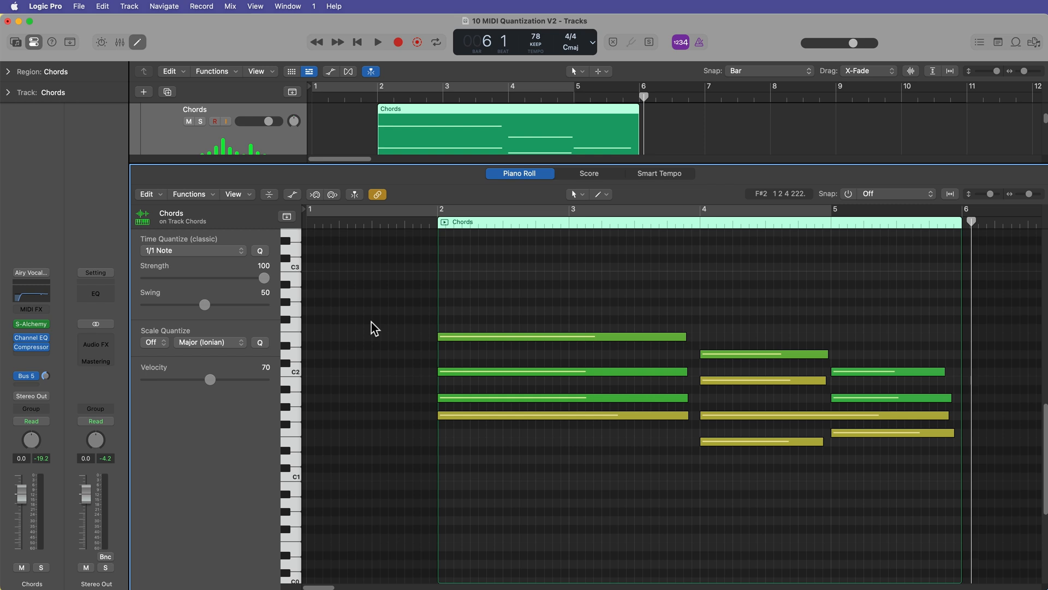
Try a 1/2 Note Time Quantize on the chords and select the first chord's four Am7 notes
left_click(561, 336)
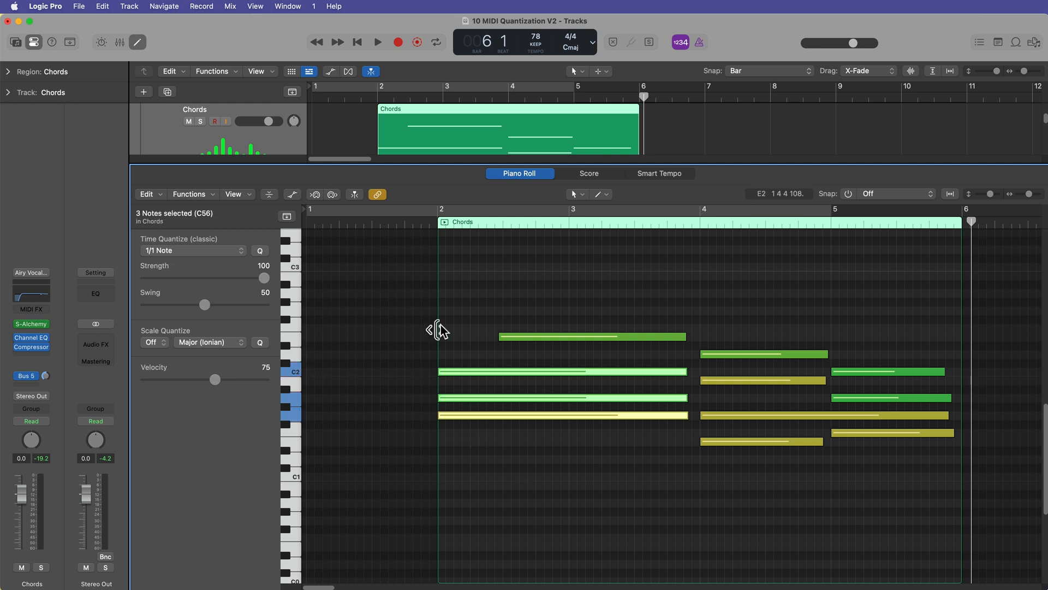
left_click(502, 222)
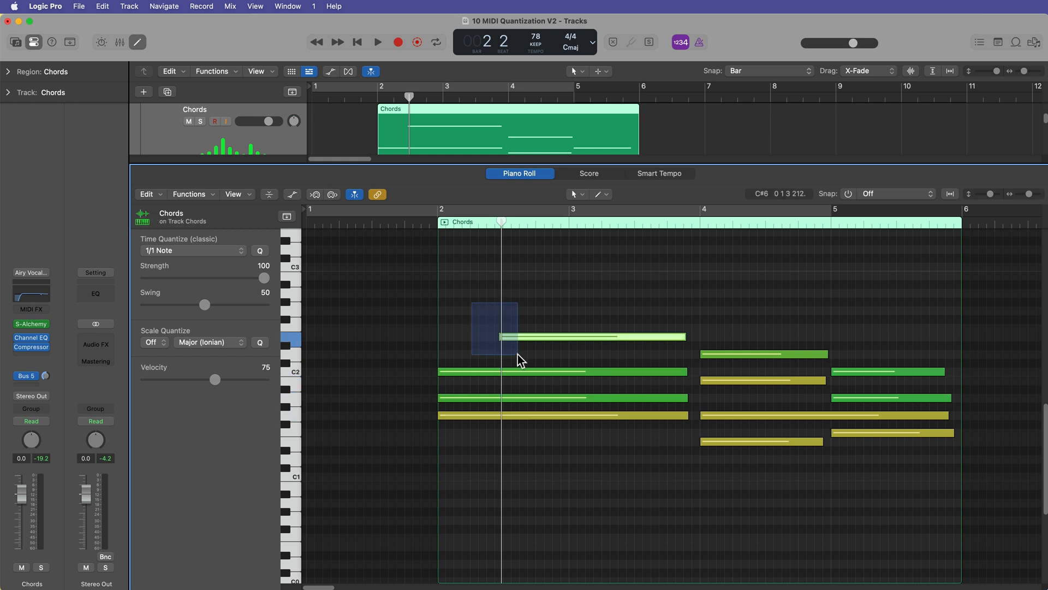
left_click(192, 250)
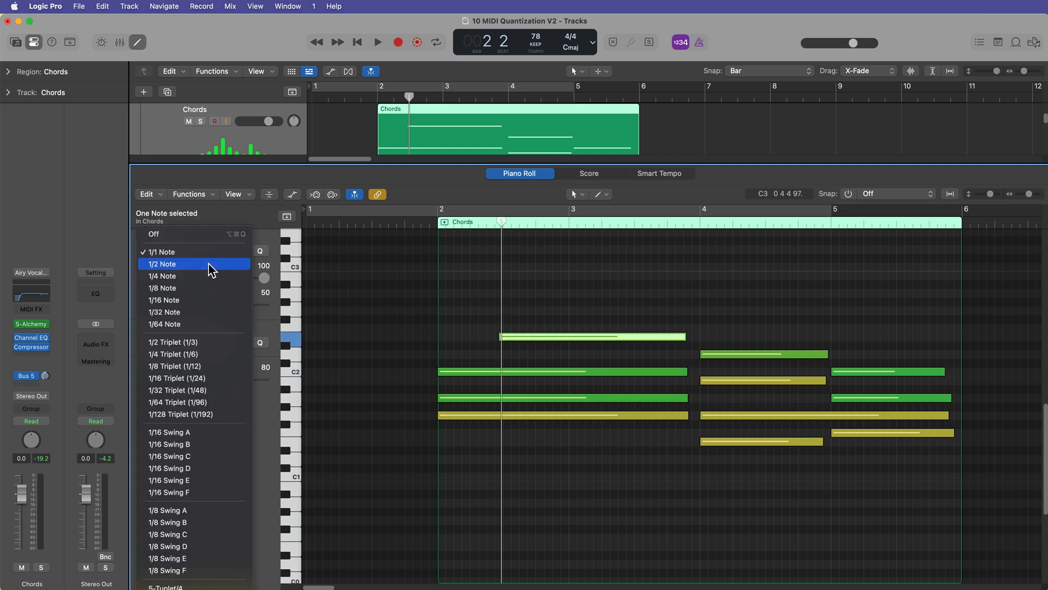
left_click(162, 263)
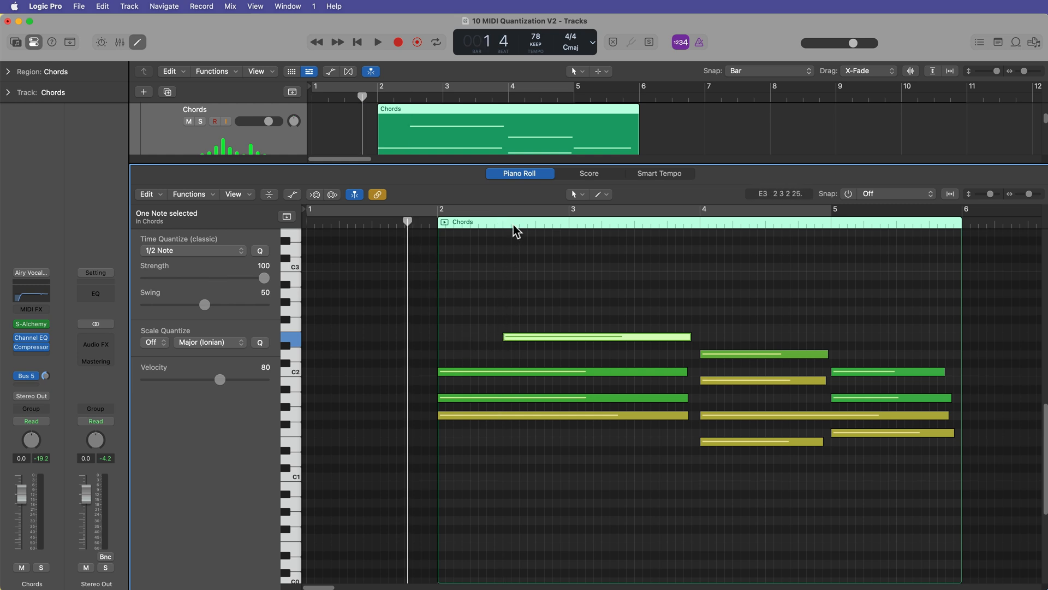
left_click(501, 210)
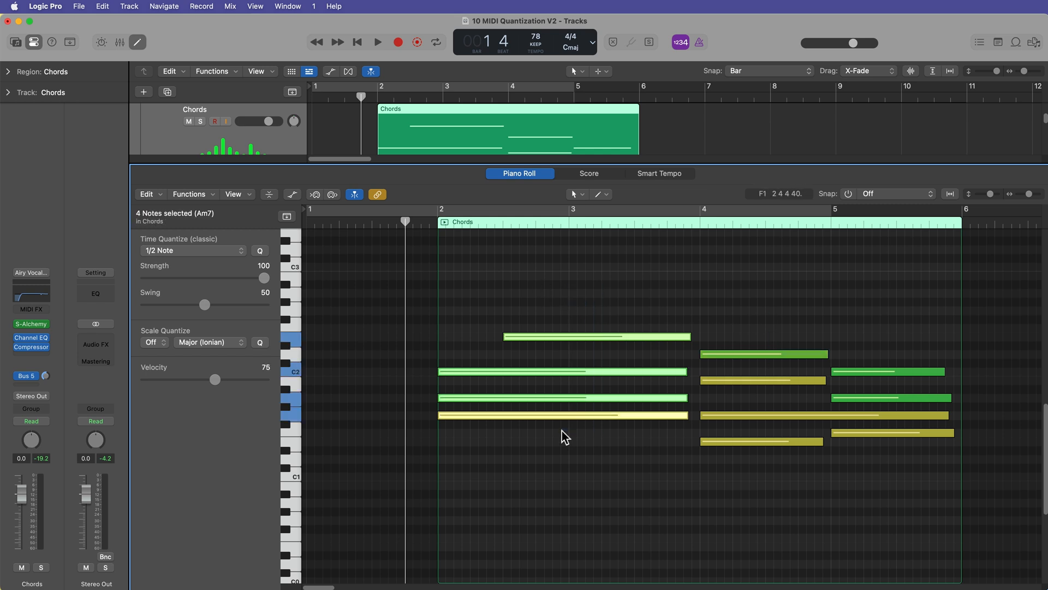
Remove the quantize, then apply 1/1 Note quantize so the chord starts on bar 2
left_click(190, 250)
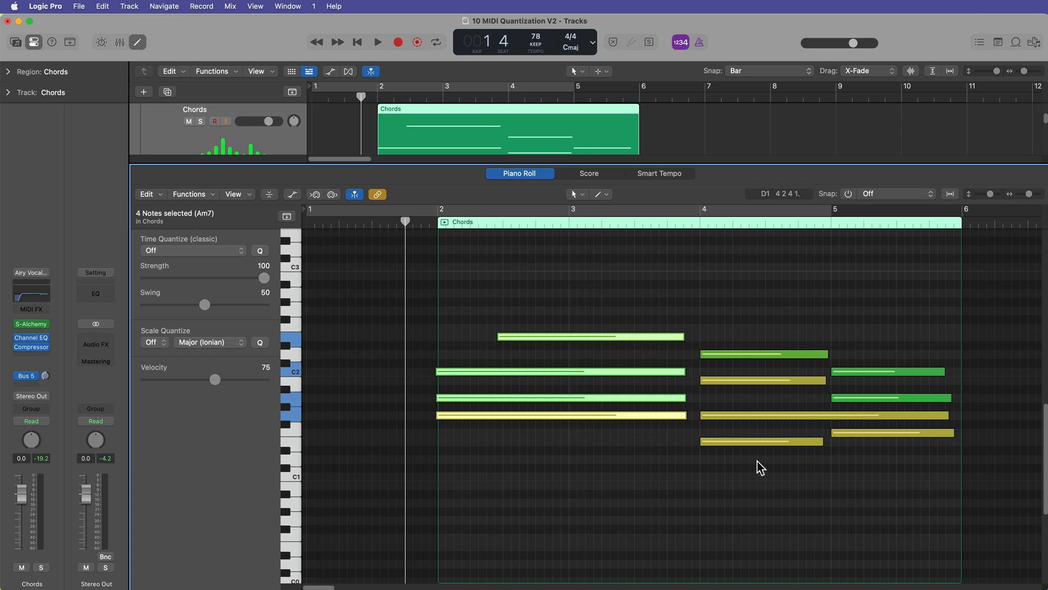
left_click(577, 336)
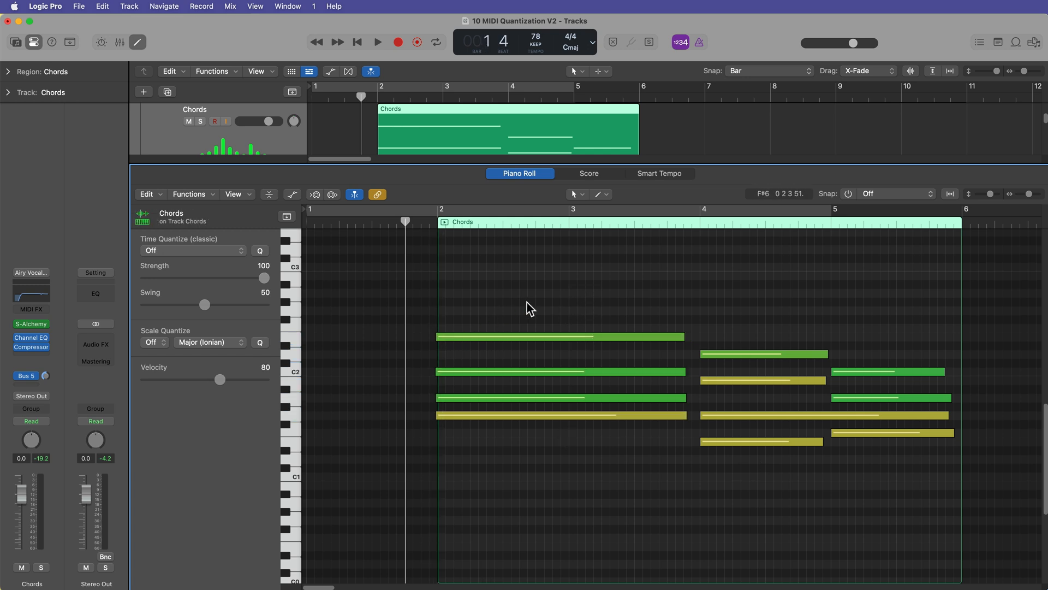
left_click(192, 250)
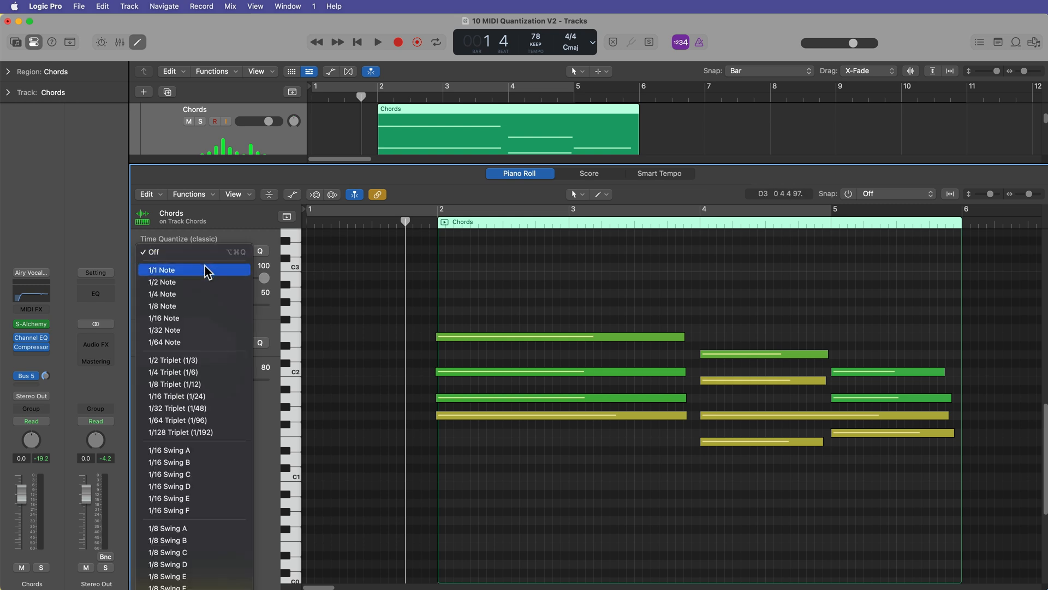
left_click(162, 270)
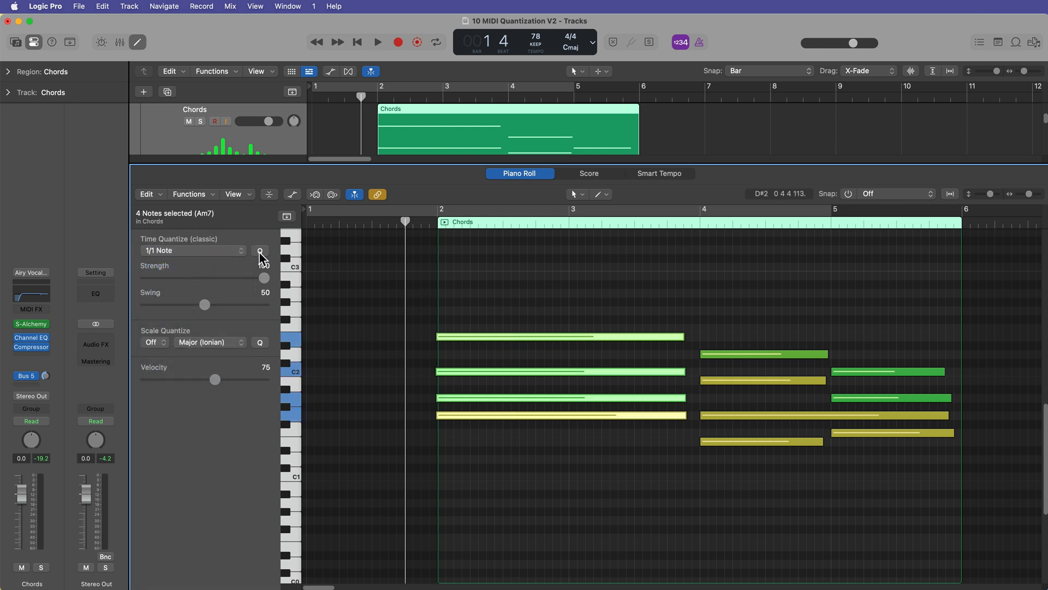
left_click(260, 251)
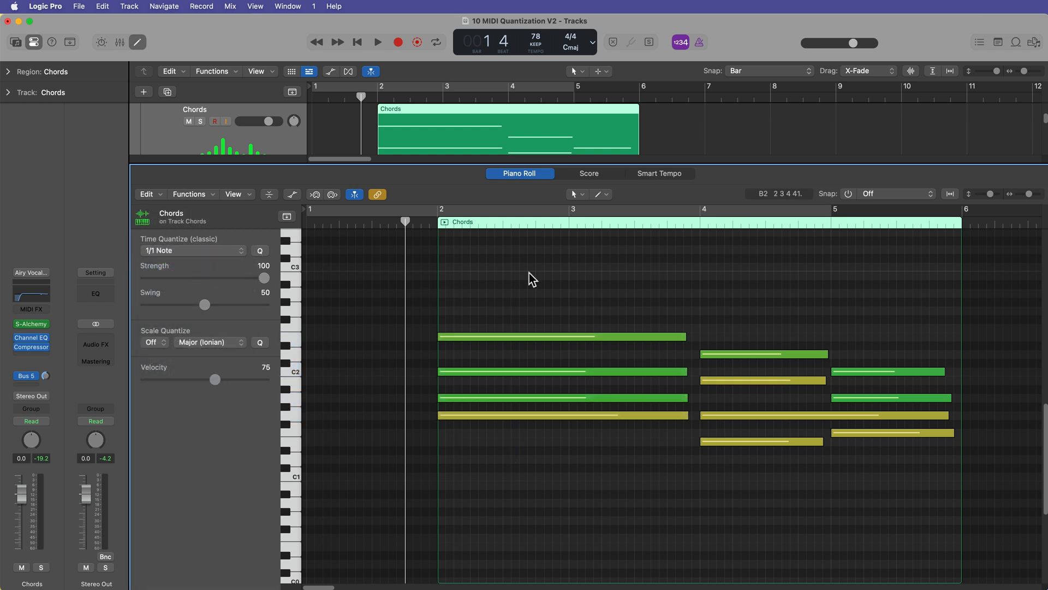
mouse_move(559, 475)
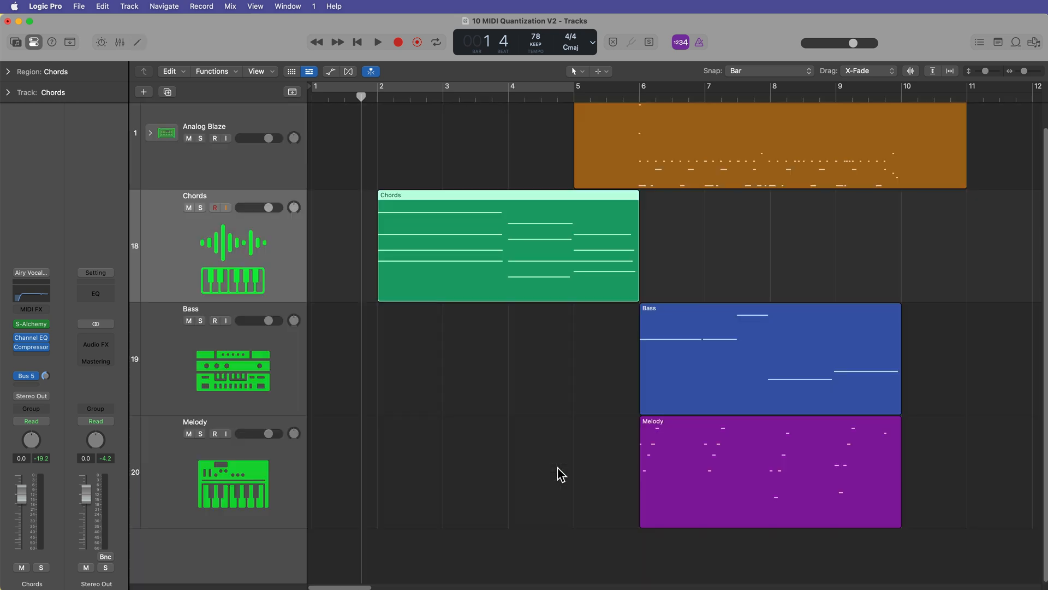
mouse_move(548, 245)
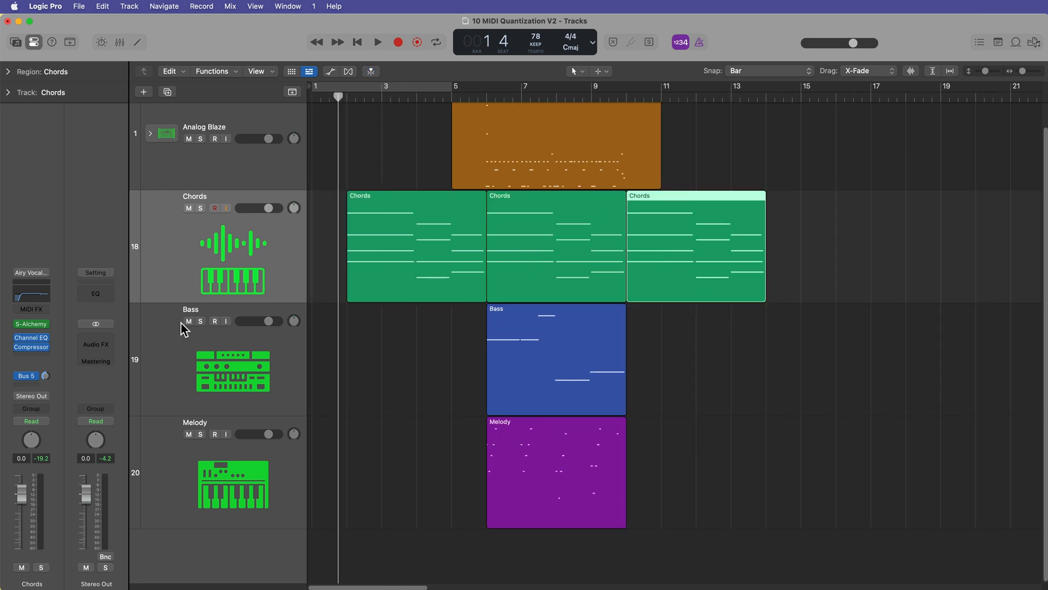
Mute the Bass track in the Tracks area
left_click(189, 321)
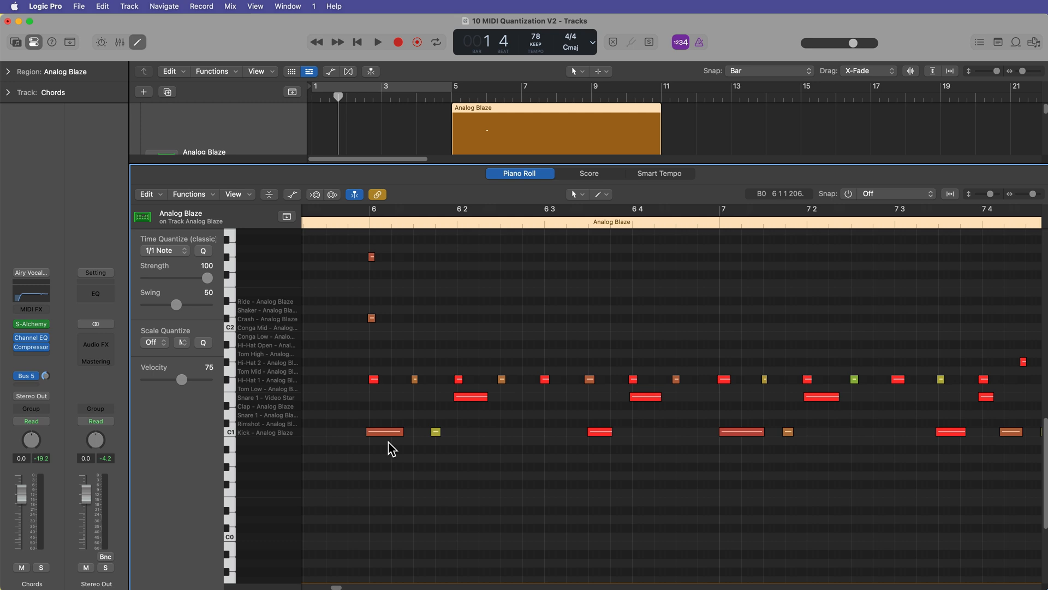
Scroll through the Analog Blaze region and switch the LCD display to the Custom layout
scroll("right", 3)
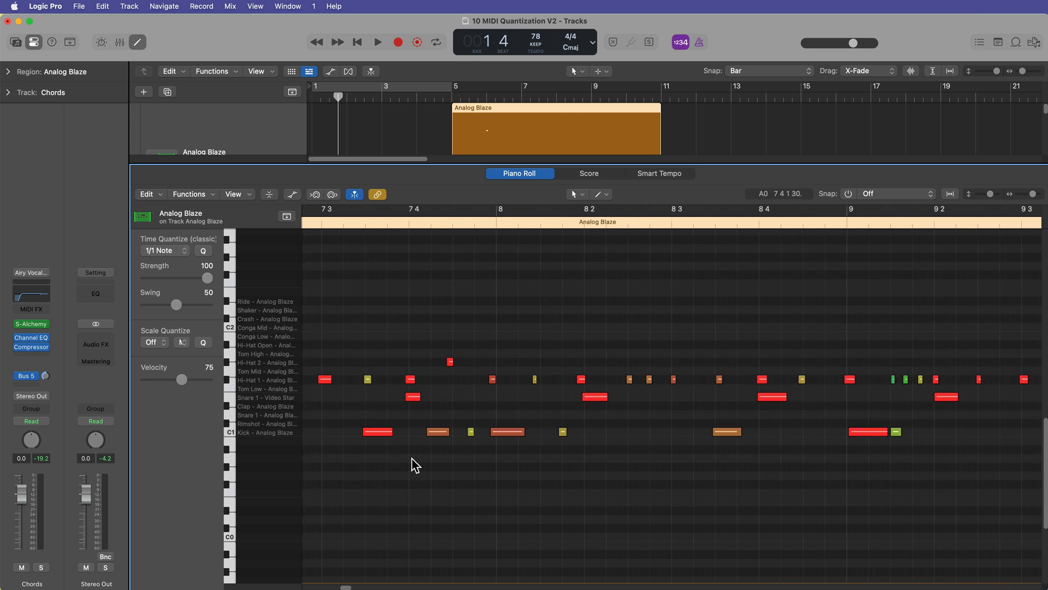
scroll("right", 3)
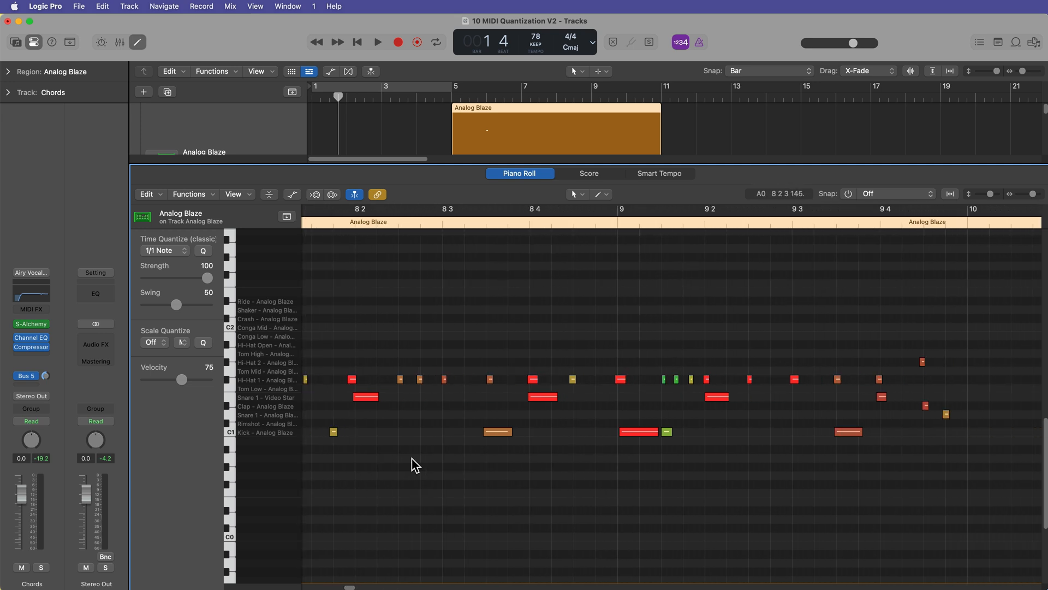
mouse_move(454, 487)
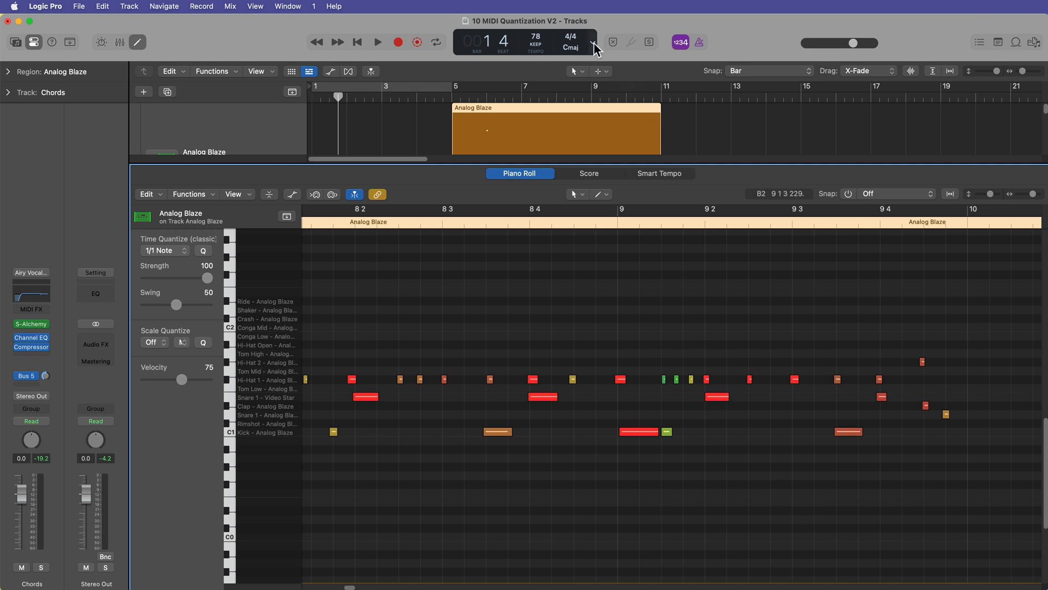
left_click(591, 44)
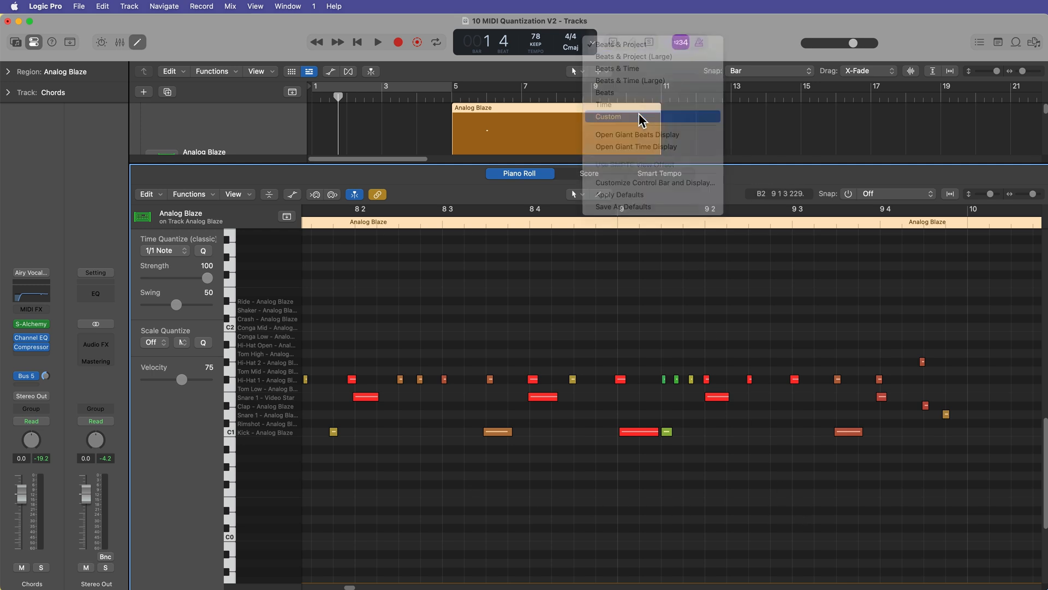
left_click(608, 117)
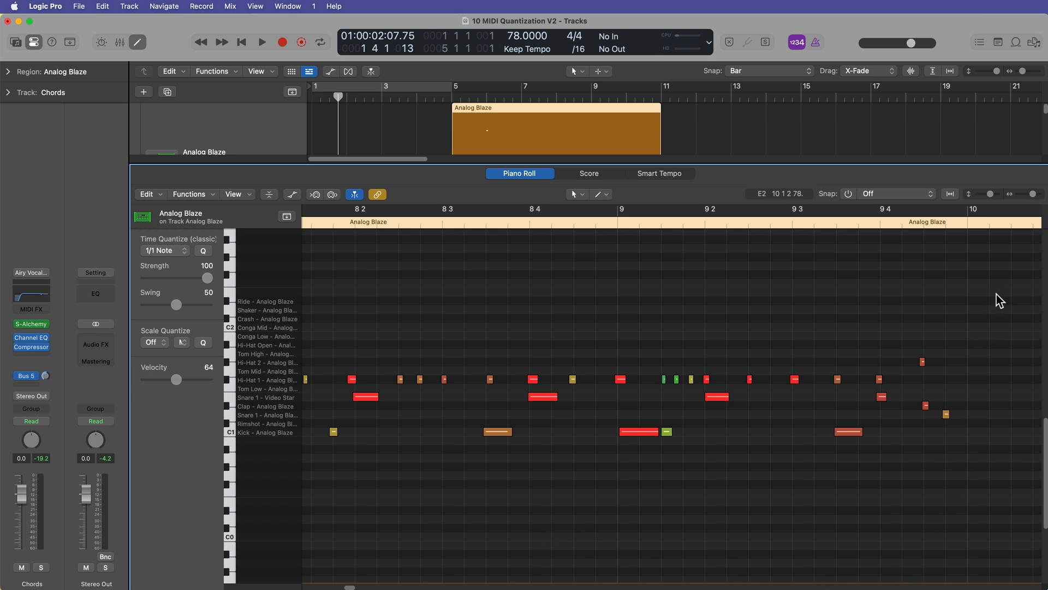
Quantize a marquee-selected group of drum notes to 1/16 Note and zoom in on the hits around bar 6
left_click_drag(1001, 299, 711, 496)
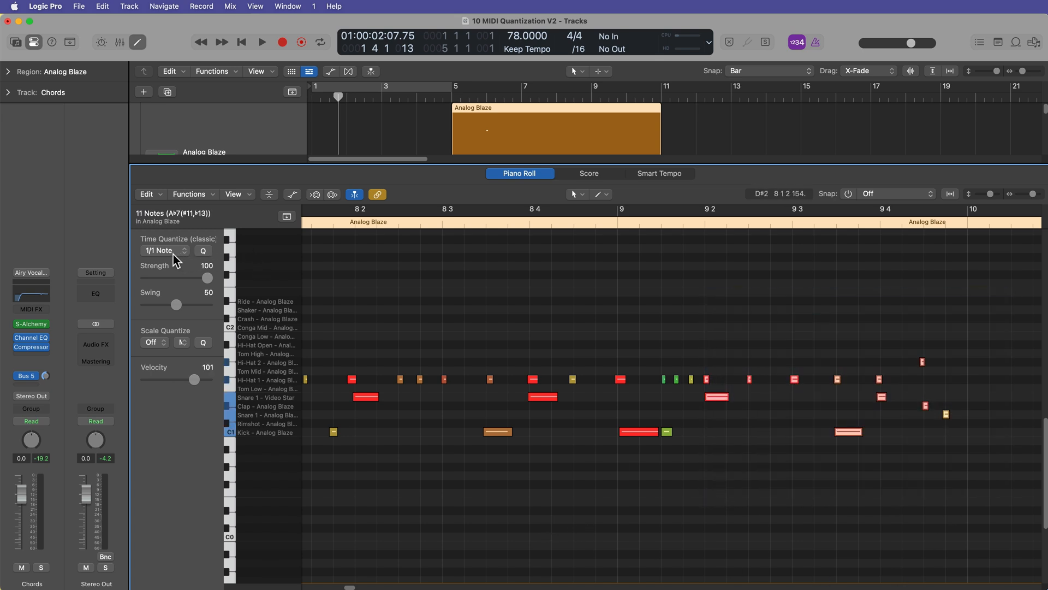
left_click(163, 250)
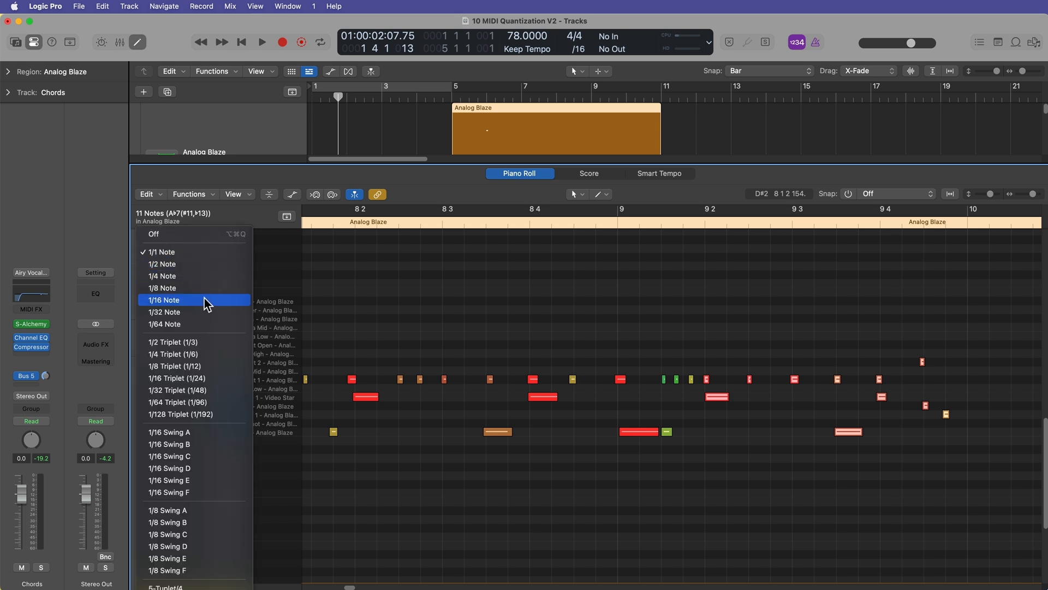
mouse_move(183, 287)
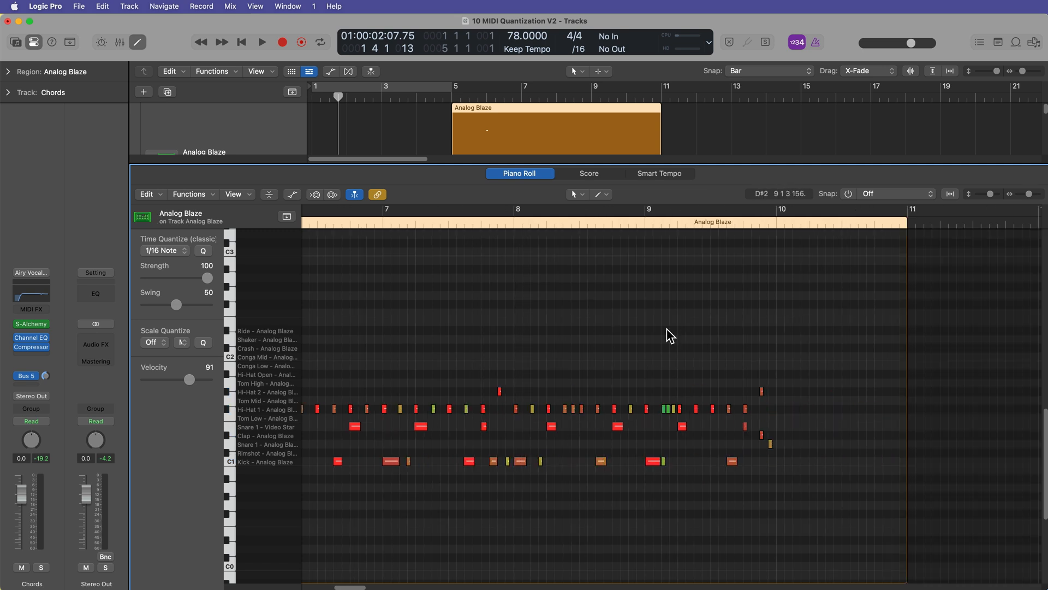
left_click_drag(514, 251, 816, 525)
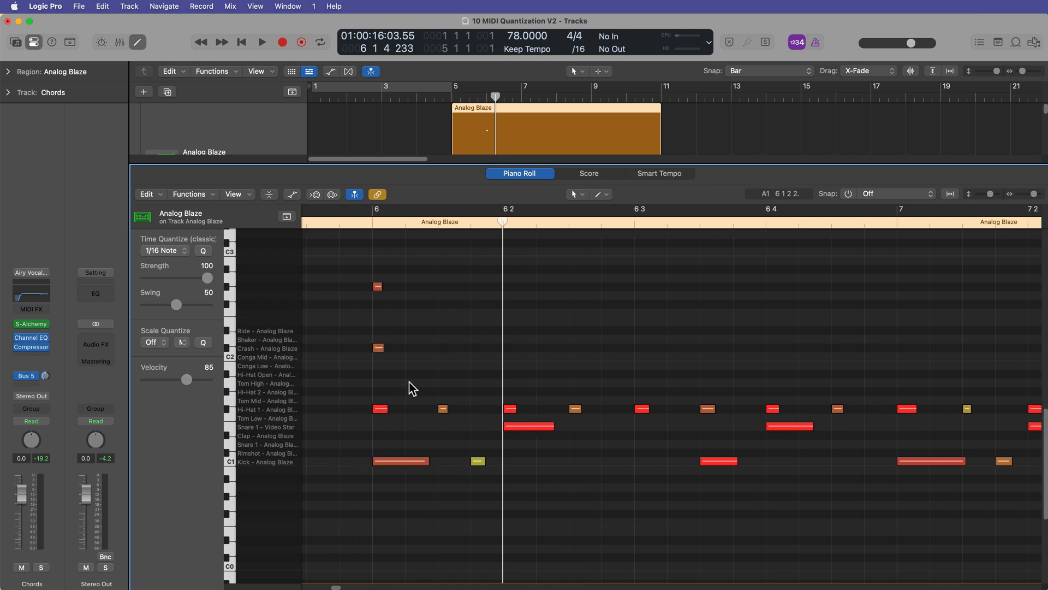
mouse_move(447, 408)
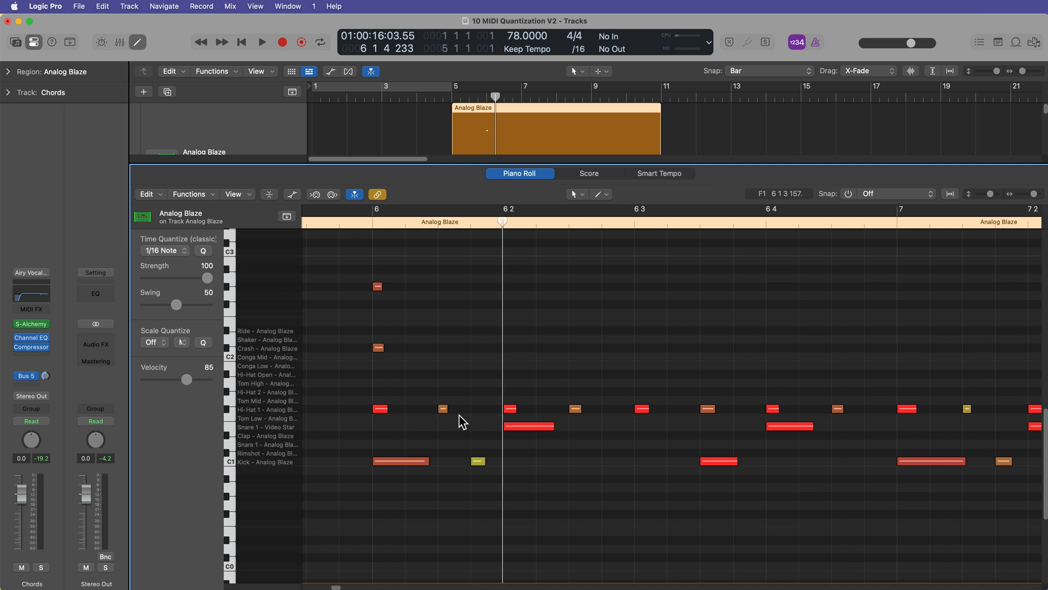
mouse_move(608, 334)
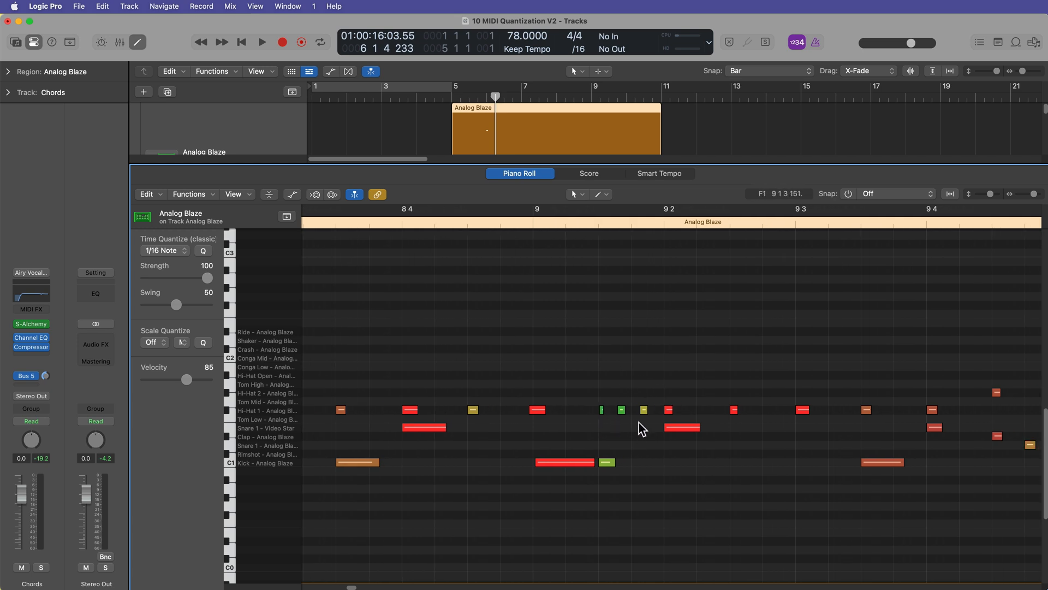
mouse_move(648, 384)
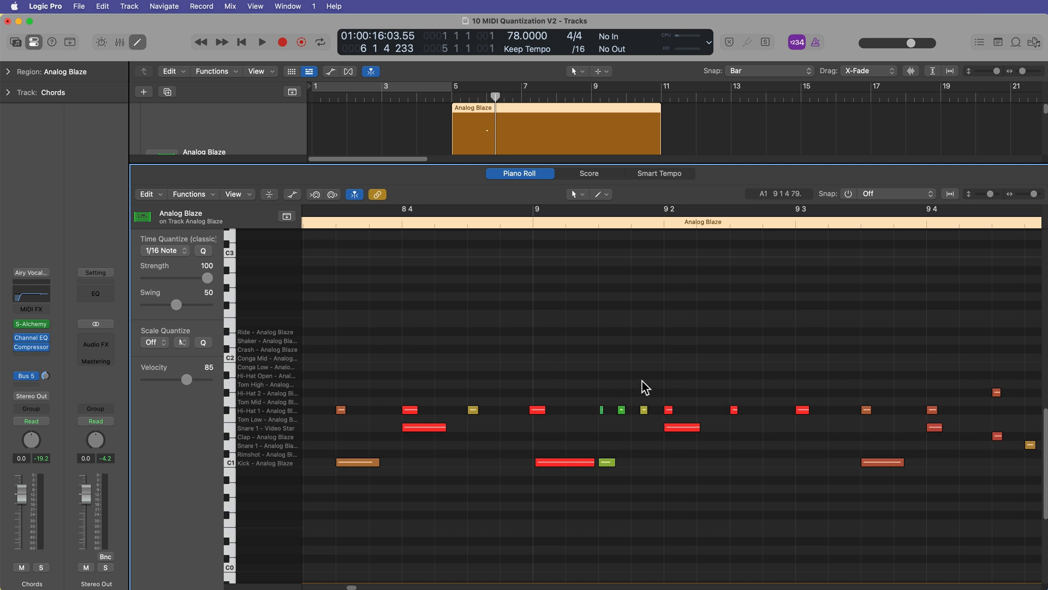
mouse_move(522, 363)
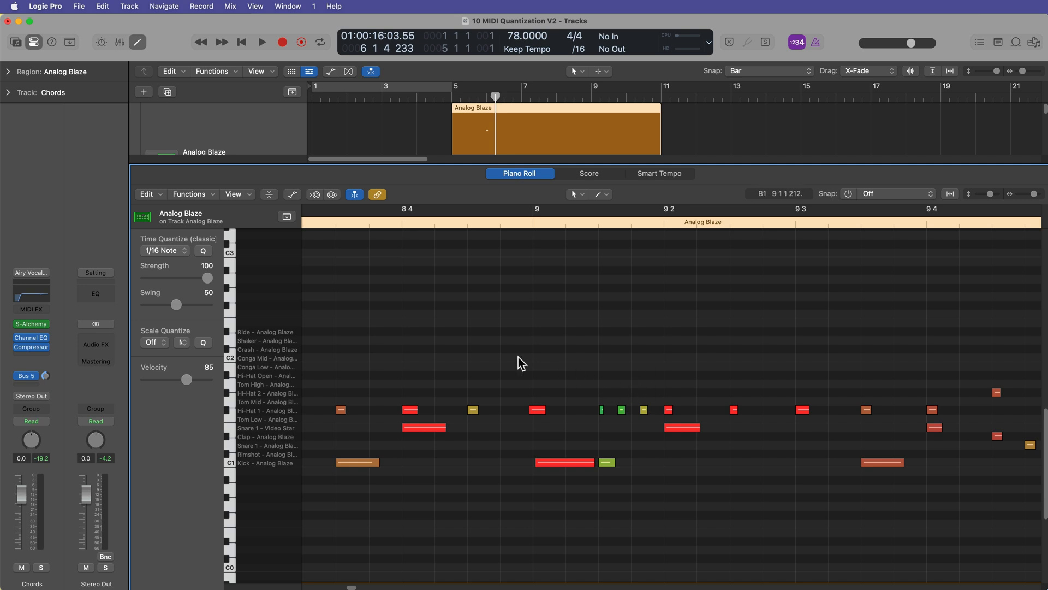
Switch the drum quantize to 1/16 Triplet (1/24) and return to the tracks overview
left_click(162, 250)
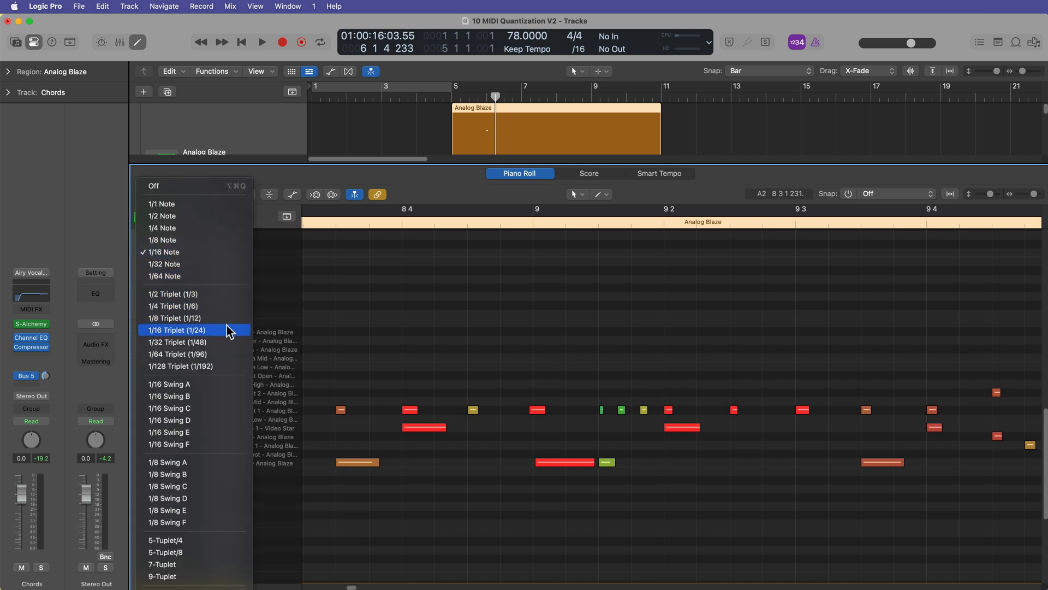
left_click(176, 330)
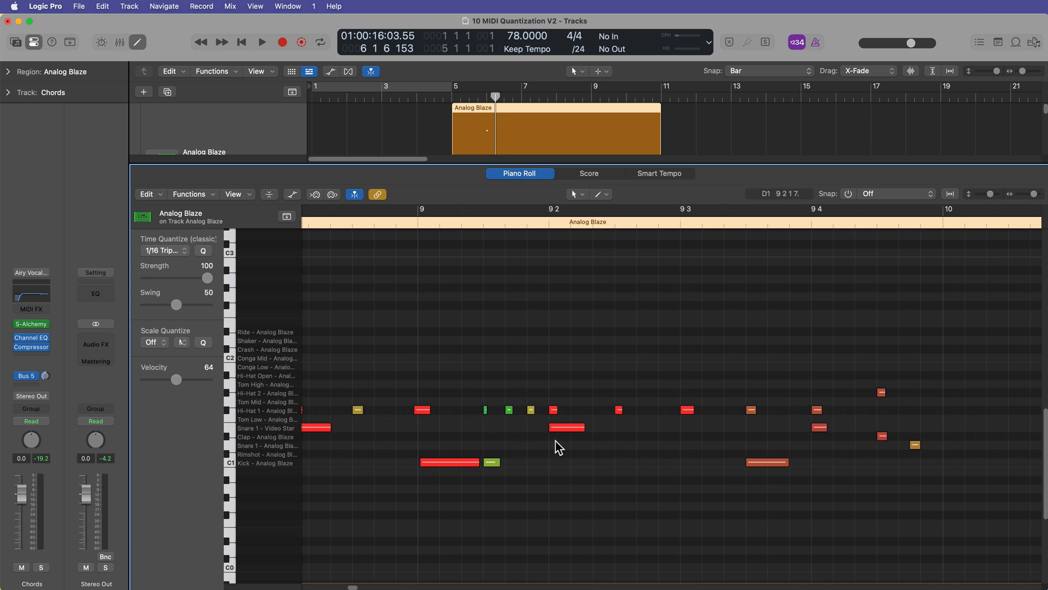
left_click(579, 48)
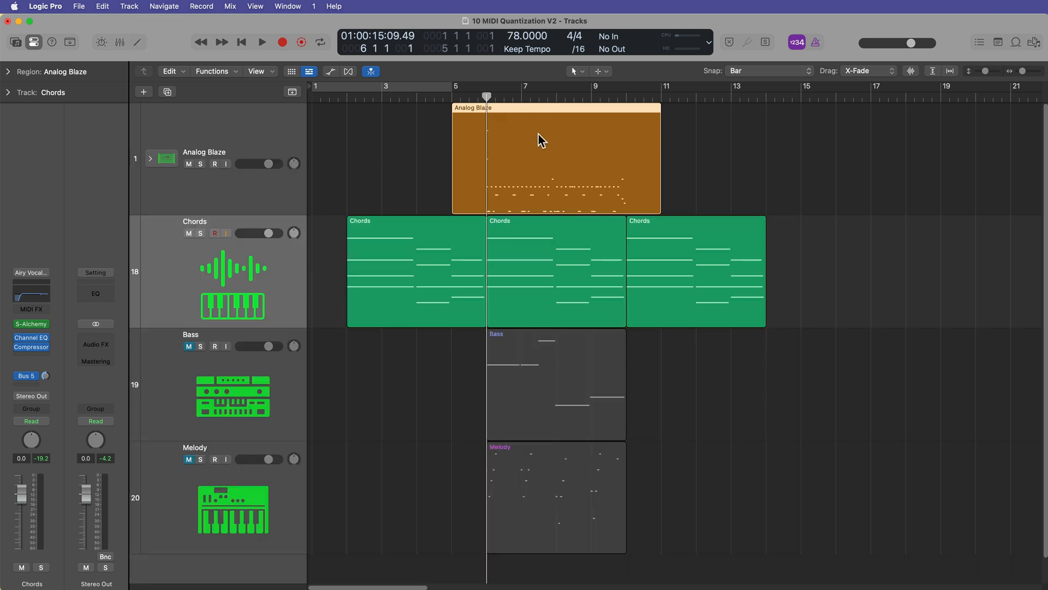
Select the Analog Blaze drum region and reopen its notes in the Piano Roll
left_click(261, 41)
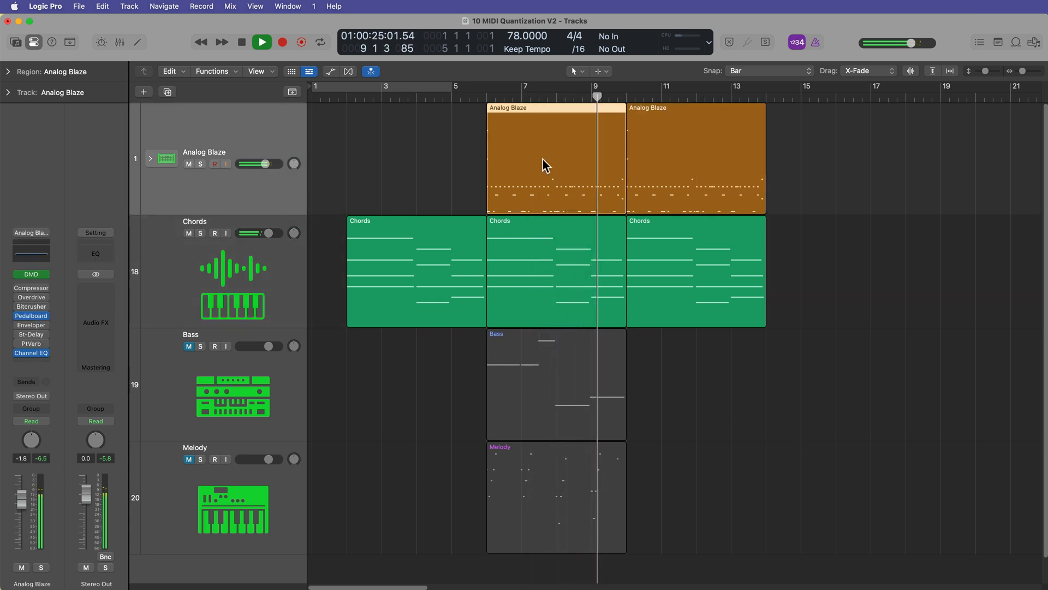
double_click(554, 159)
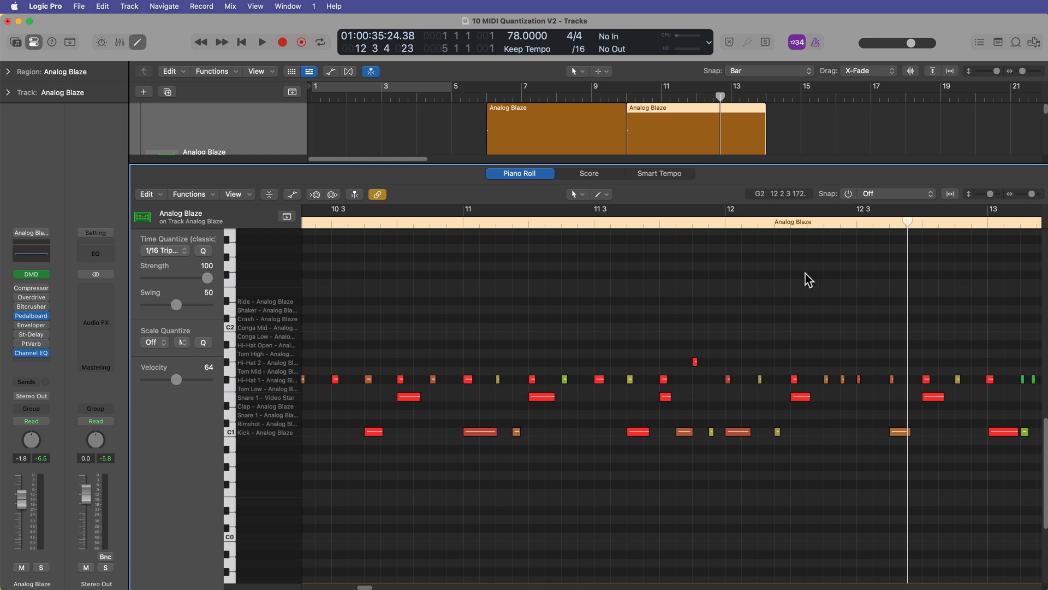
mouse_move(594, 321)
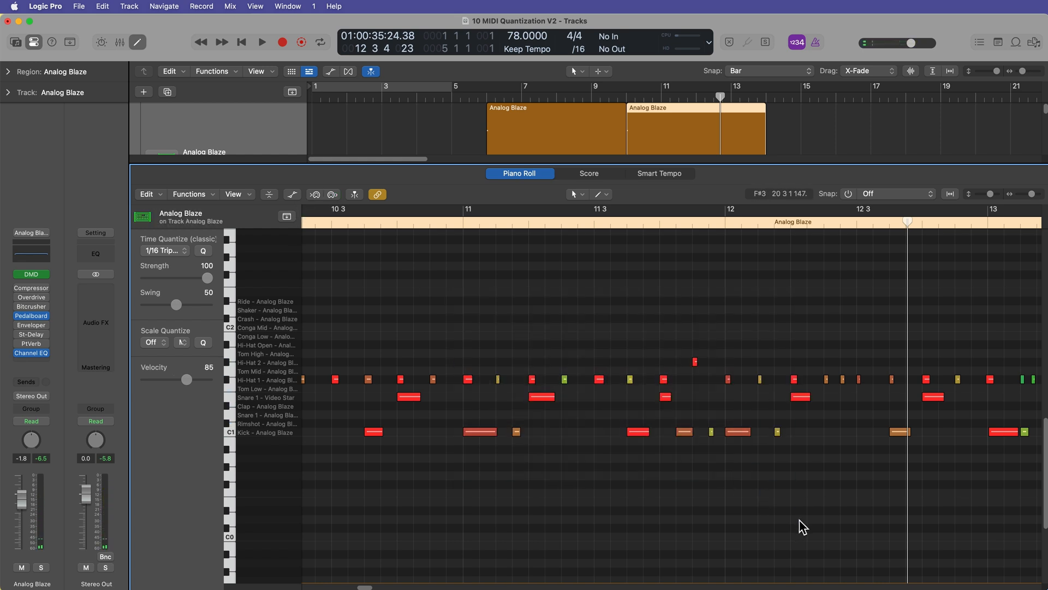
scroll("right", 3)
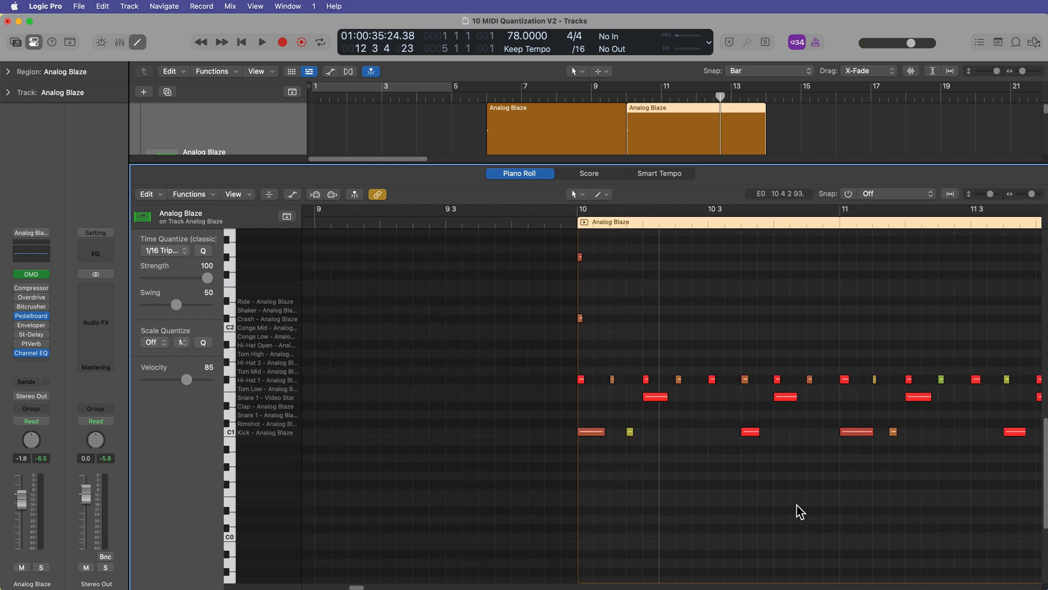
left_click(354, 194)
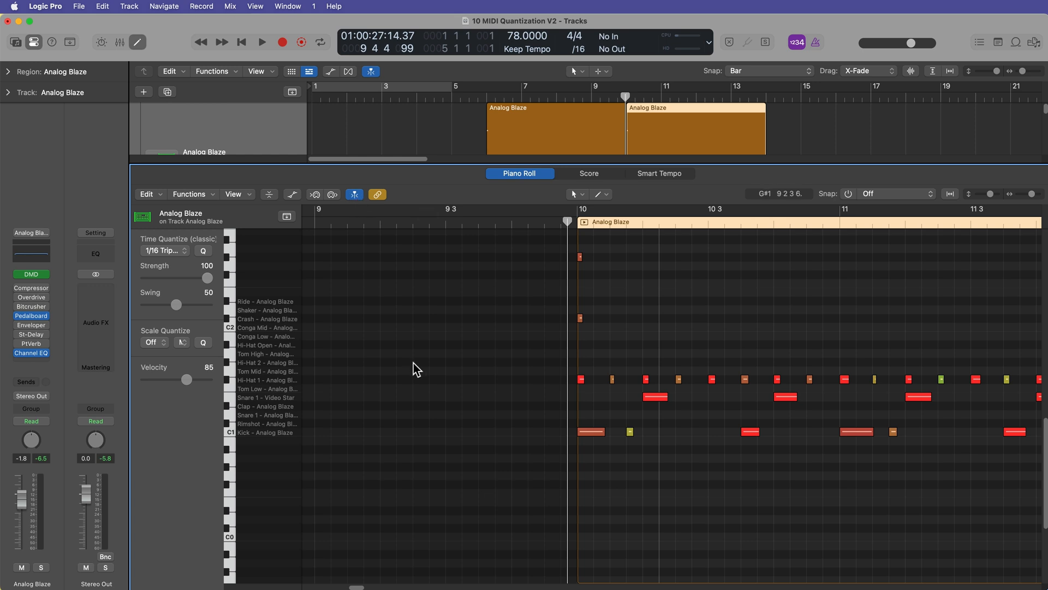
left_click(261, 42)
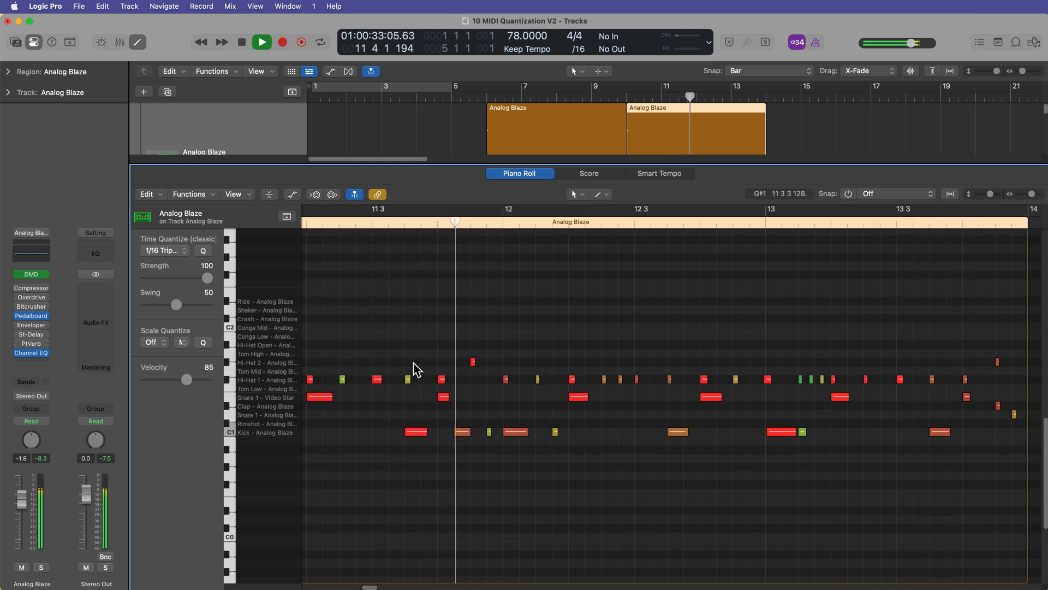
left_click(261, 42)
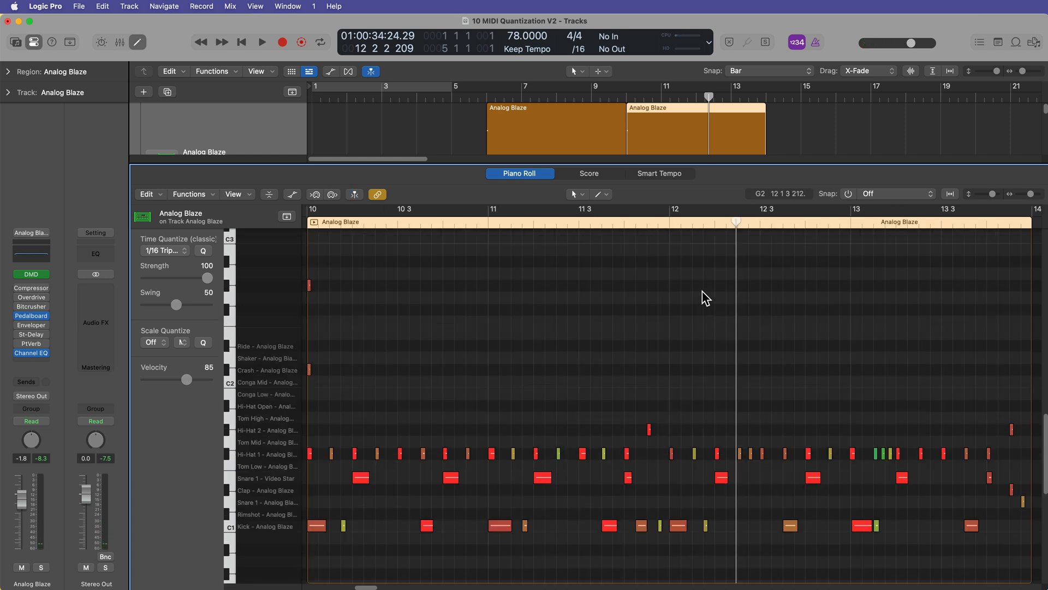
mouse_move(696, 309)
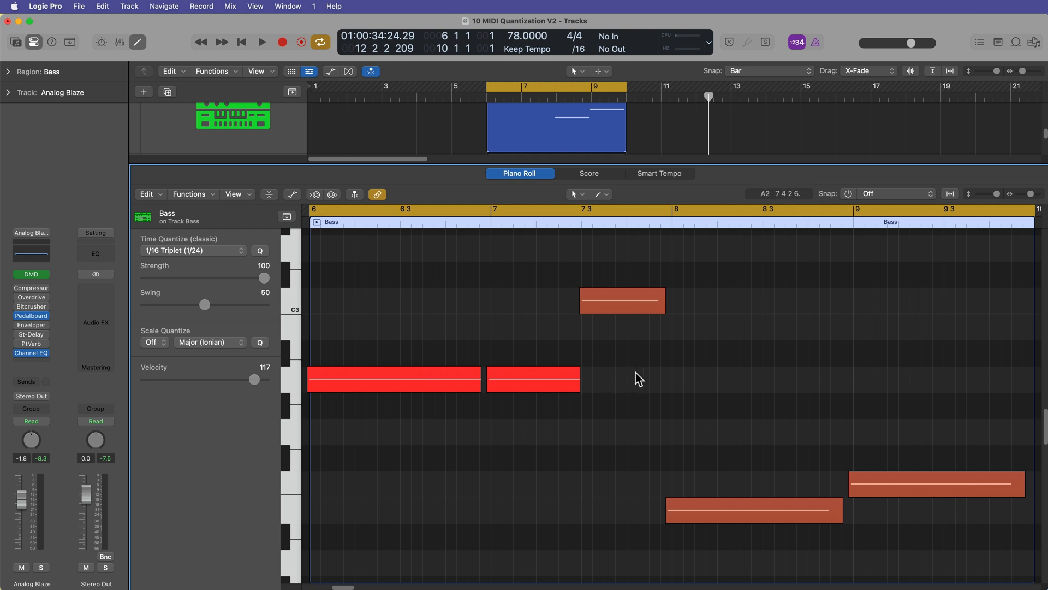
mouse_move(469, 275)
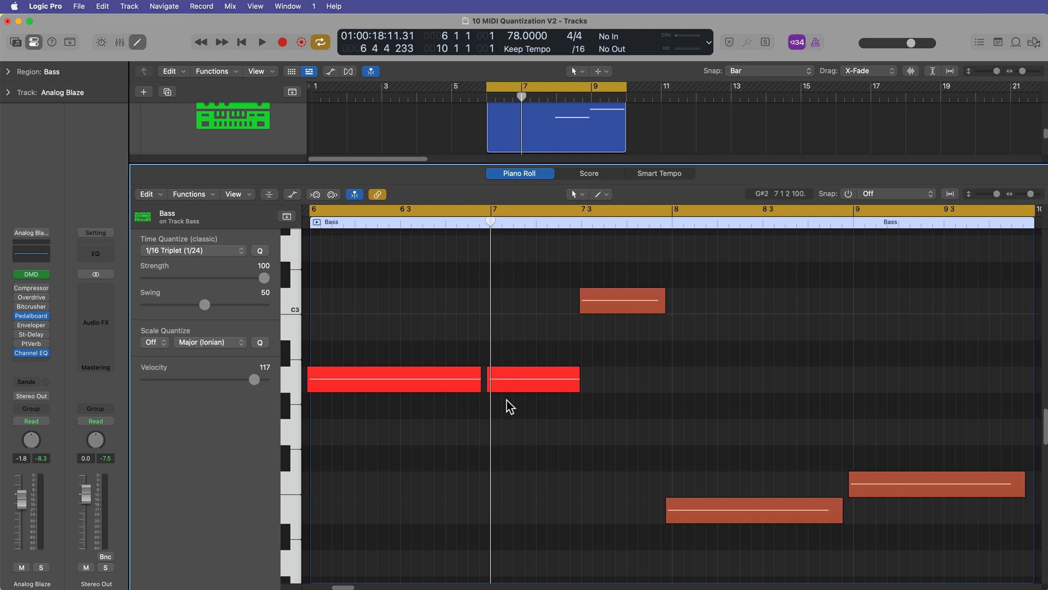
mouse_move(520, 383)
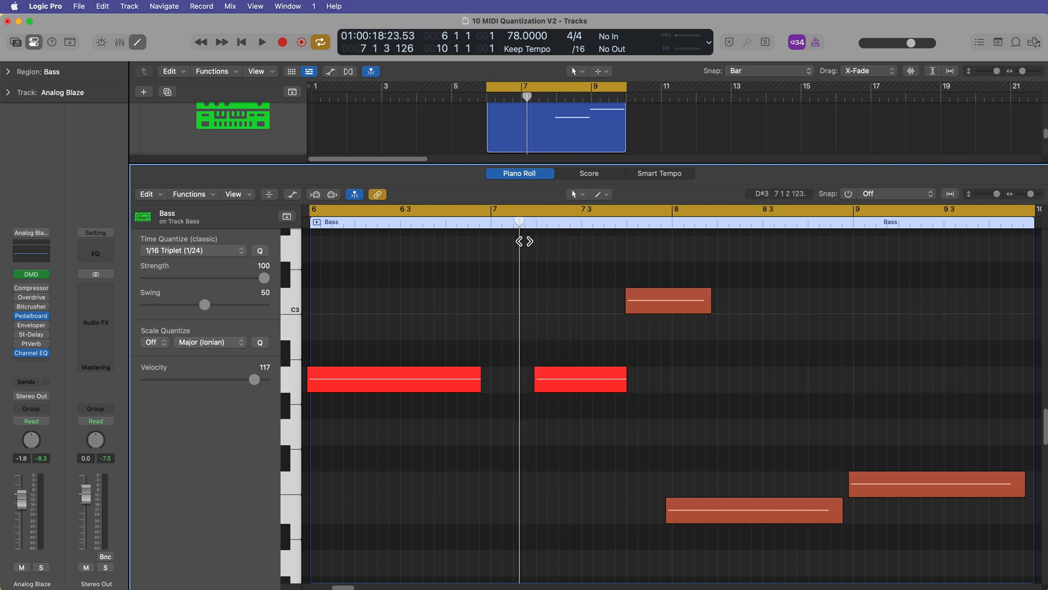
Quantize all five bass notes to 1/2 Note
left_click(555, 378)
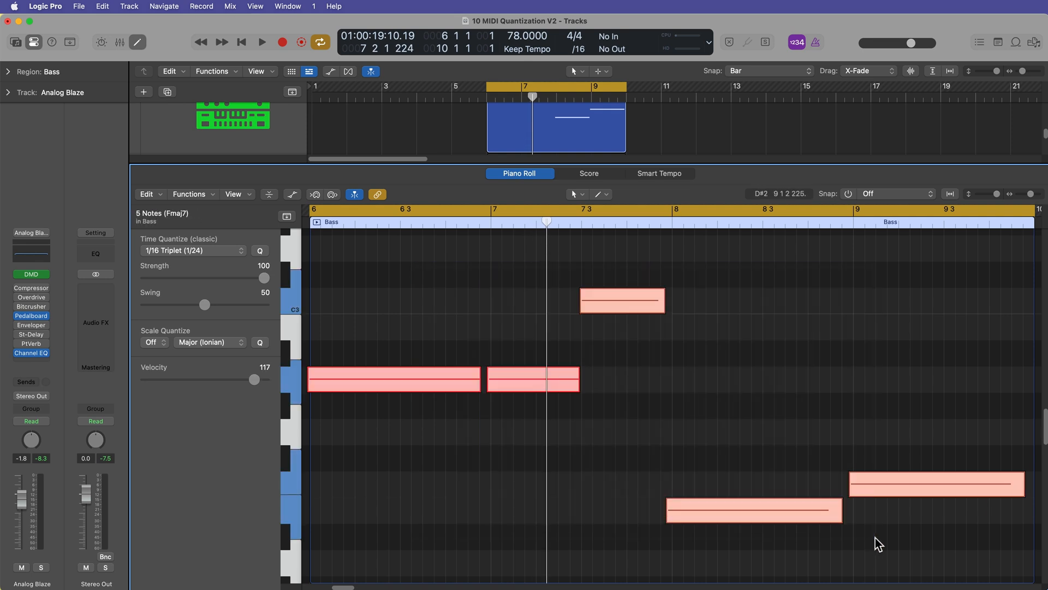
left_click(192, 250)
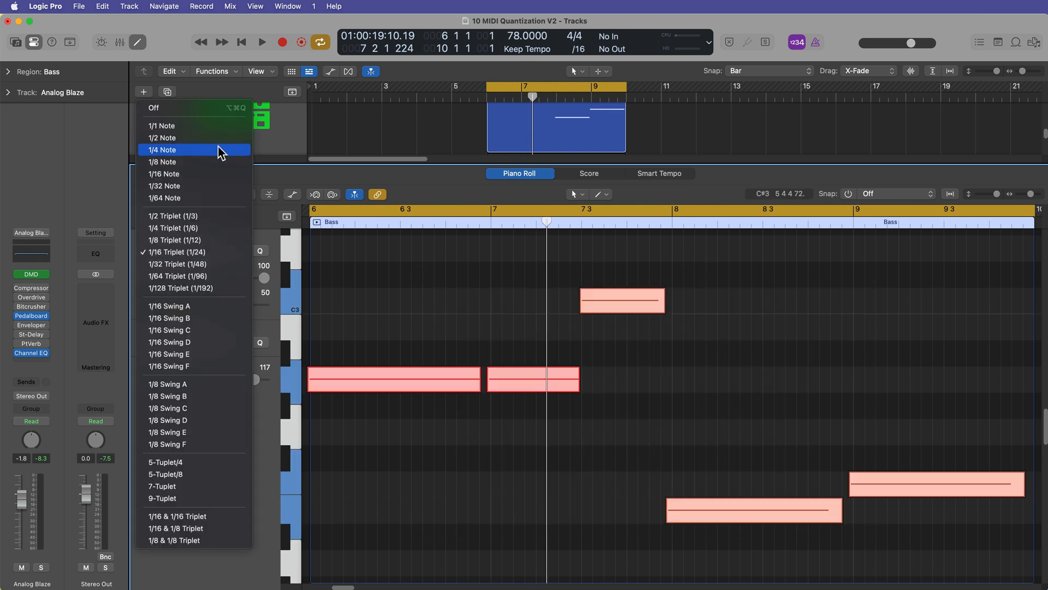
left_click(162, 138)
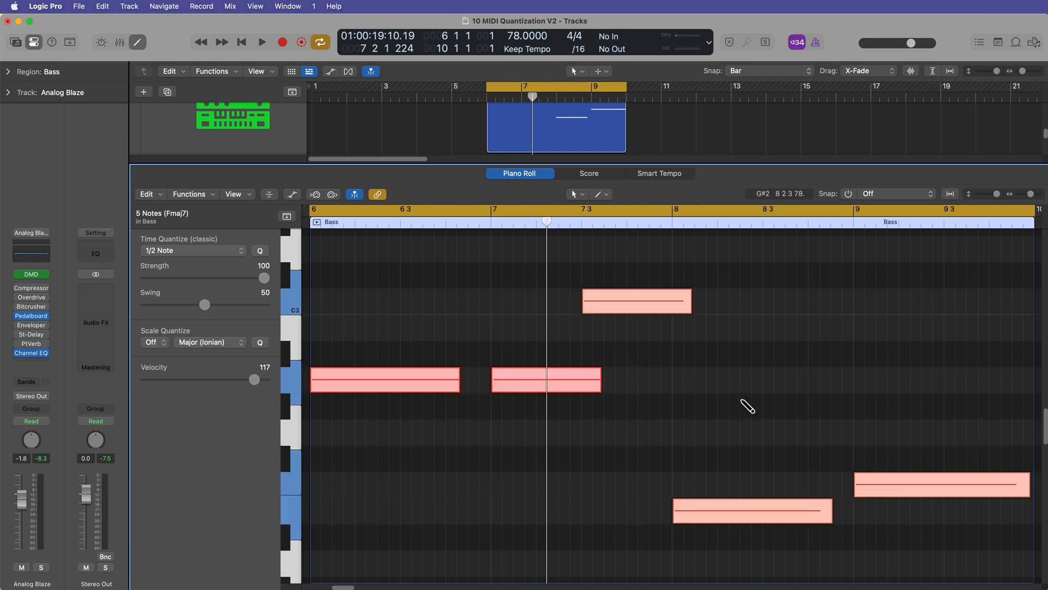
Force the bass notes legato with Shift+Backslash and locate the Note End to Following Notes command
key("backslash")
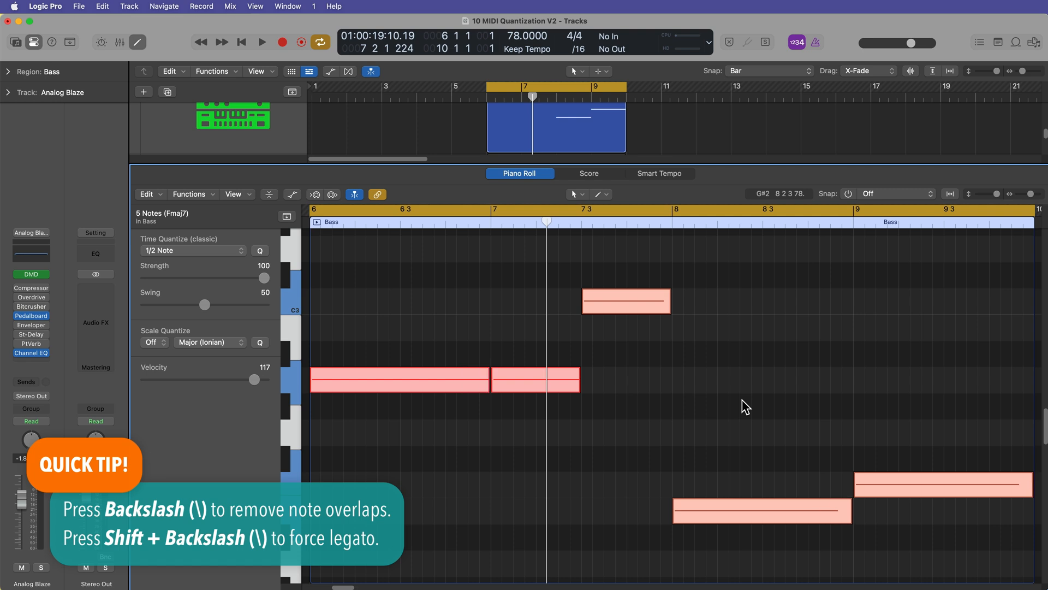
left_click(487, 380)
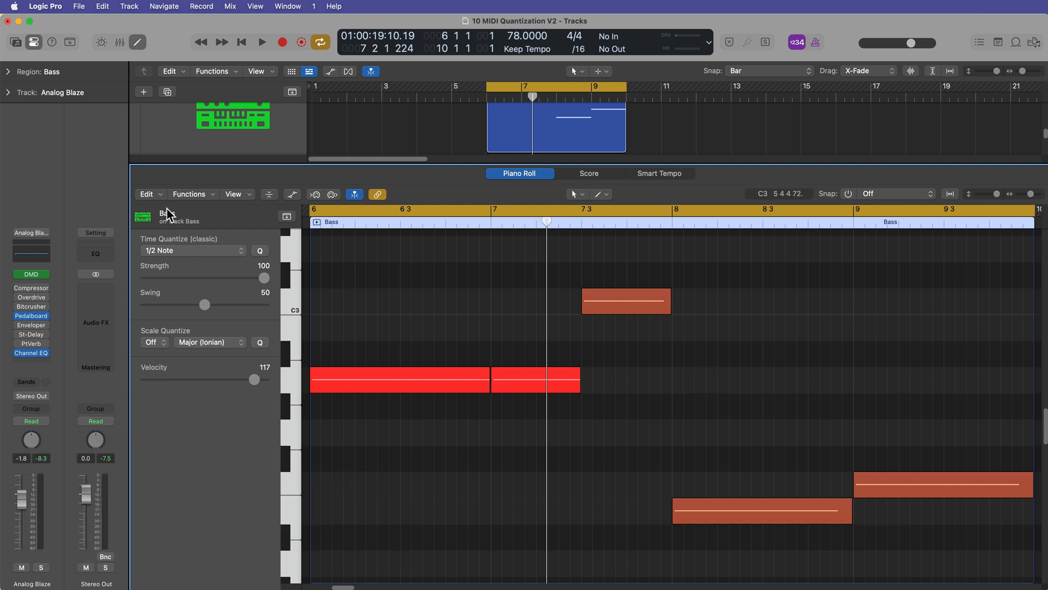
left_click(147, 194)
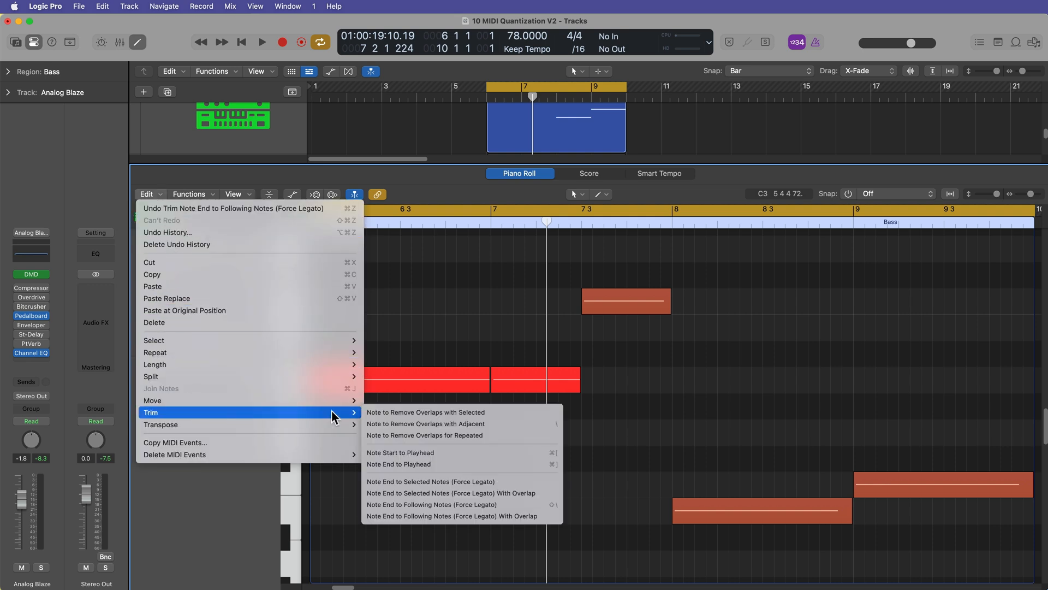
mouse_move(447, 505)
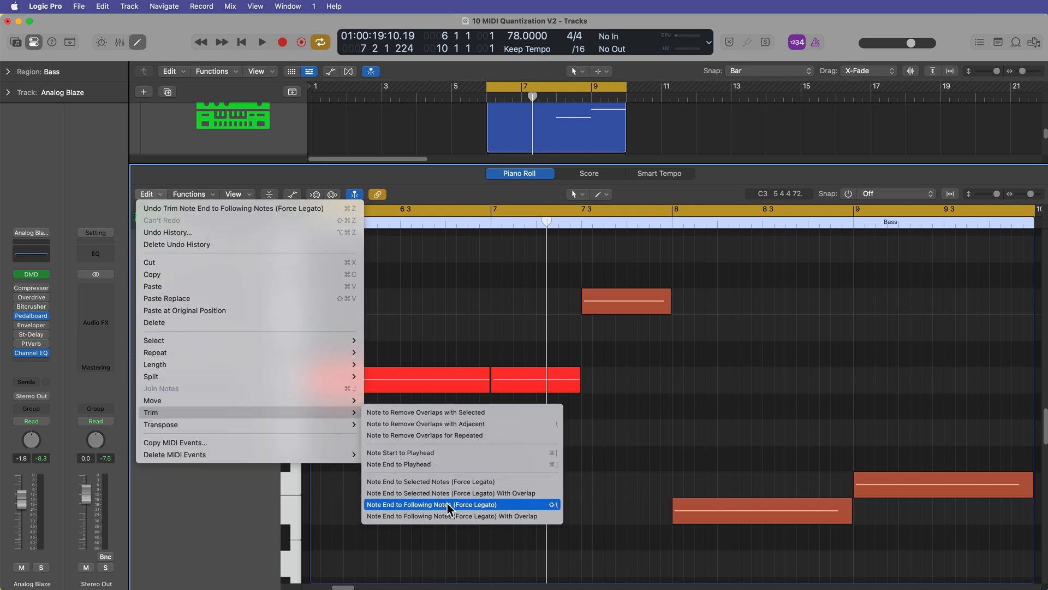
left_click(433, 505)
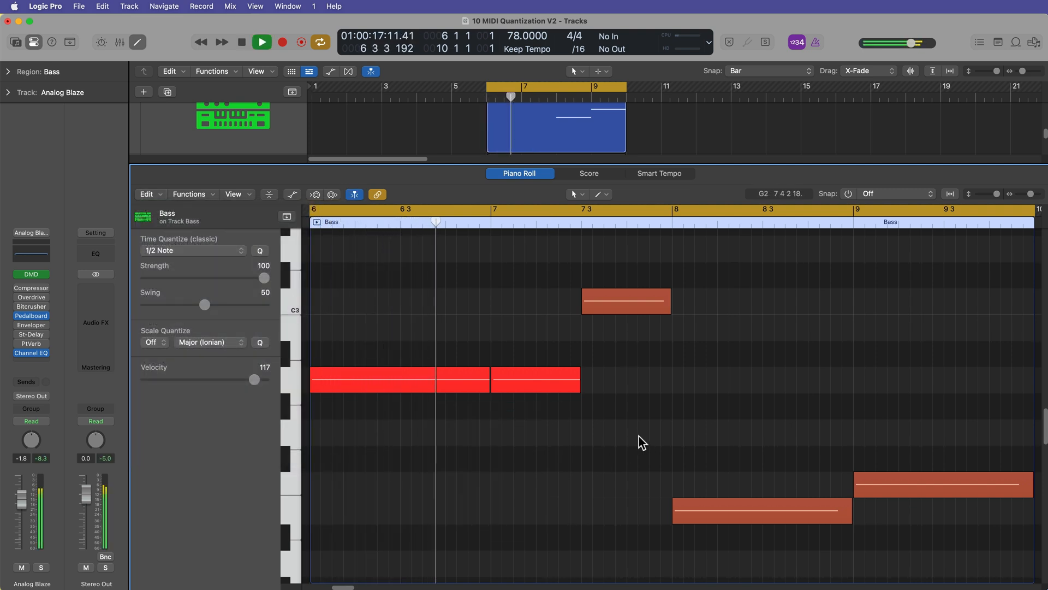
Sweep the bass velocity slider down and back, settling it at 120
left_click_drag(252, 379, 145, 379)
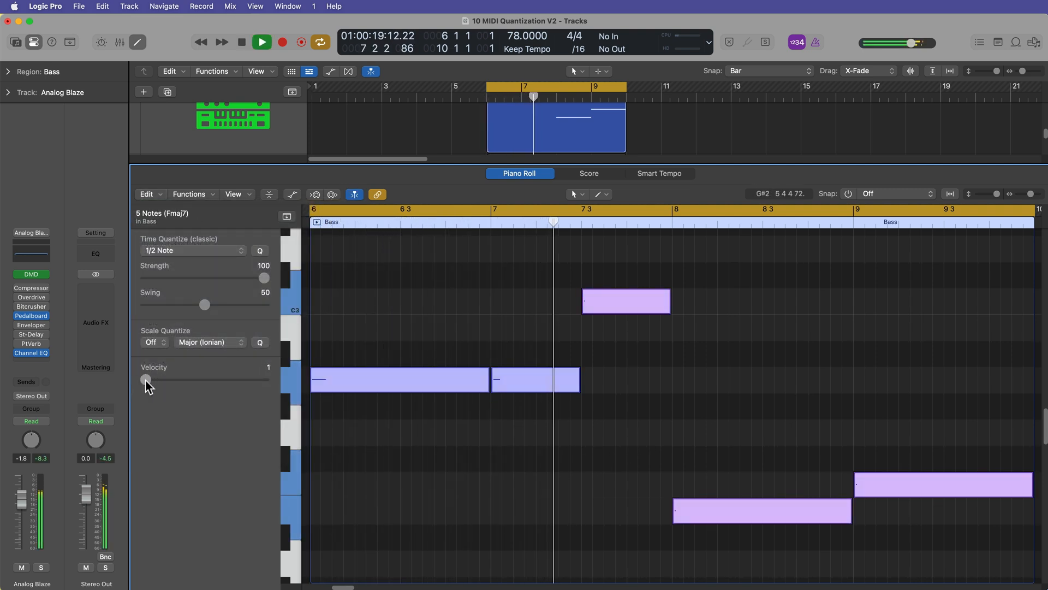
left_click_drag(144, 379, 252, 379)
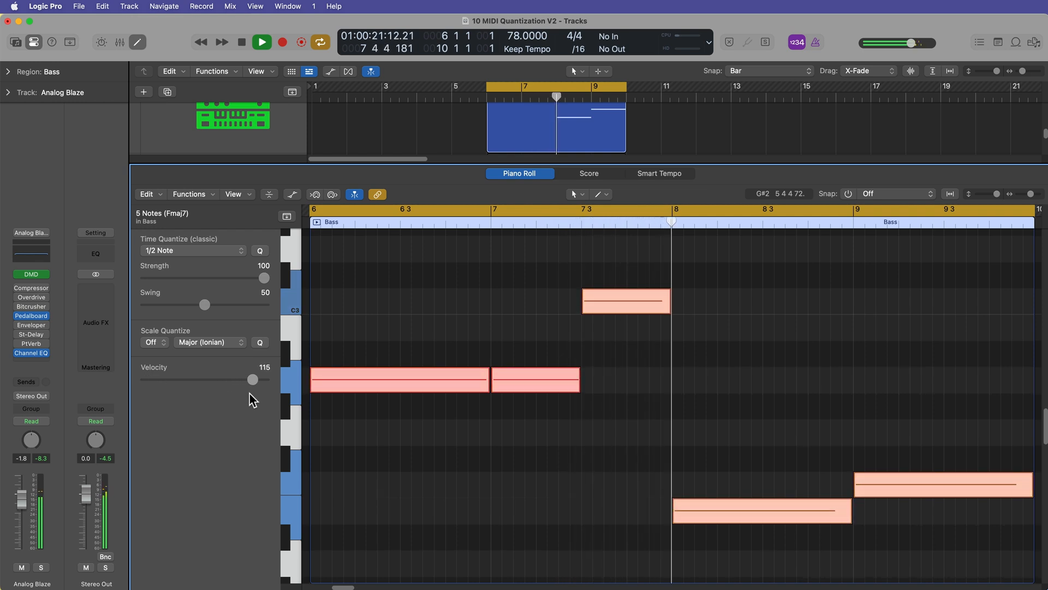
left_click_drag(253, 379, 254, 379)
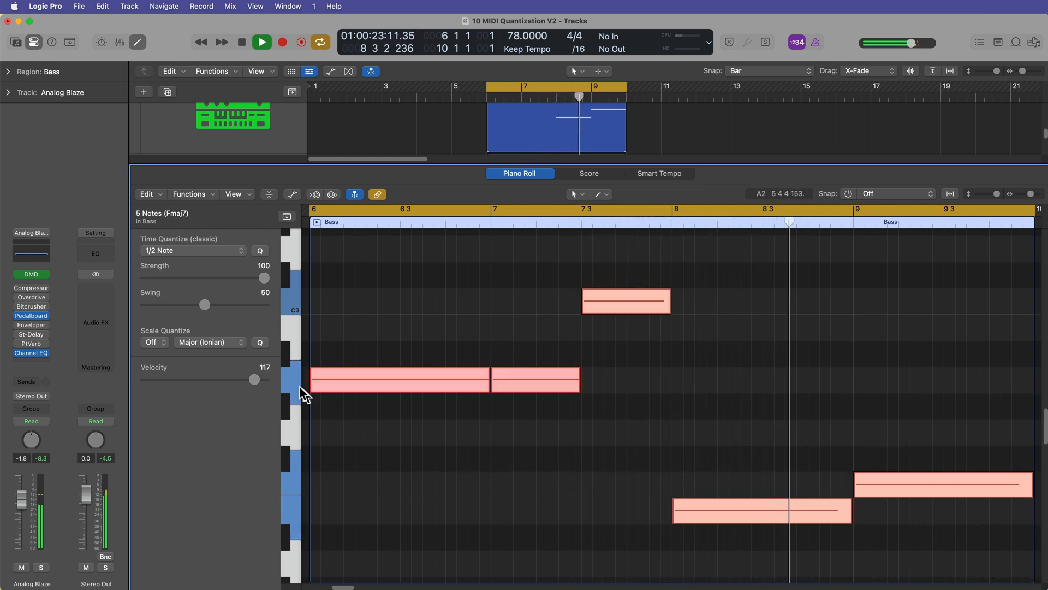
left_click_drag(253, 379, 260, 379)
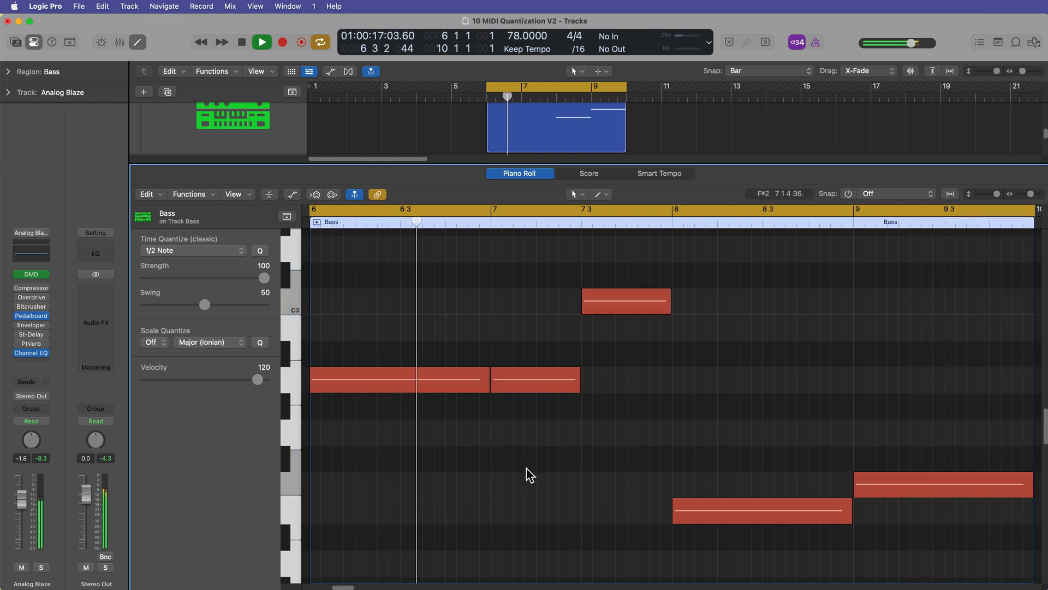
left_click(261, 42)
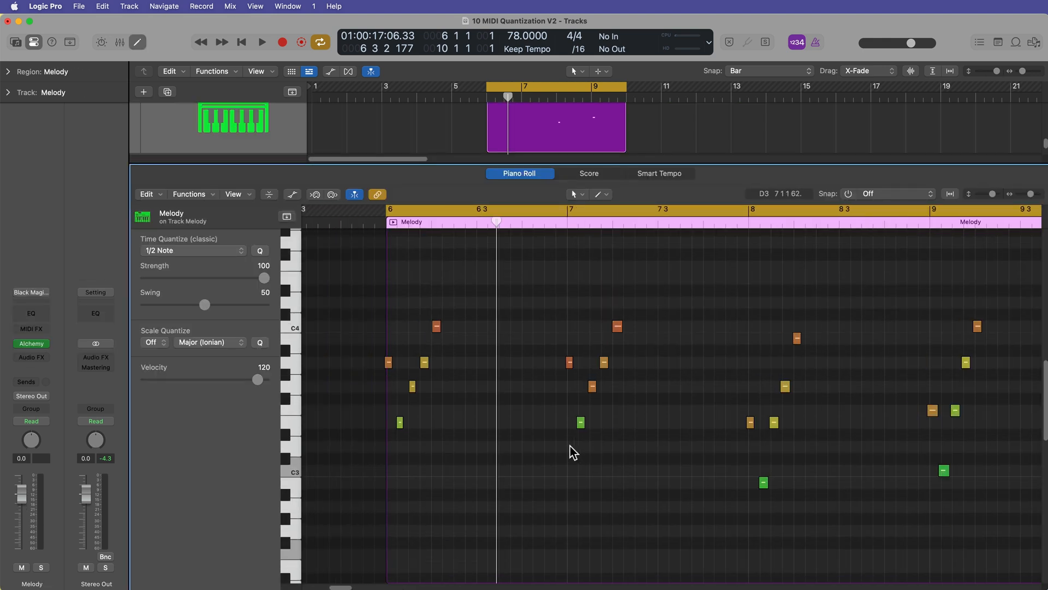
mouse_move(494, 507)
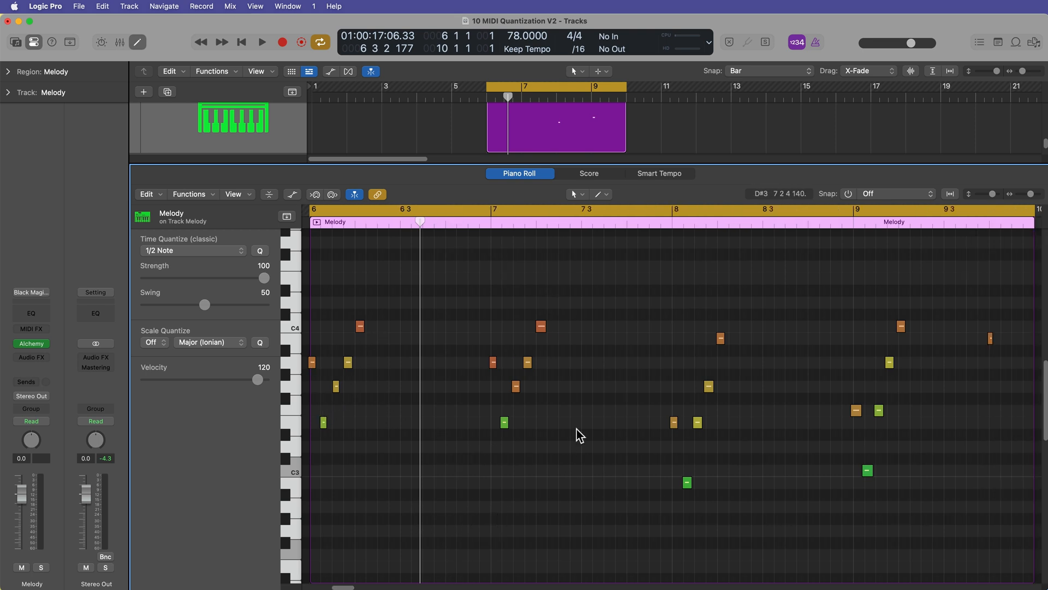
Check the melody's Time Quantize value and return to the drum track in the tracks area
left_click(192, 250)
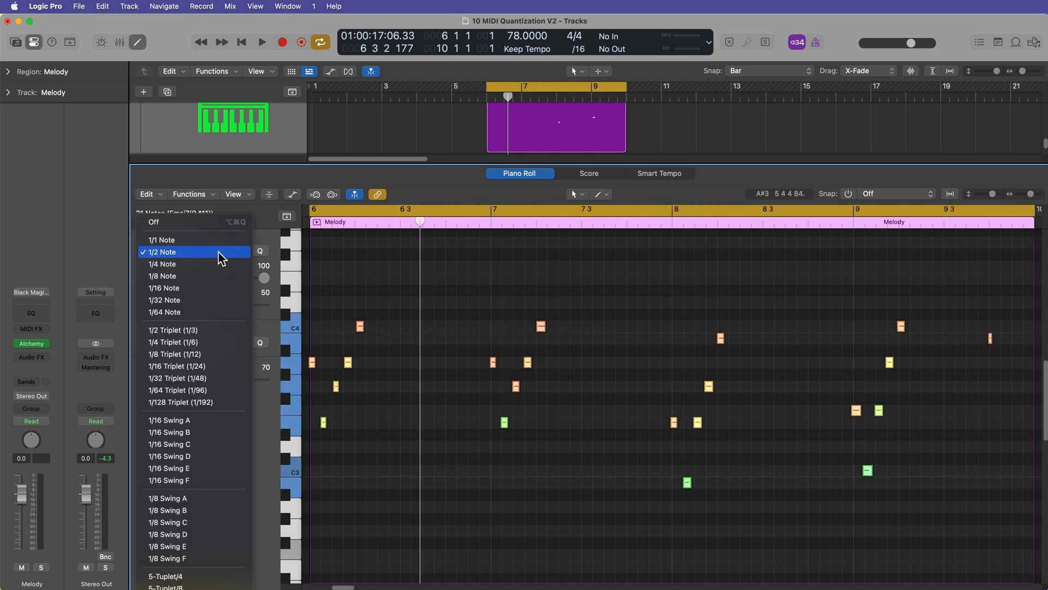
left_click(163, 287)
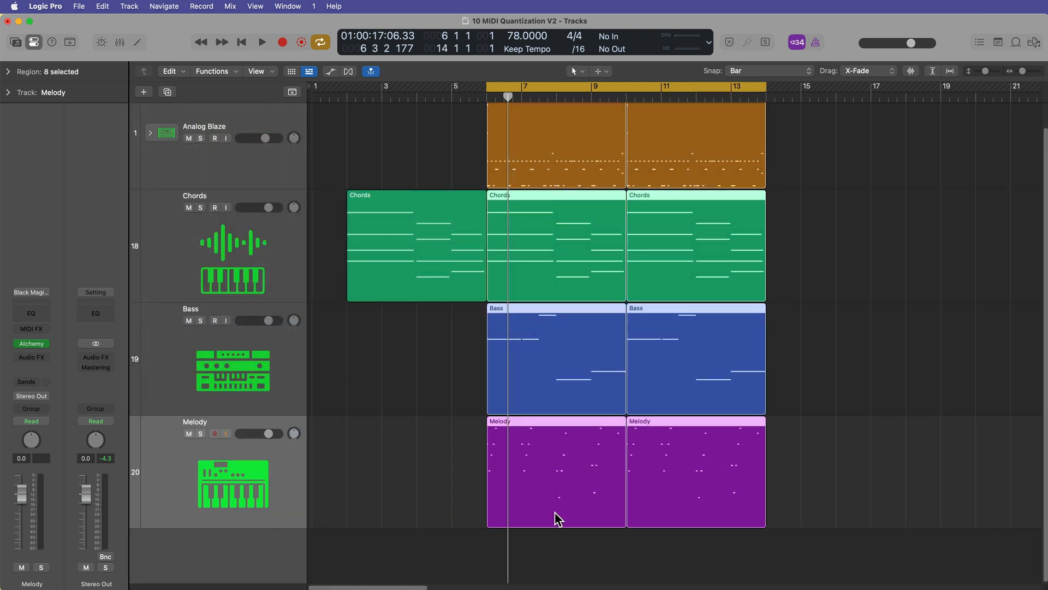
left_click(261, 41)
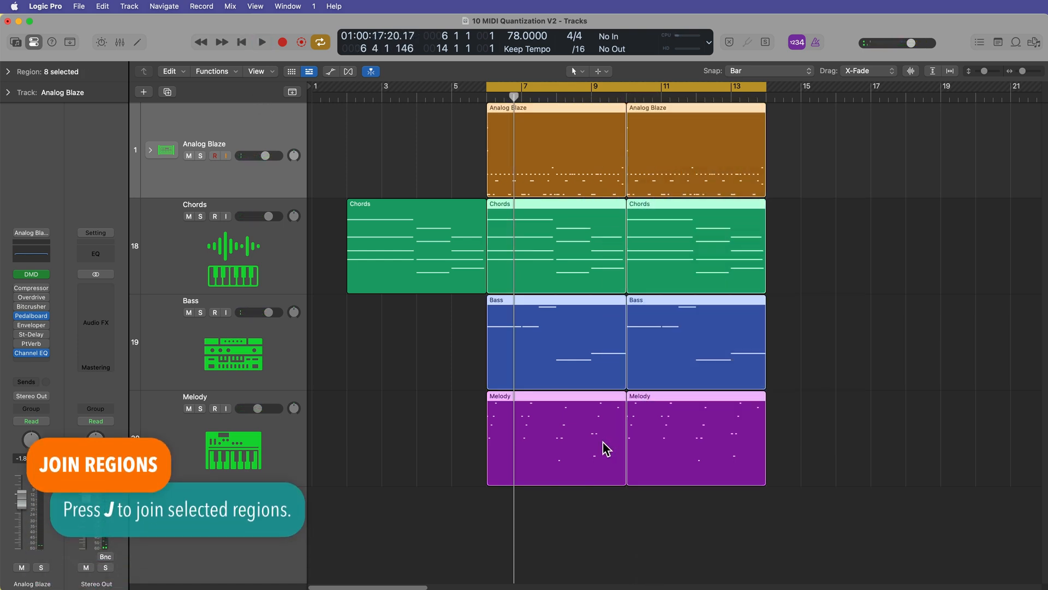
Join each track's selected region pairs into one with J
key("j")
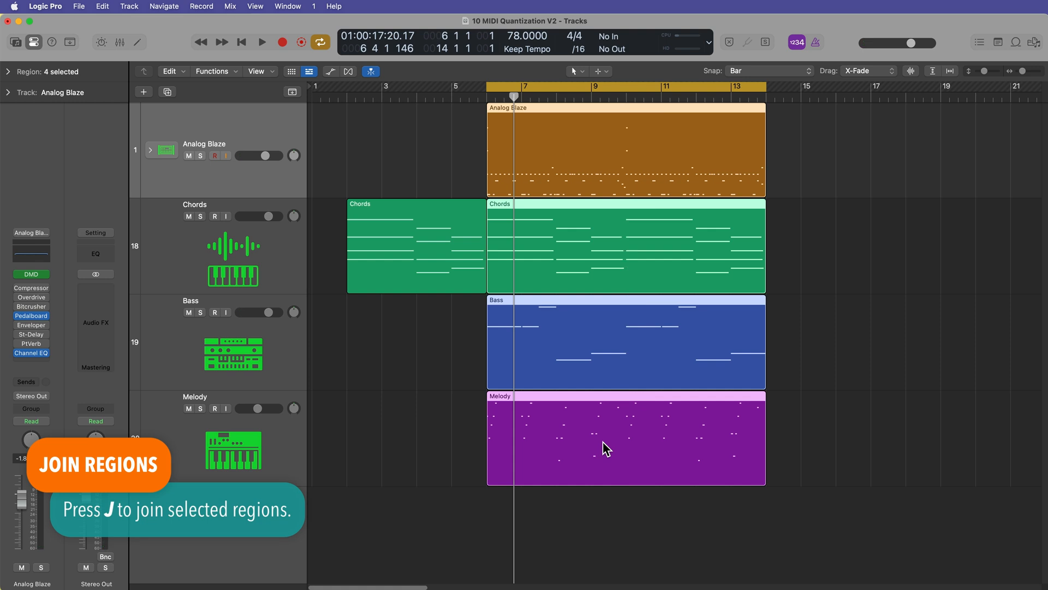
key("j")
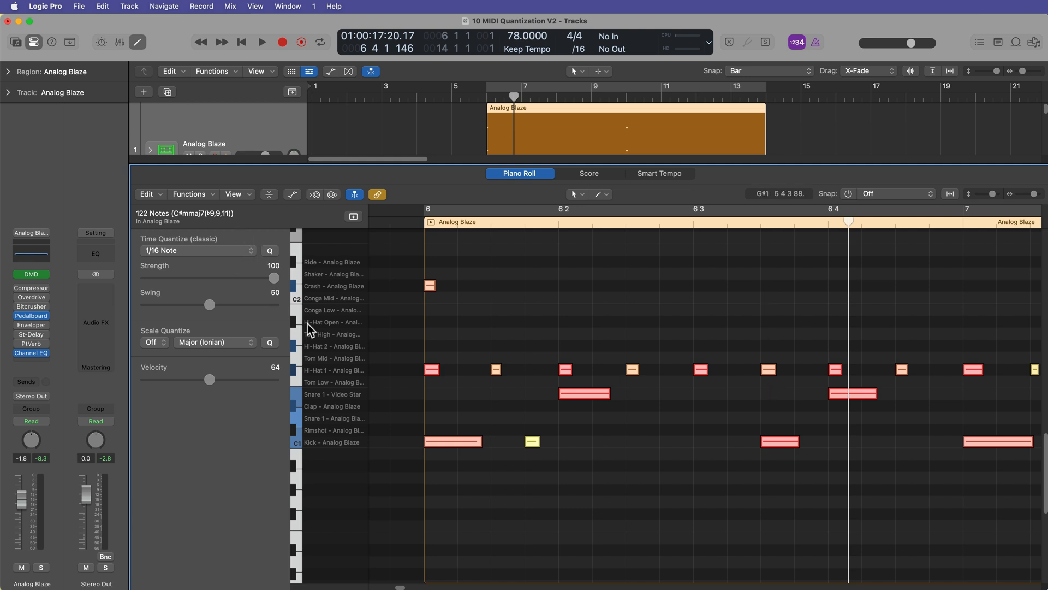
Sweep the drum quantize Strength slider and settle it at 85
left_click_drag(274, 278, 269, 279)
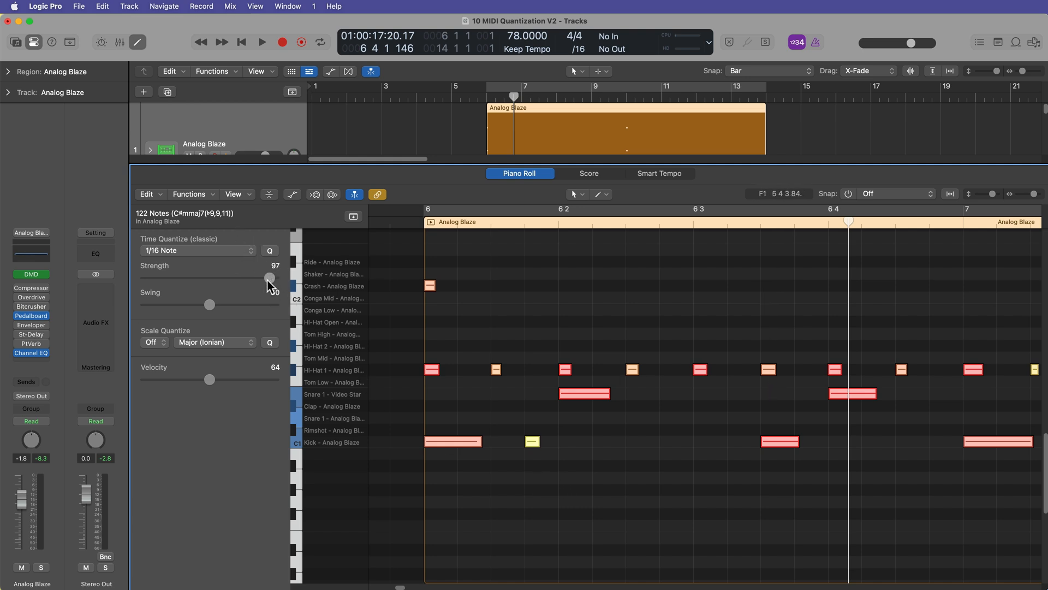
left_click_drag(271, 278, 145, 277)
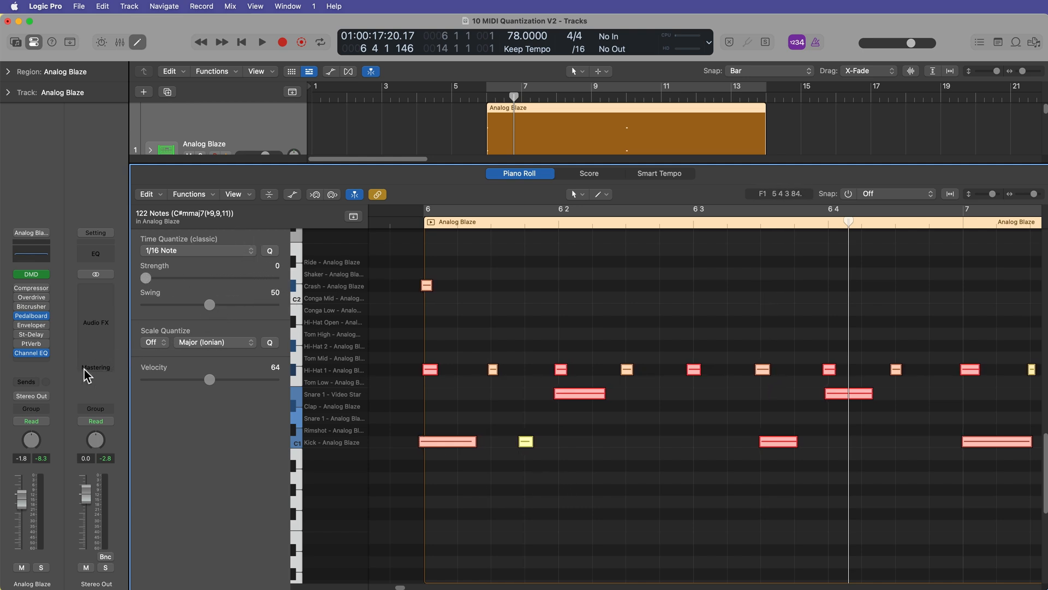
left_click_drag(145, 277, 217, 278)
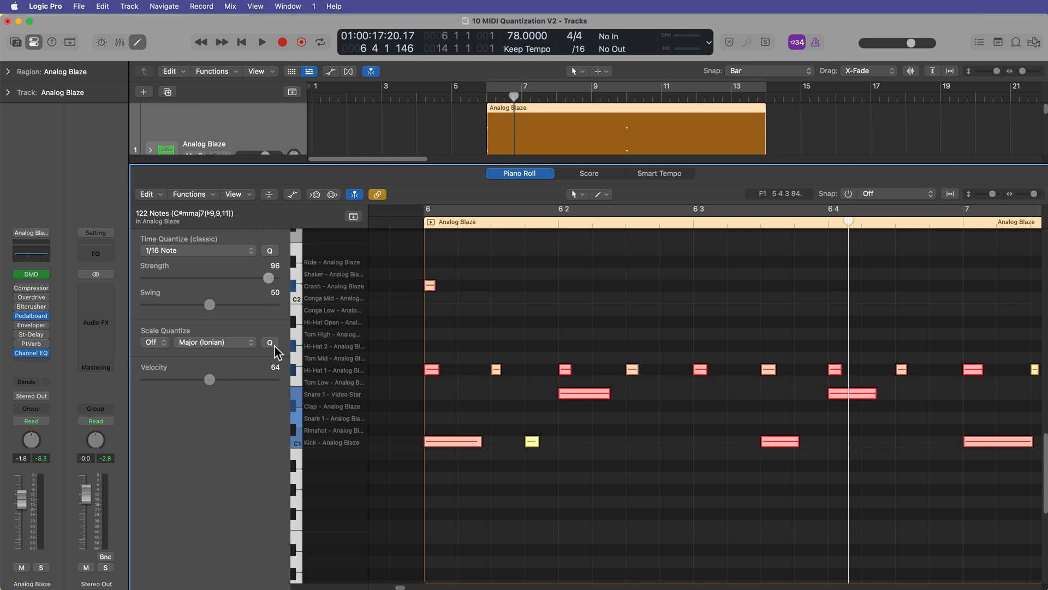
left_click_drag(268, 278, 232, 278)
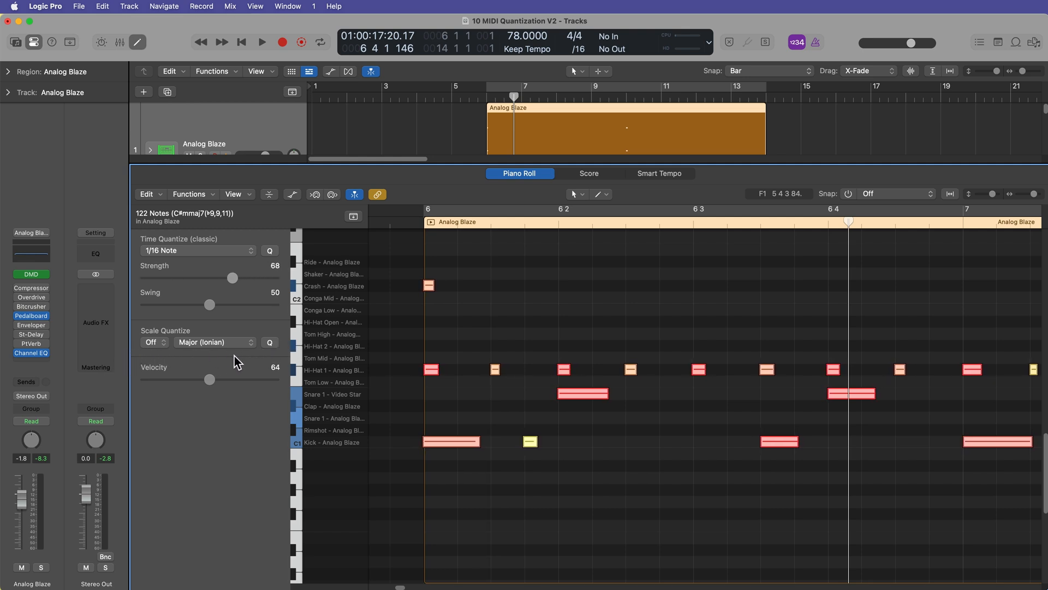
left_click_drag(232, 277, 260, 277)
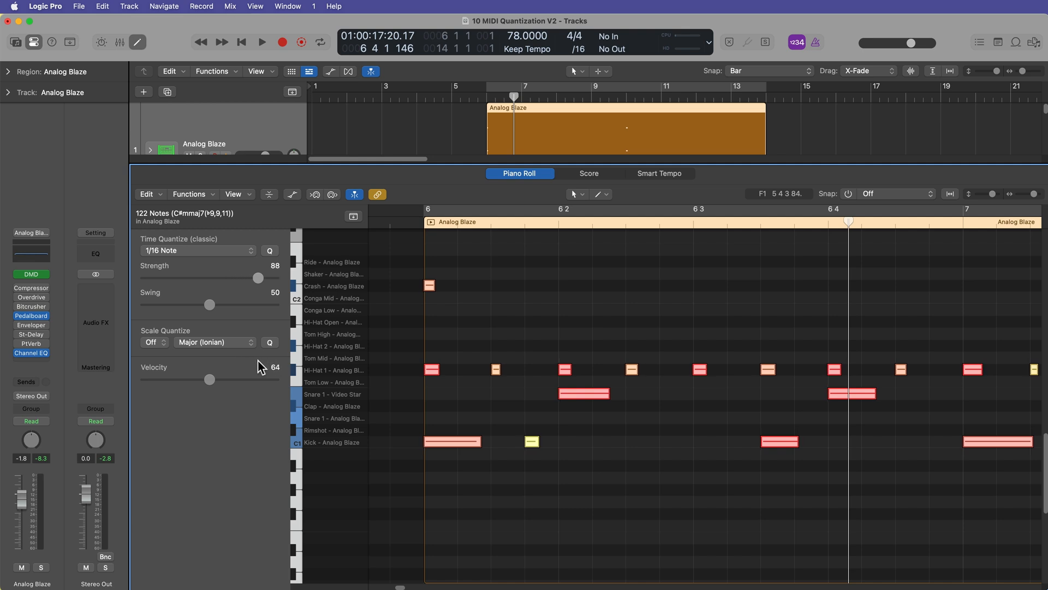
left_click_drag(259, 278, 255, 277)
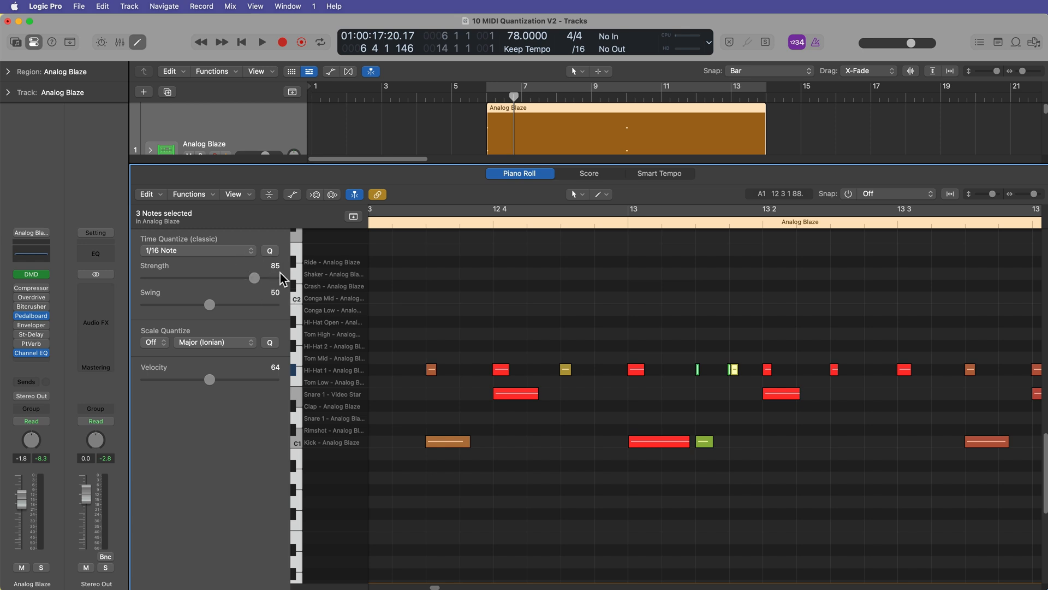
Quantize the three short hi-hat notes to 1/16 Triplet
left_click(197, 251)
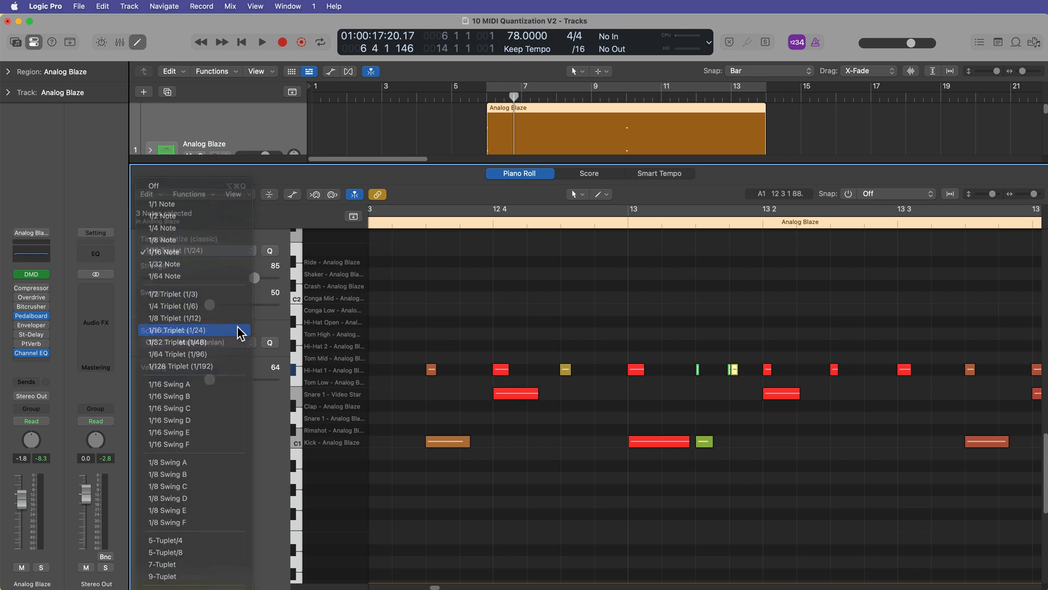
left_click(175, 330)
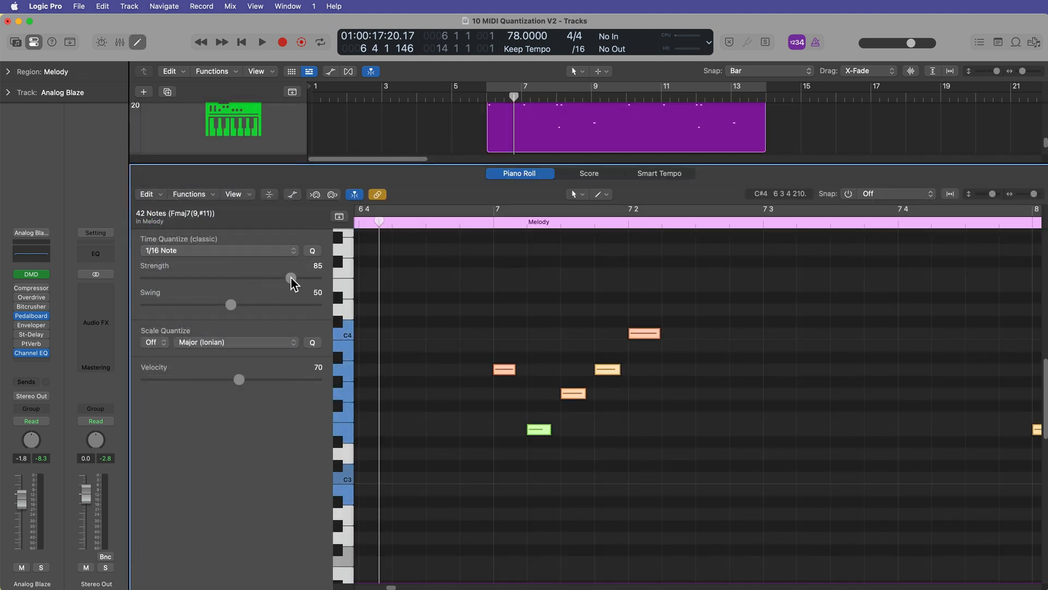
Lower the Melody quantize strength to 62 and clear the region selection
left_click_drag(291, 278, 253, 277)
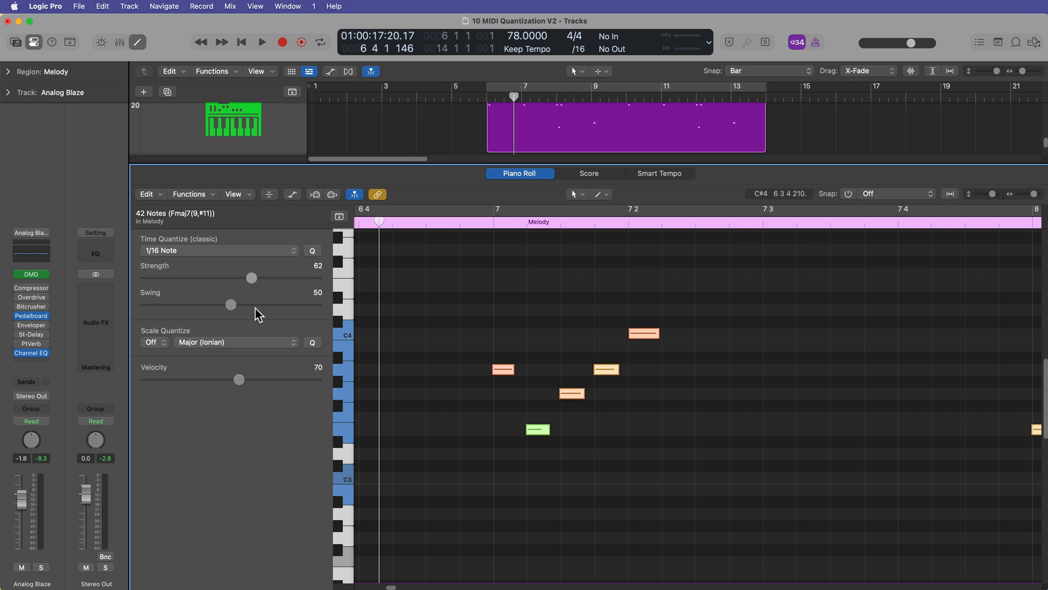
left_click_drag(251, 277, 264, 278)
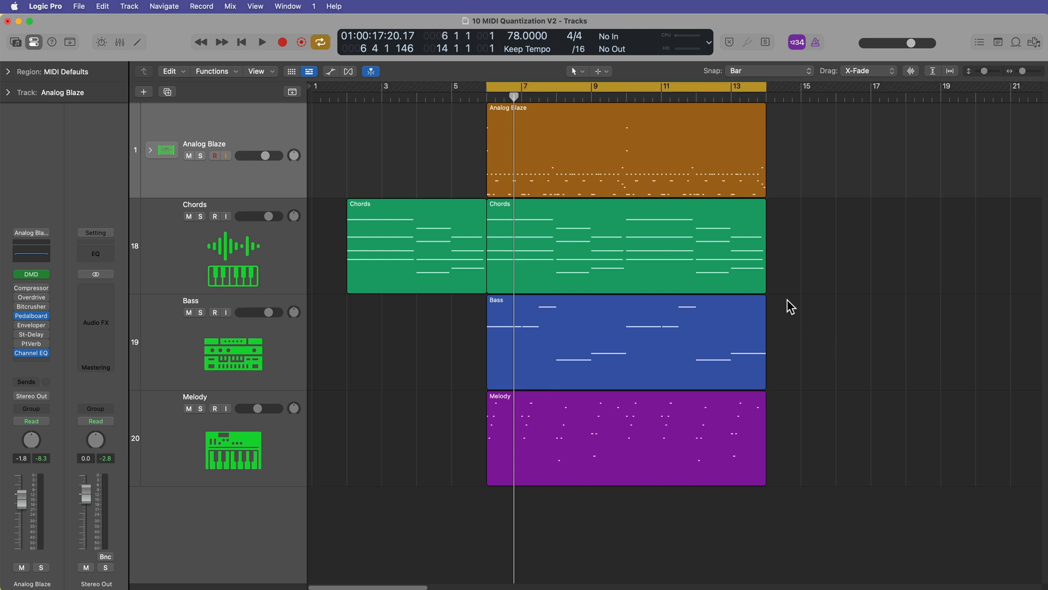
left_click(261, 42)
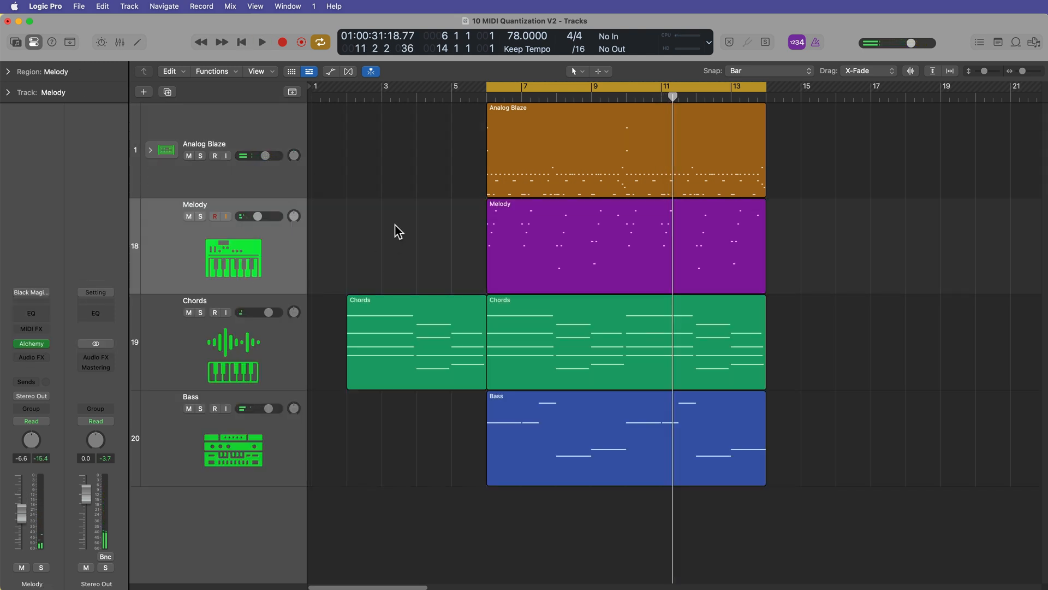
Quantize the Melody and drum regions together to 1/16 Note at strength 100
left_click(695, 248)
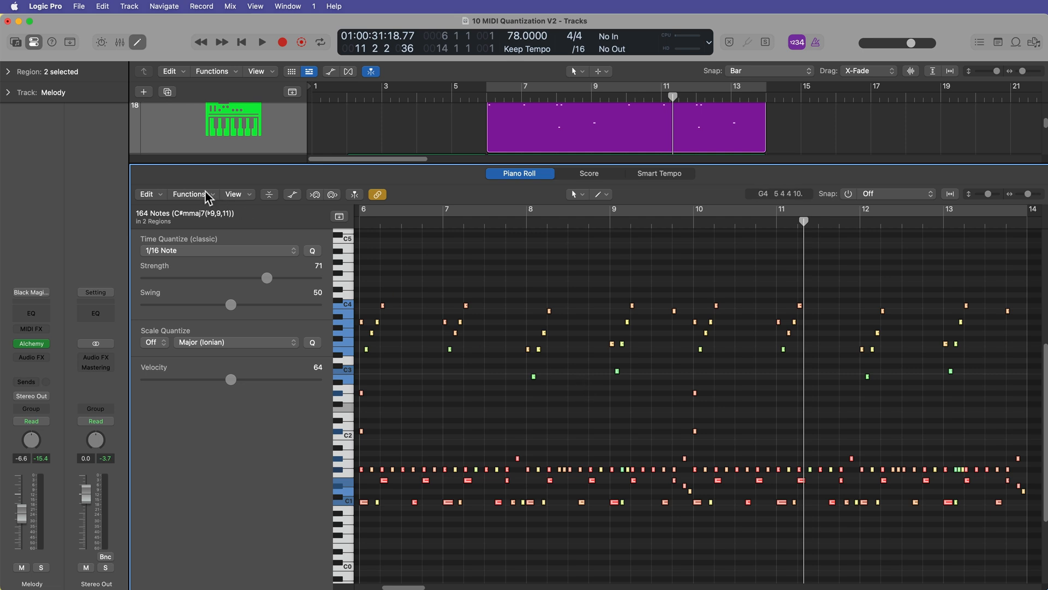
left_click(218, 250)
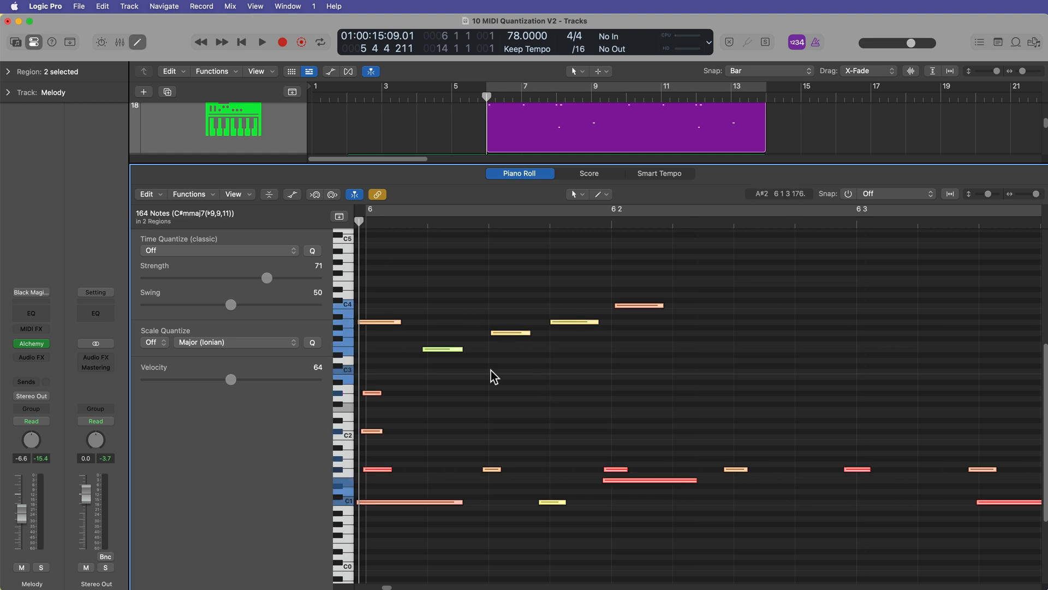
left_click(217, 250)
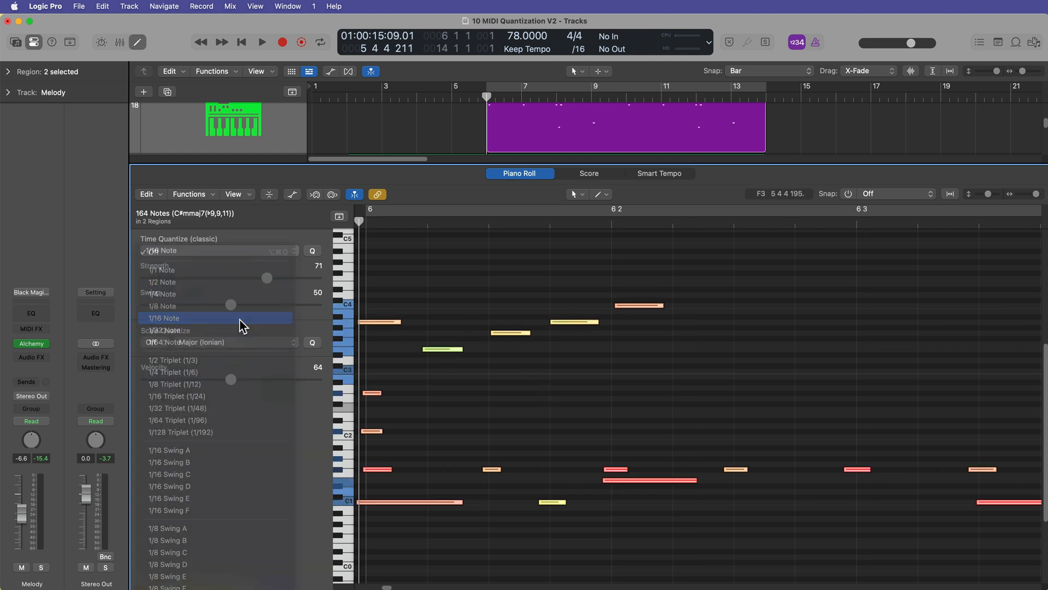
left_click(165, 318)
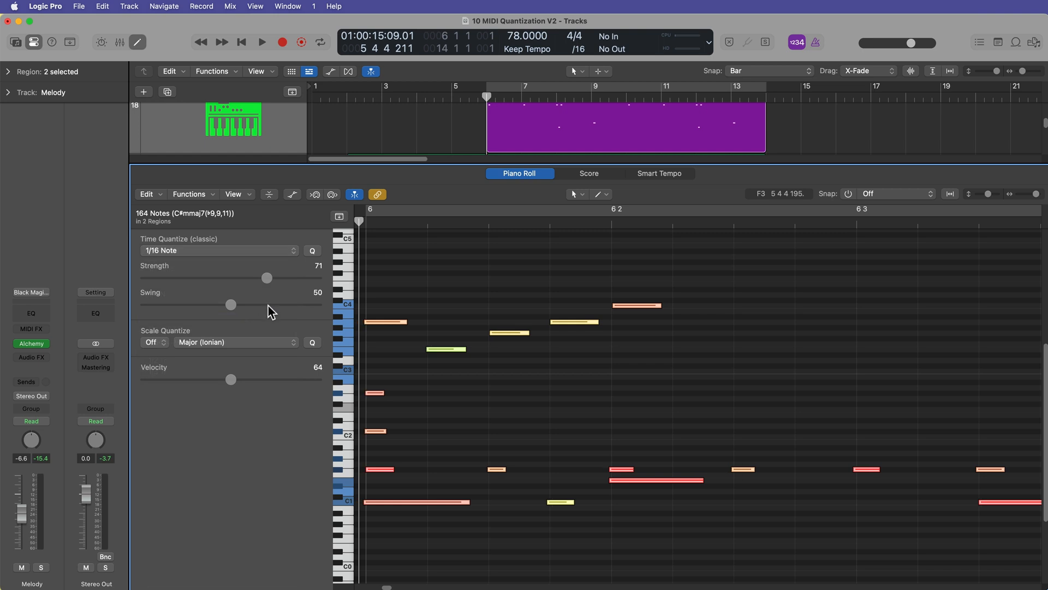
left_click_drag(266, 278, 316, 278)
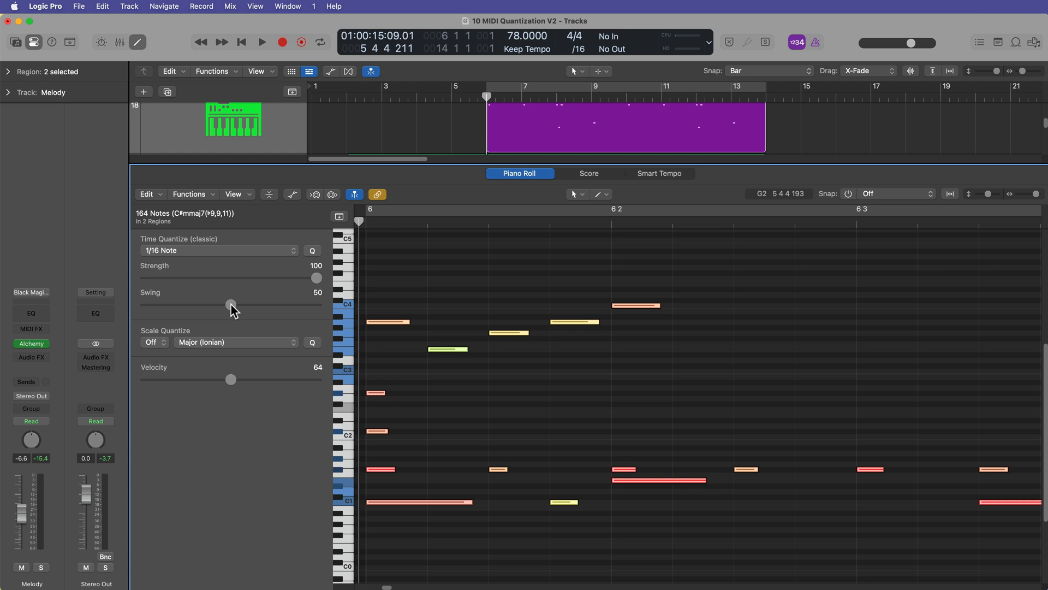
Sweep the Swing slider between 30 and 75 and settle it at 63
left_click_drag(230, 304, 235, 304)
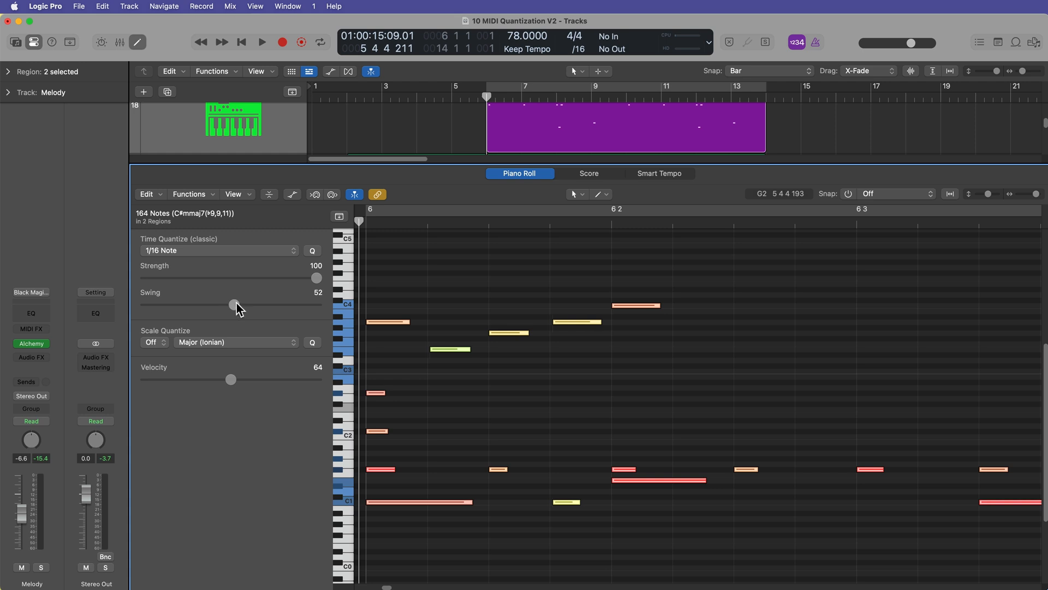
left_click_drag(234, 305, 236, 304)
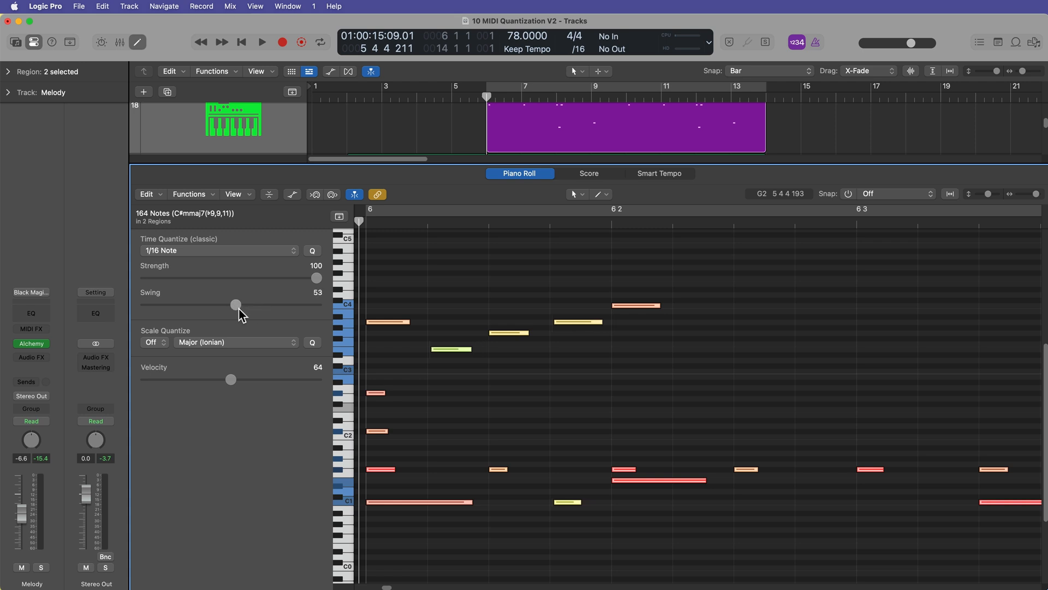
left_click_drag(236, 304, 273, 304)
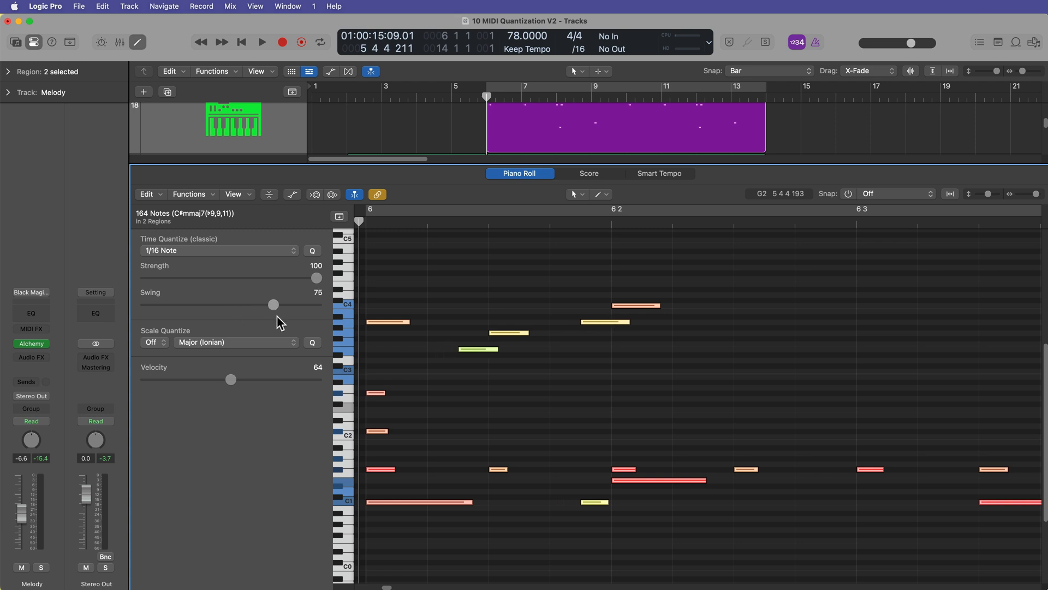
left_click_drag(273, 304, 244, 304)
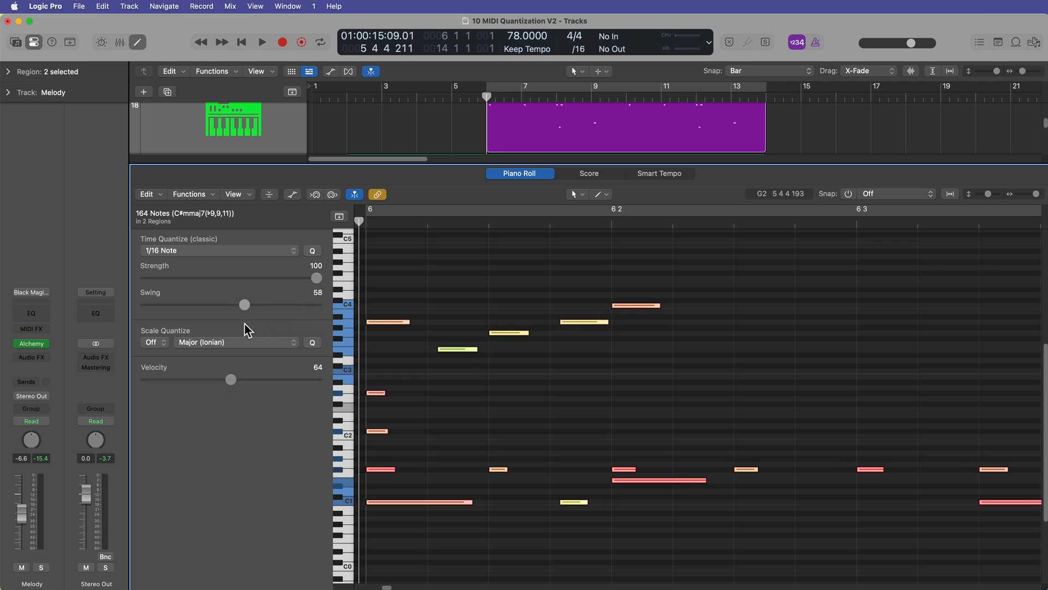
left_click_drag(245, 304, 195, 304)
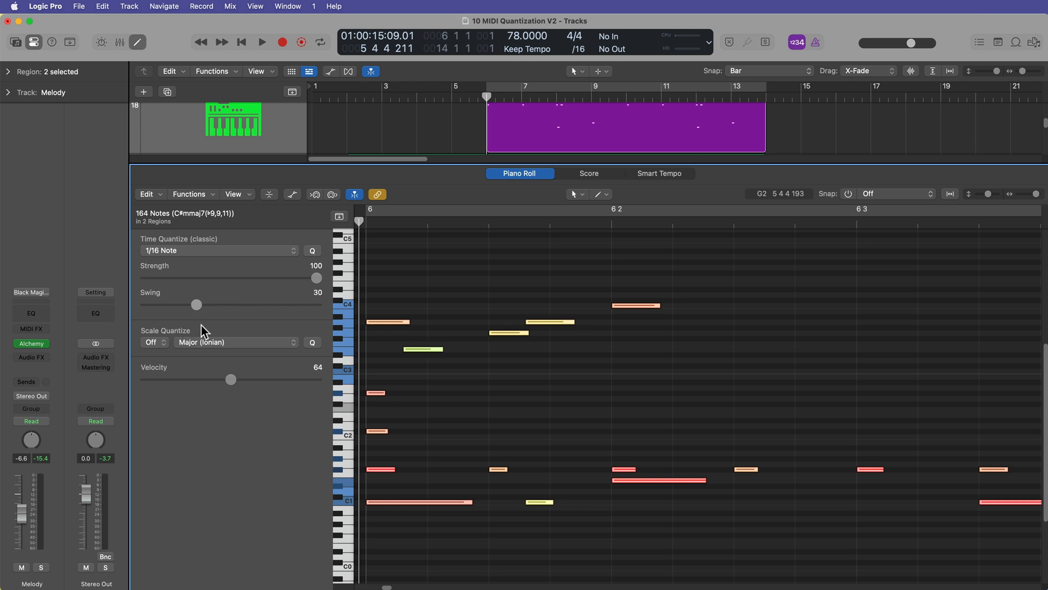
left_click_drag(197, 304, 251, 305)
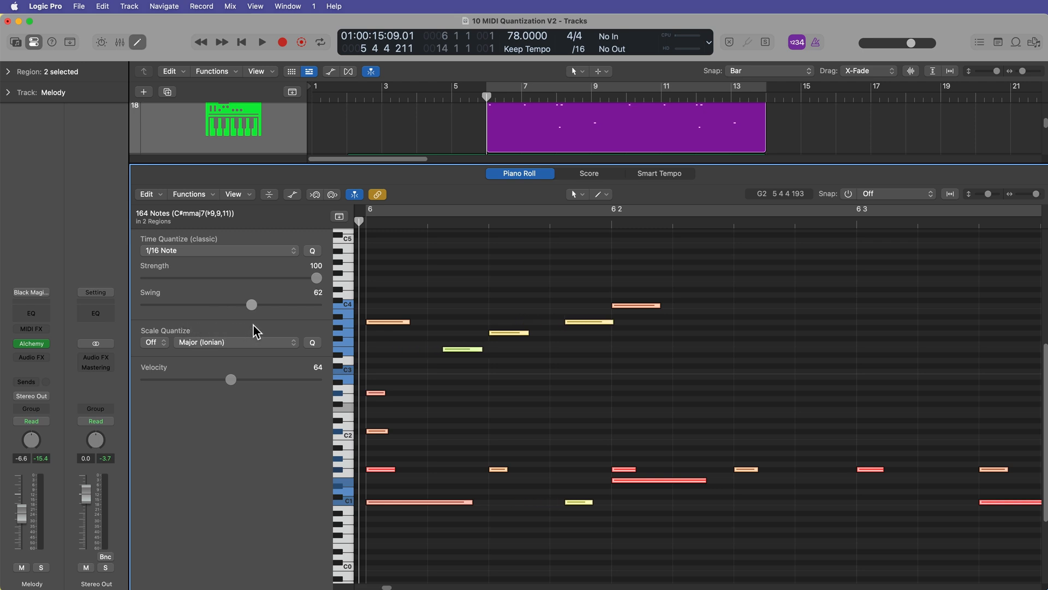
left_click_drag(252, 305, 248, 305)
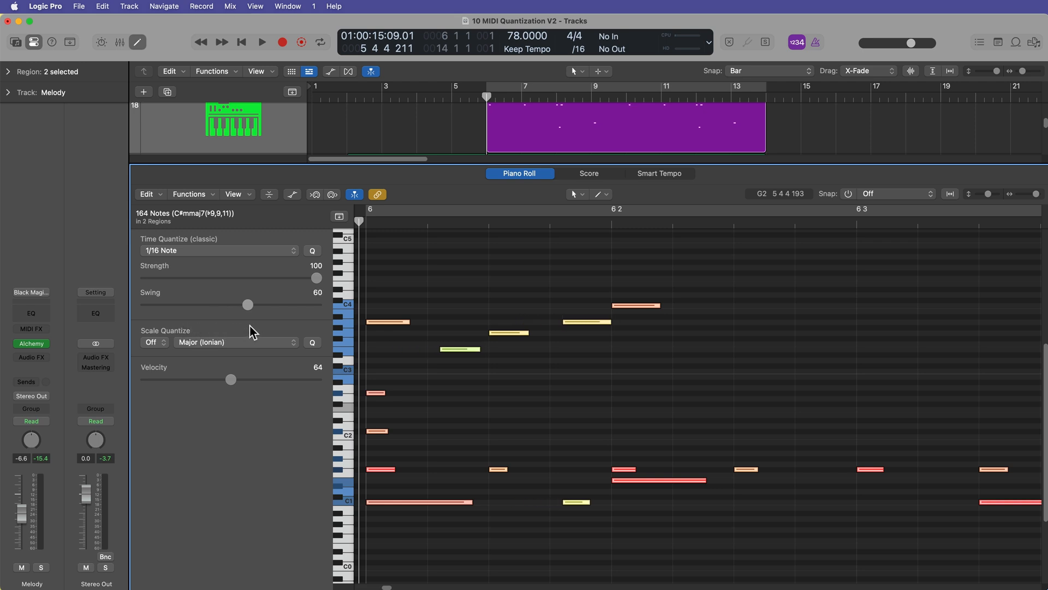
left_click_drag(248, 305, 250, 305)
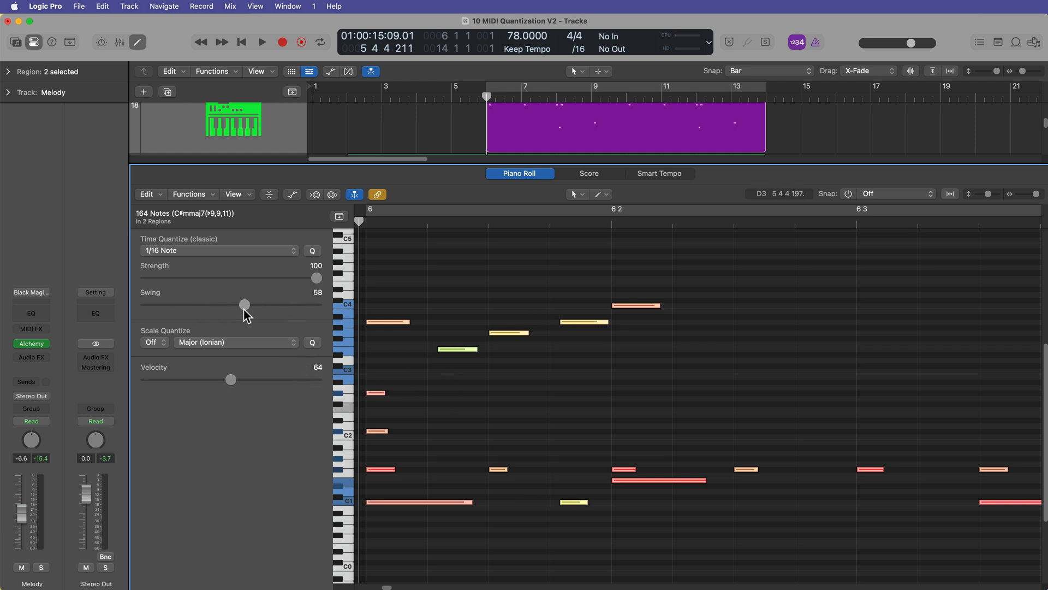
left_click_drag(244, 305, 249, 305)
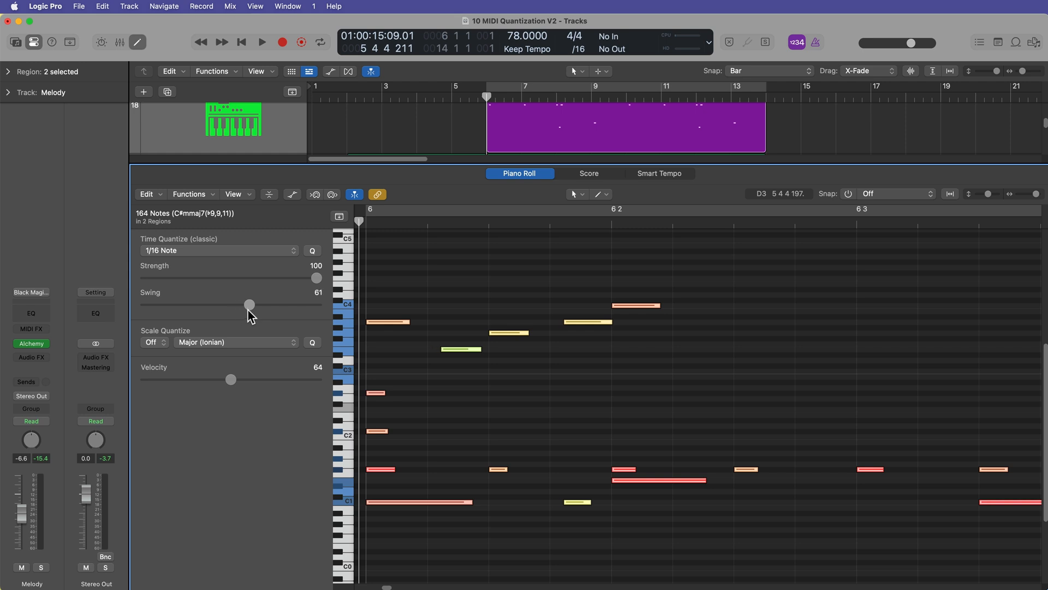
left_click_drag(250, 305, 252, 304)
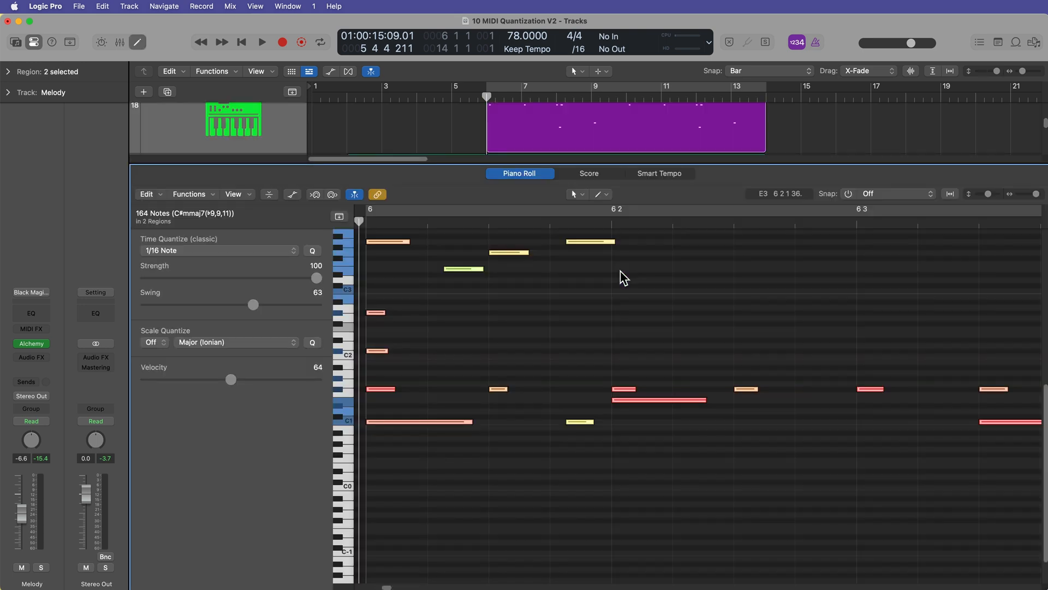
Play back the swung melody and drums through bar 9 to locate the three triplet hi-hat notes
scroll("down", 3)
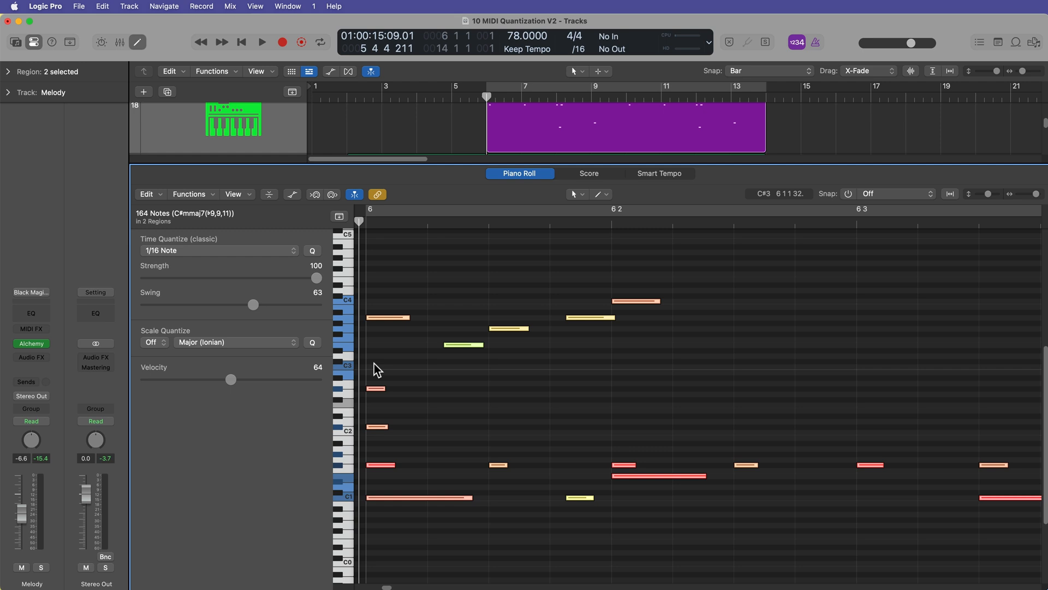
left_click(261, 42)
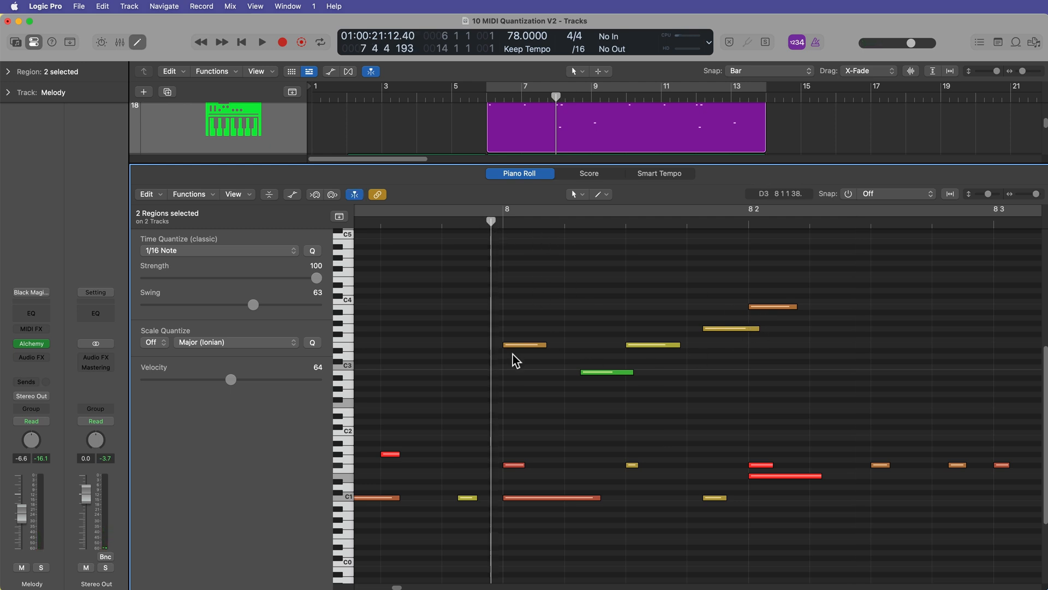
left_click(261, 41)
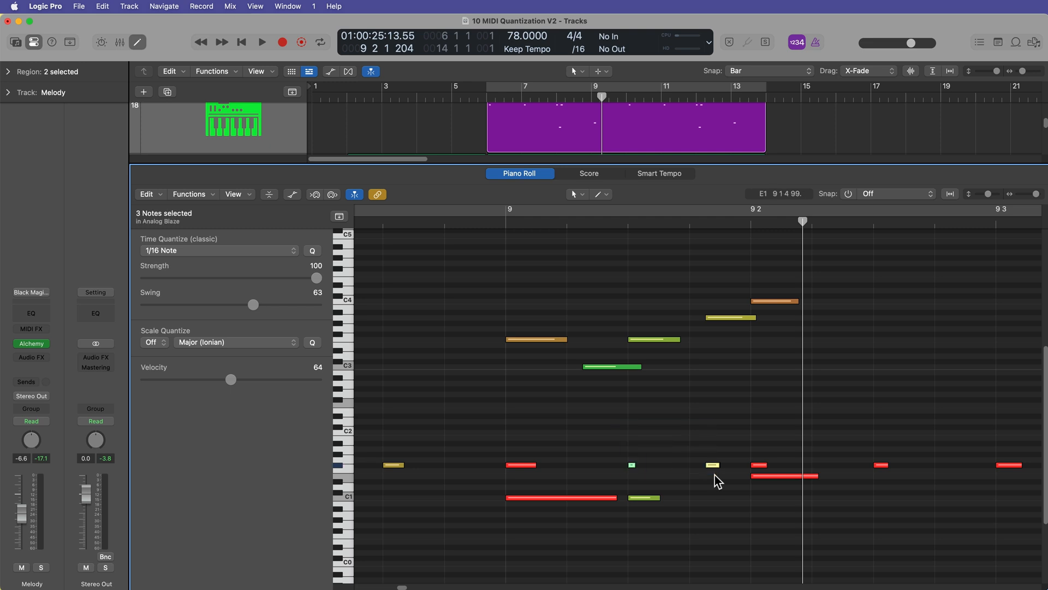
Select the three triplet notes around bar 9 and quantize them to 1/16 Triplet (1/24)
left_click(217, 250)
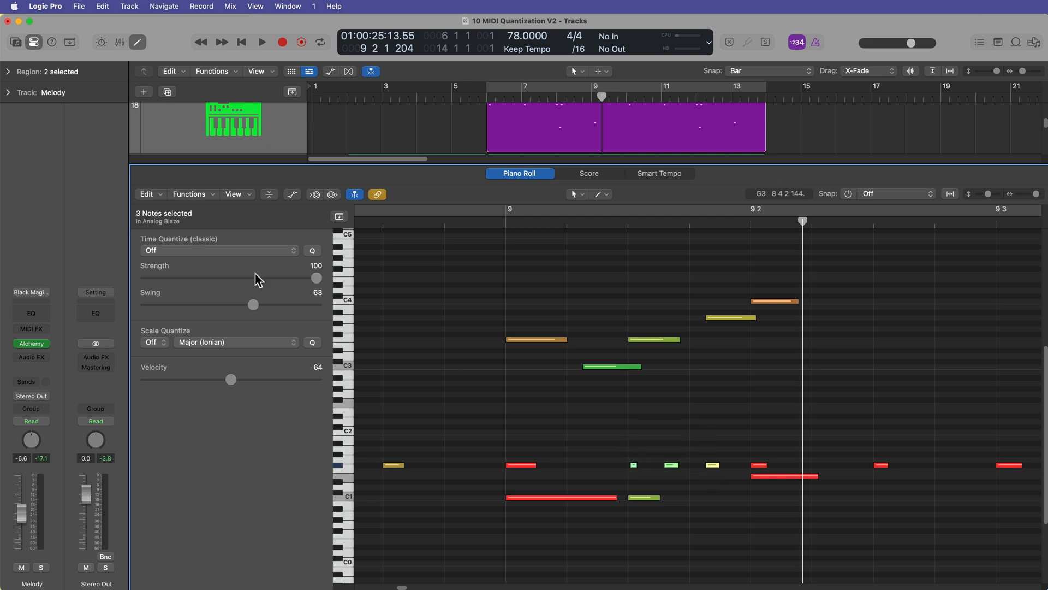
left_click_drag(252, 304, 243, 304)
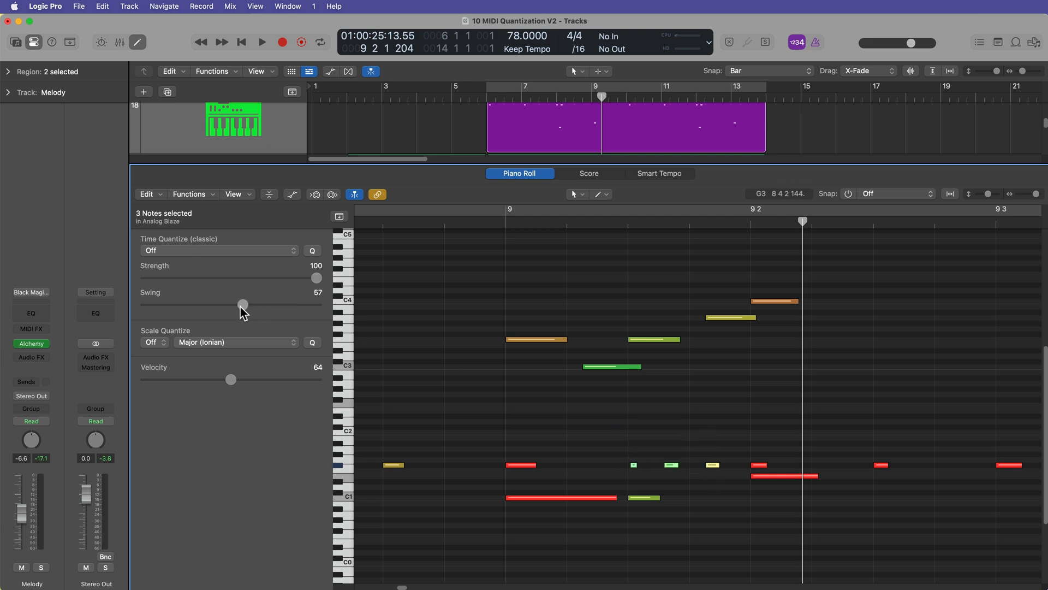
left_click_drag(243, 305, 232, 305)
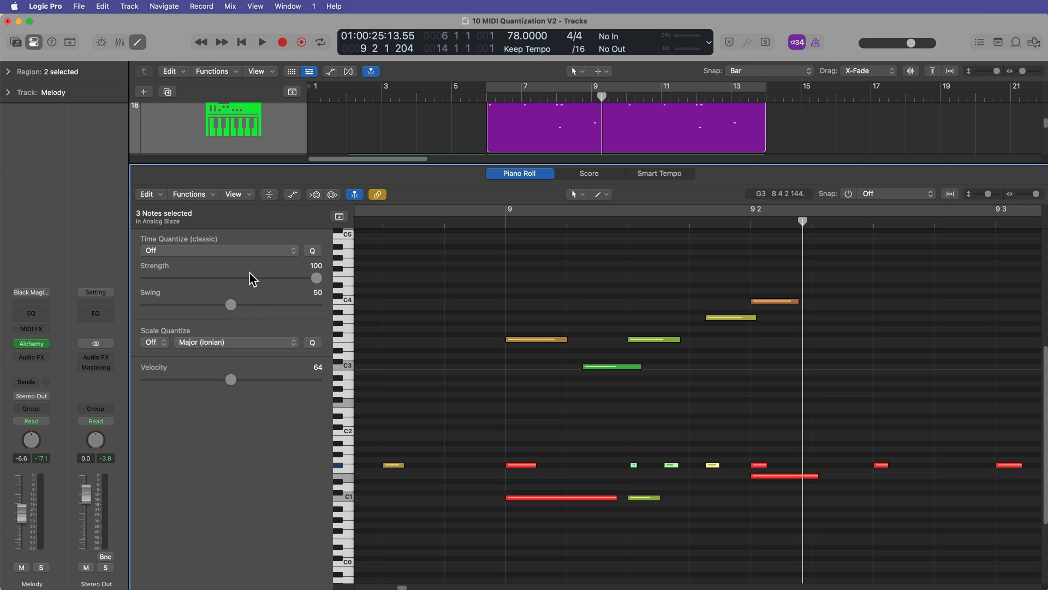
left_click(219, 250)
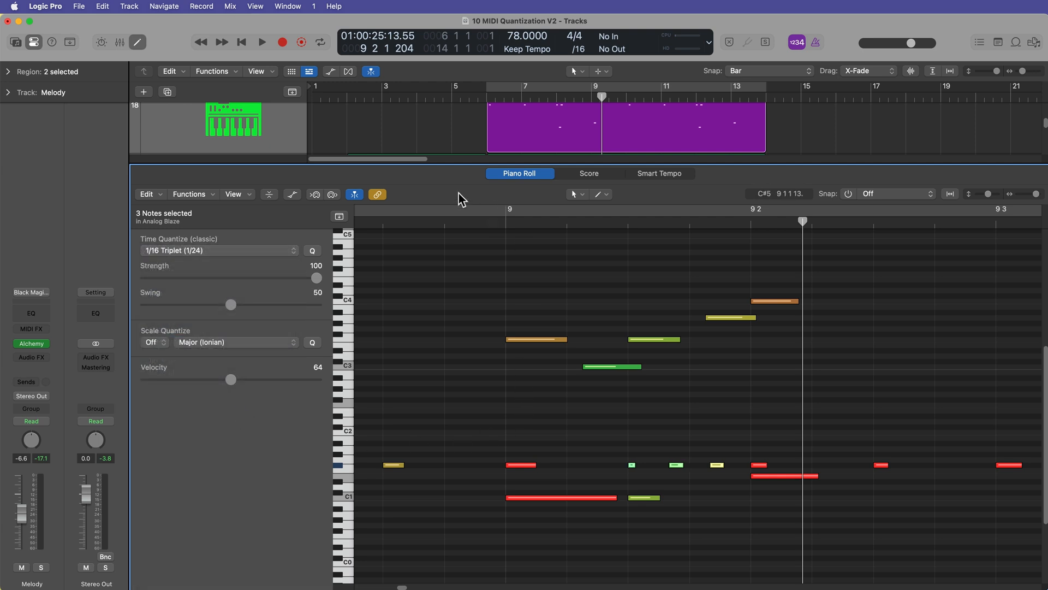
Play back past bar 9 to confirm the fixed triplets sound right
left_click(261, 42)
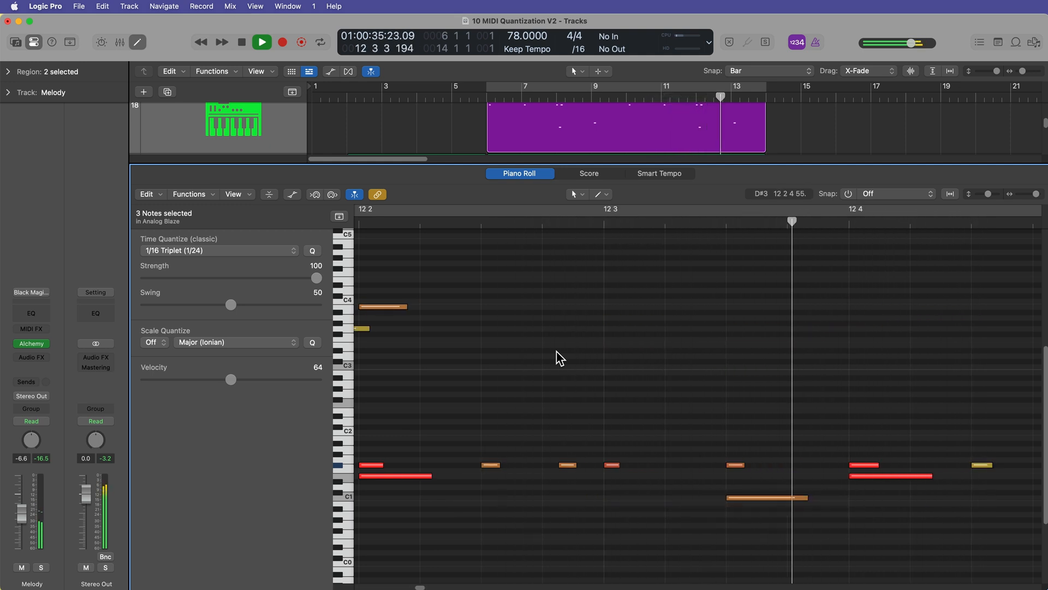
left_click(261, 41)
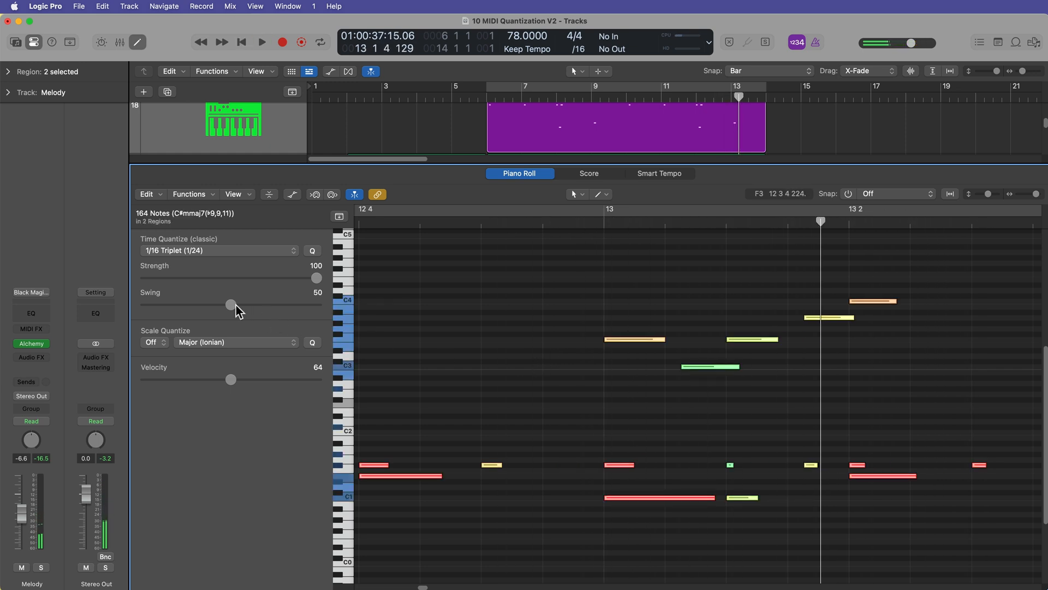
Quantize all 164 notes across both regions to 1/16 notes
left_click(218, 250)
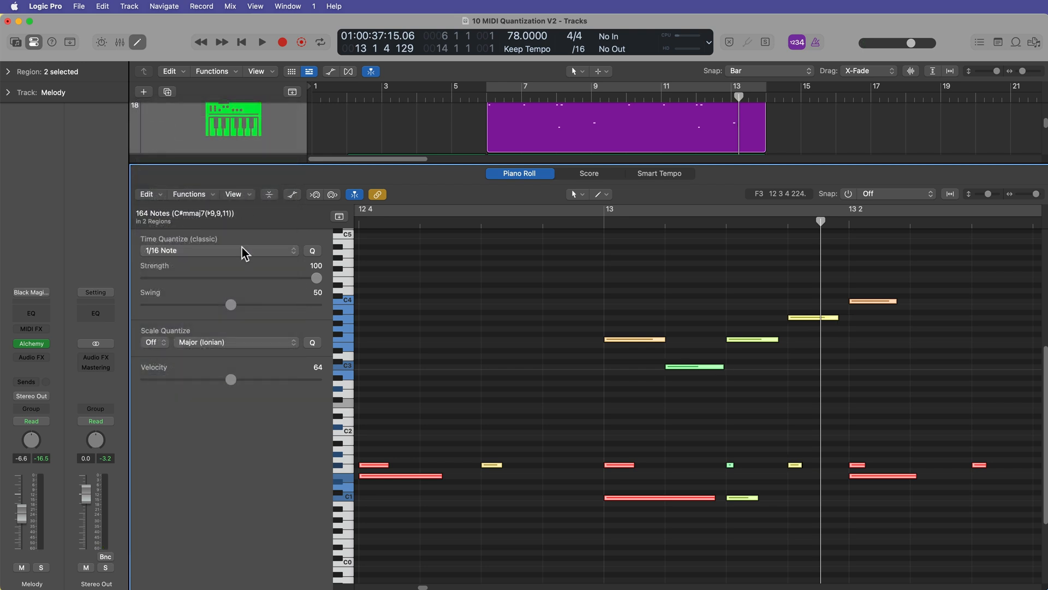
left_click(214, 250)
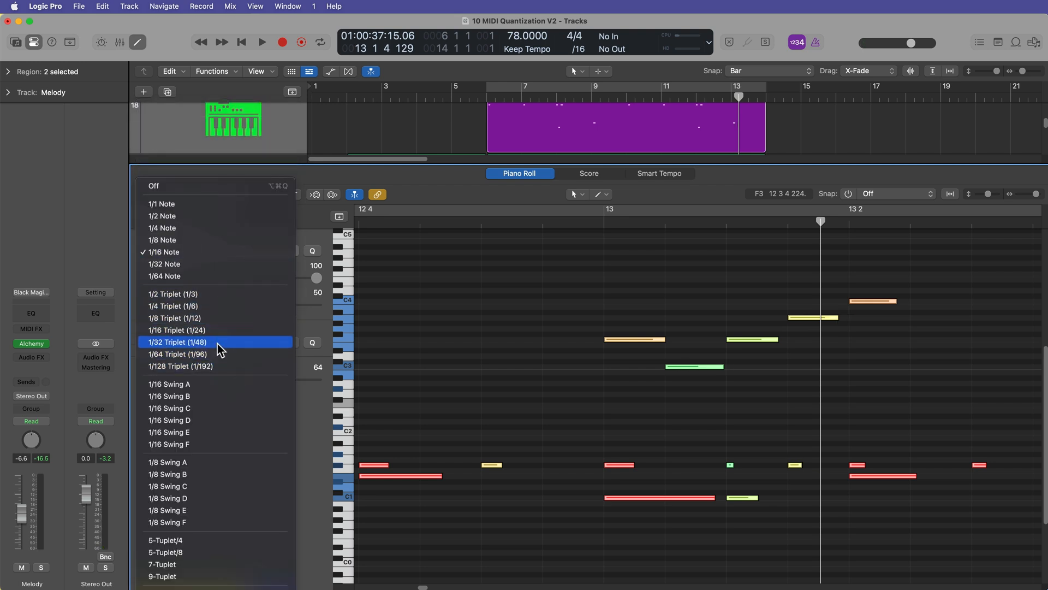
mouse_move(190, 396)
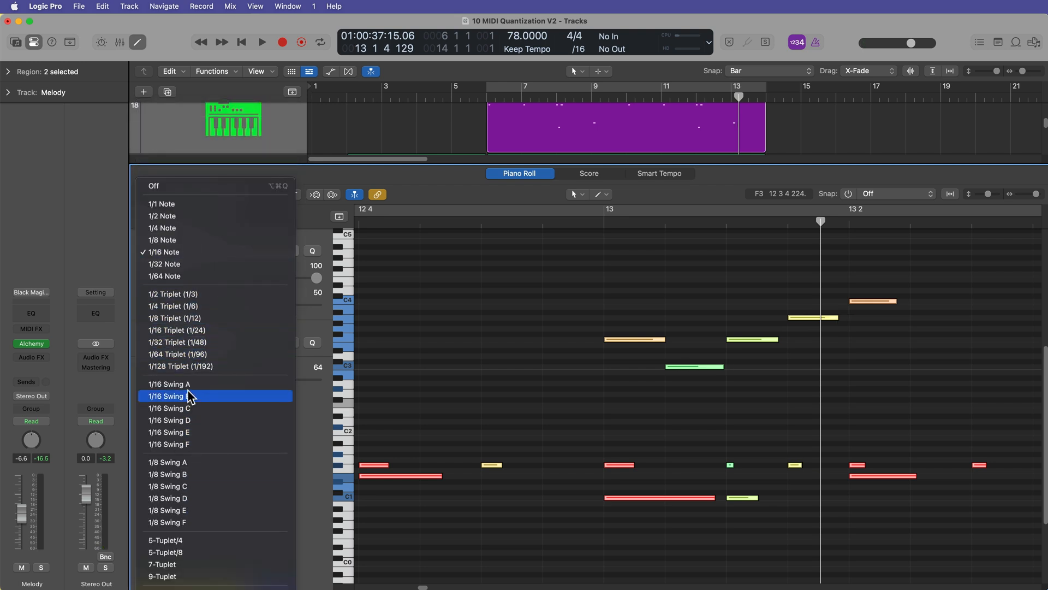
mouse_move(211, 260)
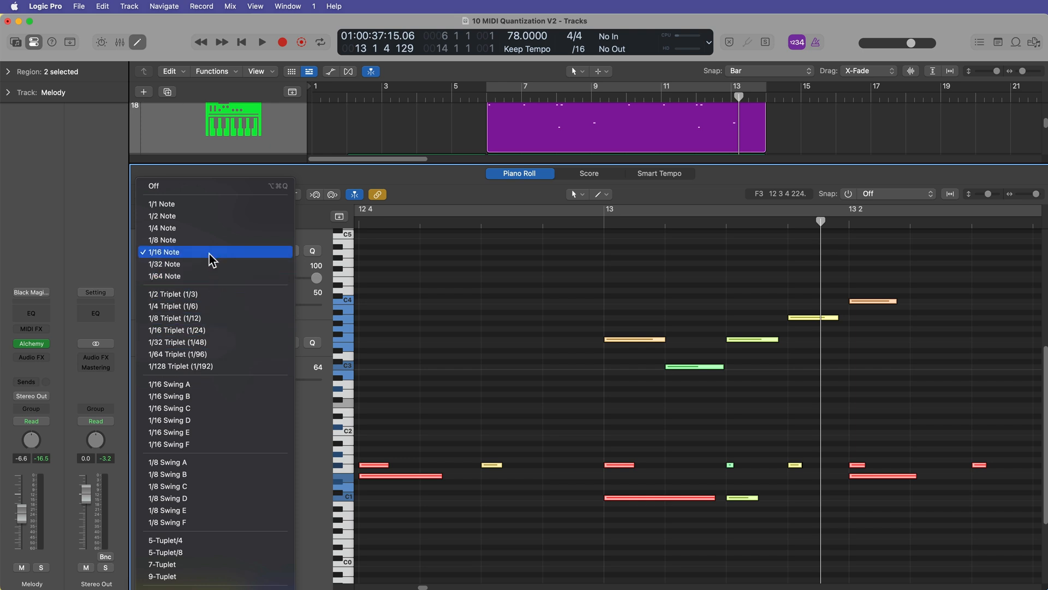
left_click(163, 252)
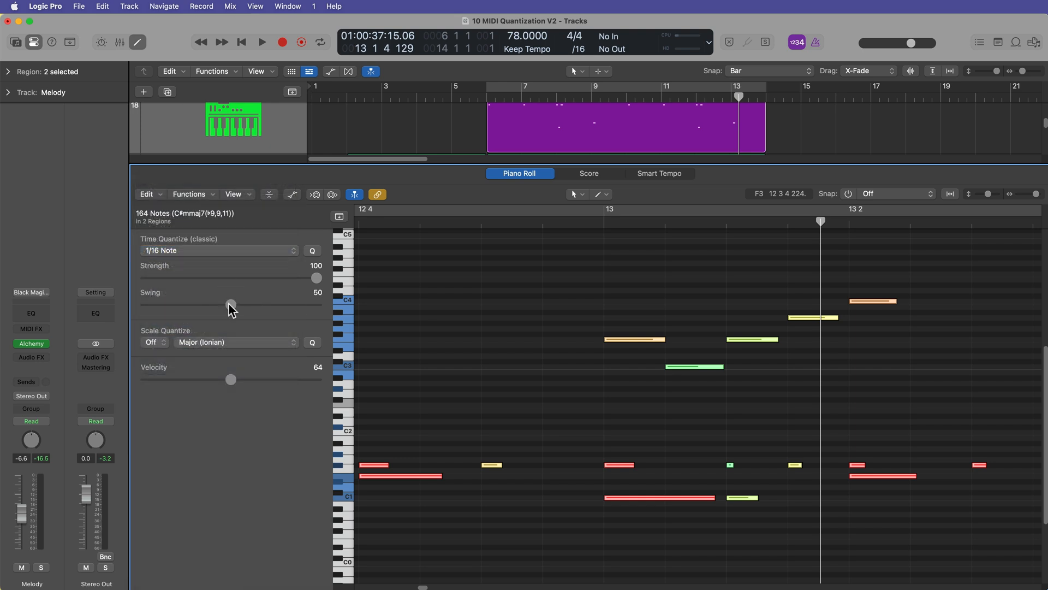
Adjust the Swing slider through several values and settle it at 66
left_click_drag(230, 304, 243, 305)
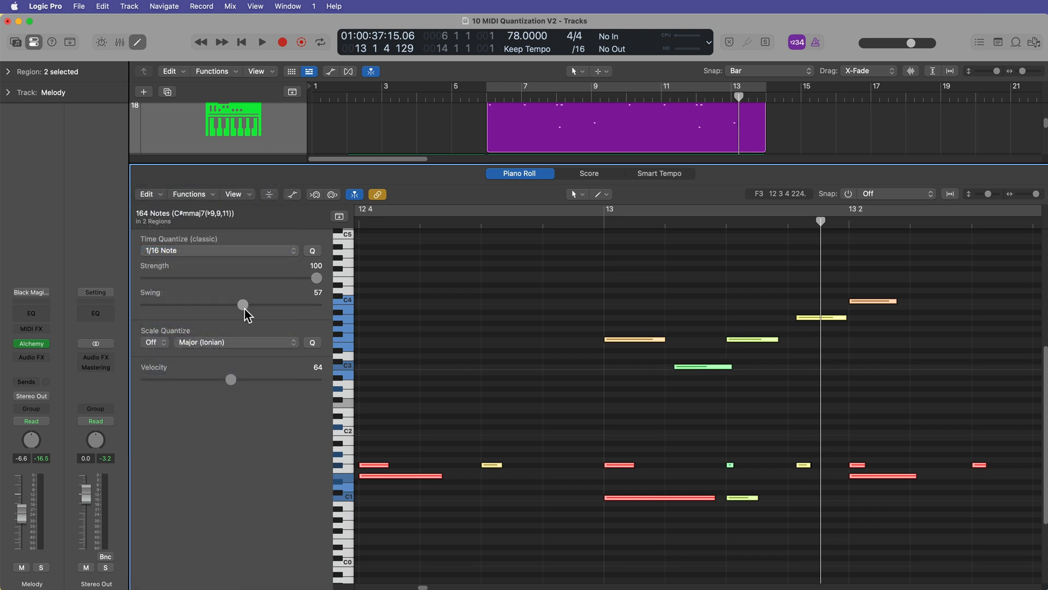
left_click_drag(244, 305, 242, 304)
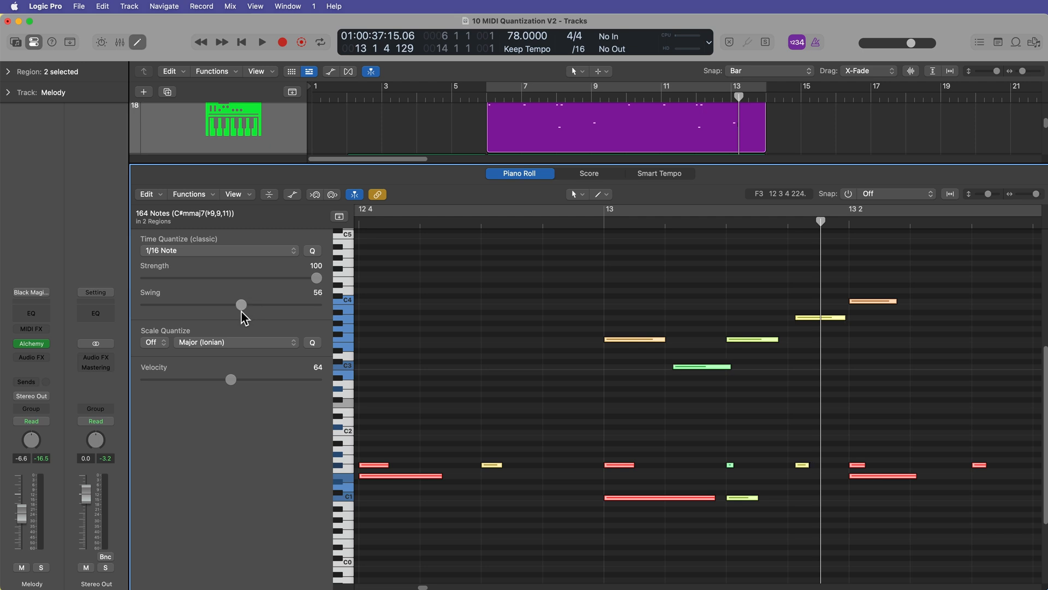
left_click_drag(242, 304, 247, 304)
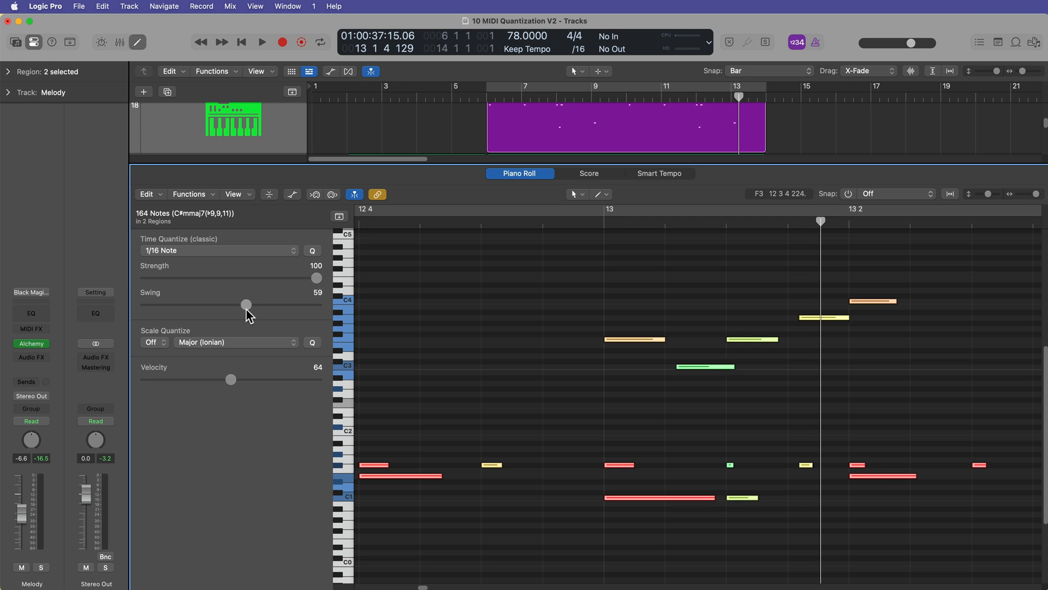
left_click_drag(246, 304, 245, 305)
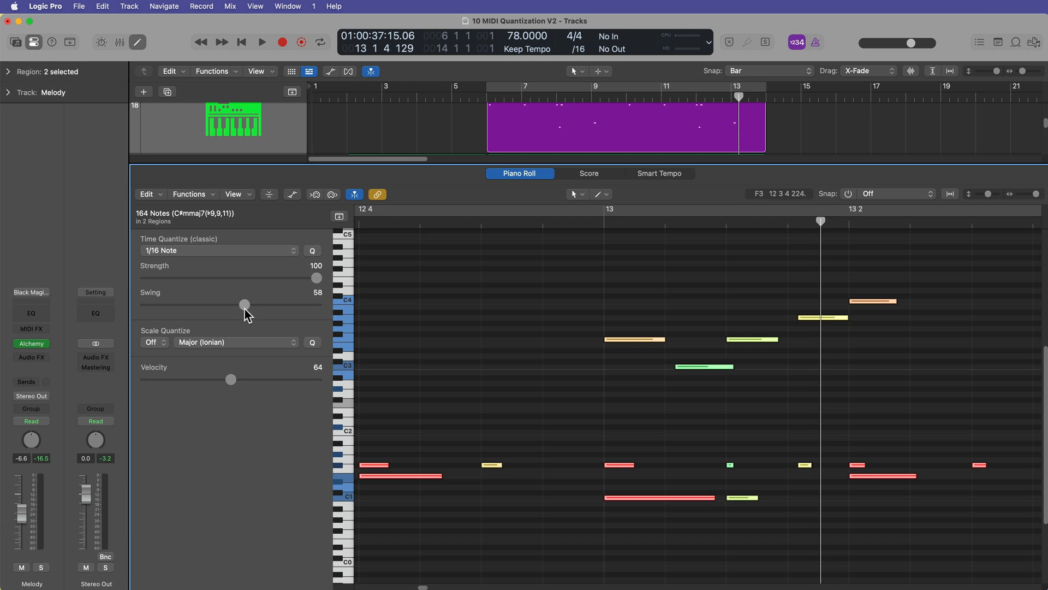
left_click_drag(243, 304, 262, 305)
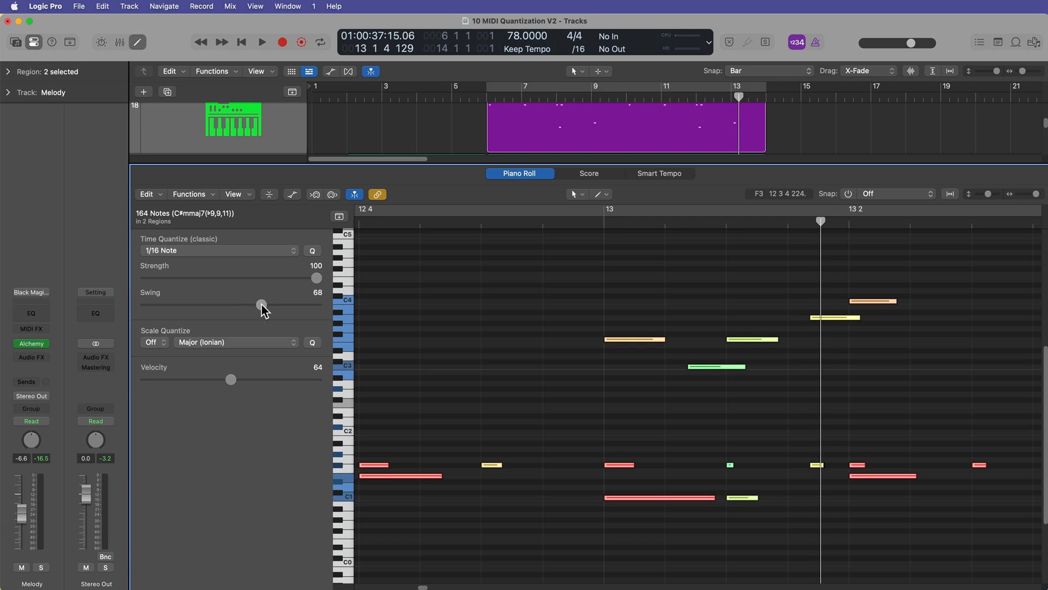
left_click_drag(263, 305, 258, 304)
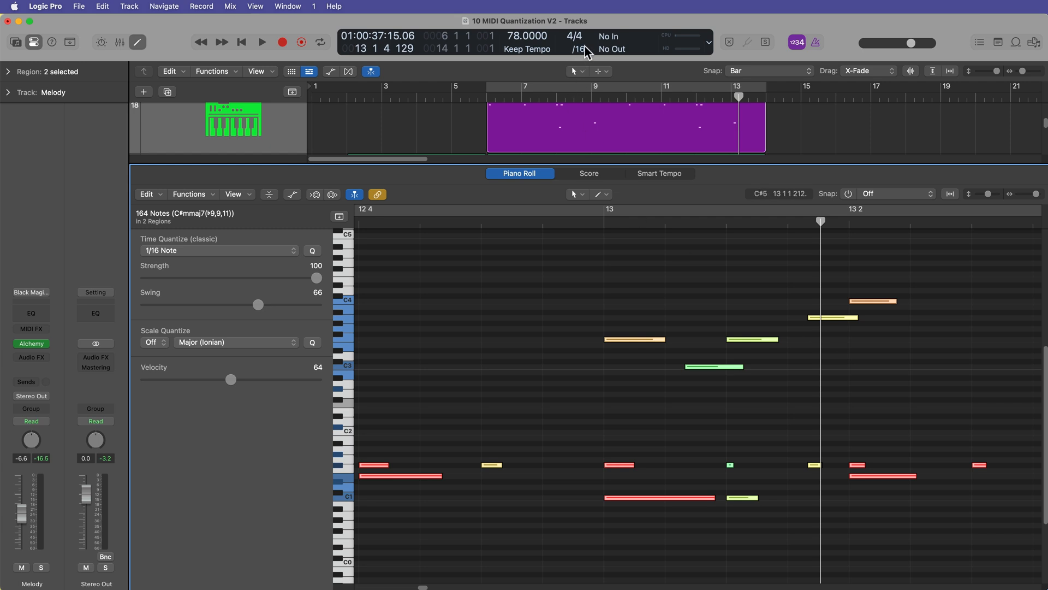
Change the LCD display division from /16 to /24
left_click(578, 48)
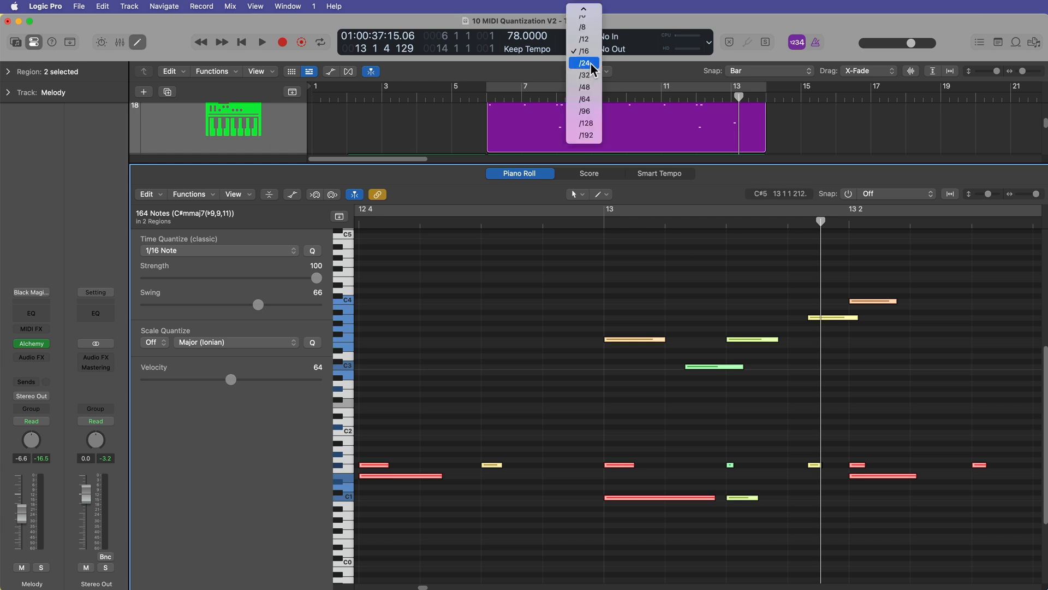
left_click(583, 63)
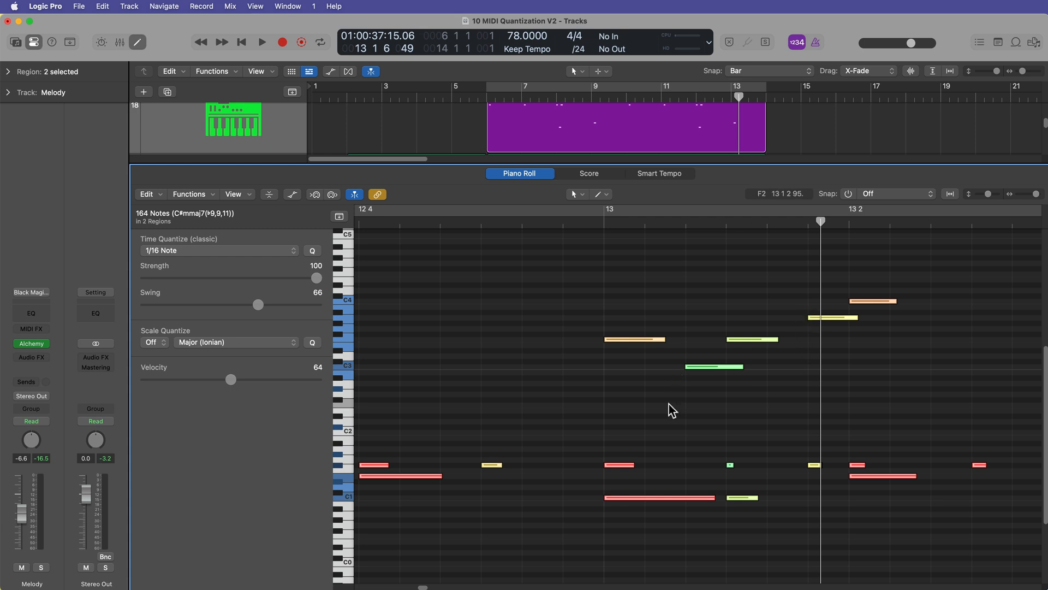
mouse_move(444, 375)
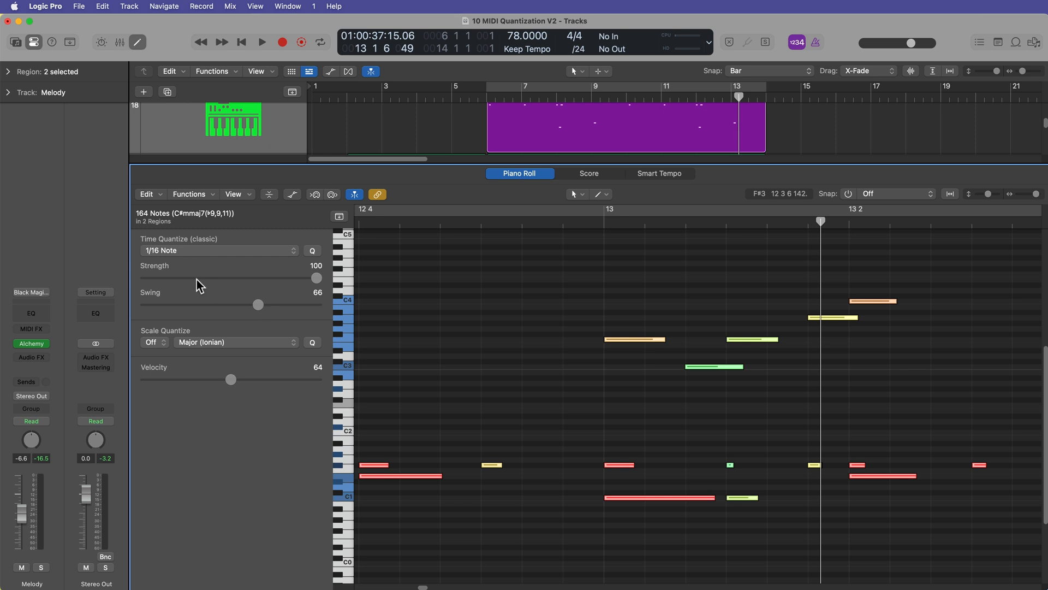
left_click(218, 250)
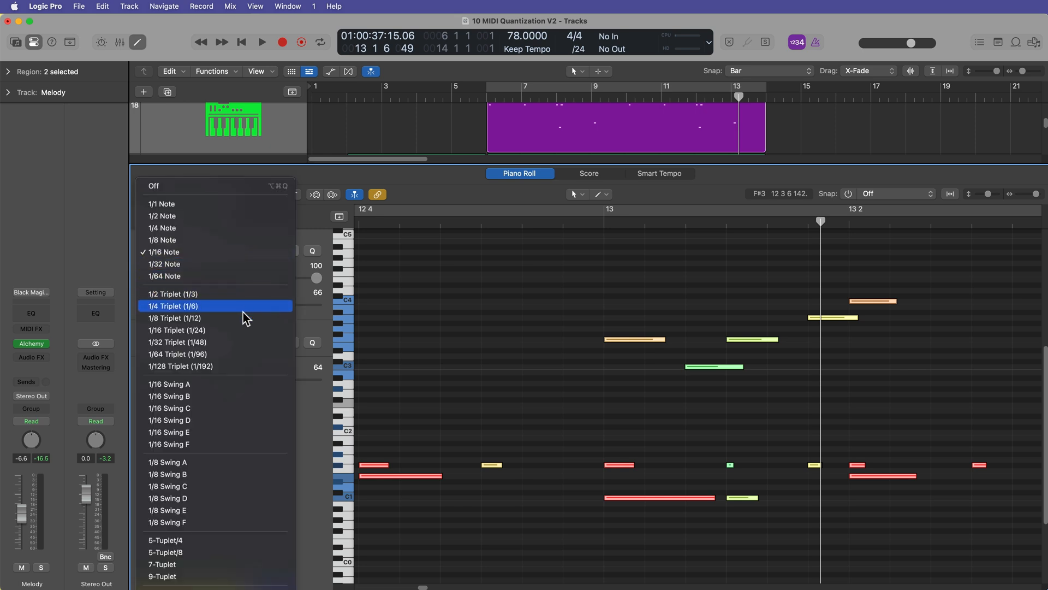
mouse_move(239, 293)
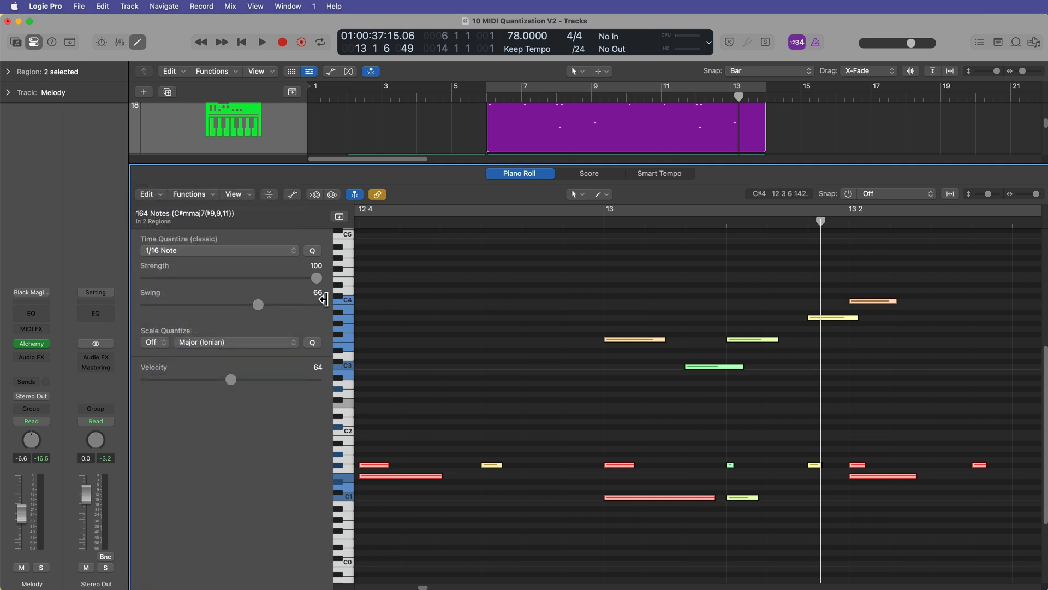
left_click_drag(259, 304, 273, 304)
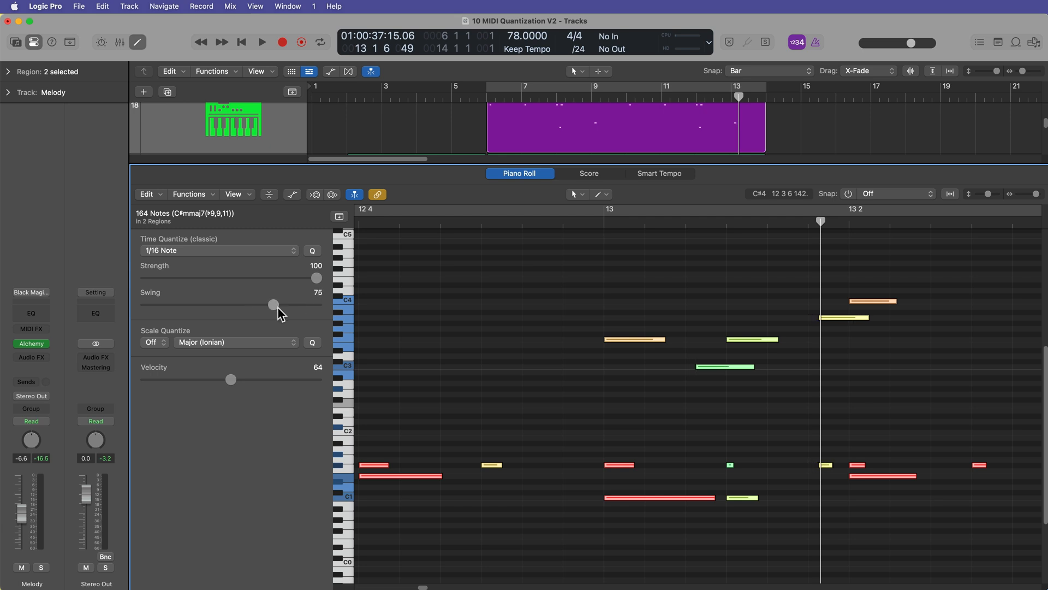
left_click_drag(273, 305, 267, 305)
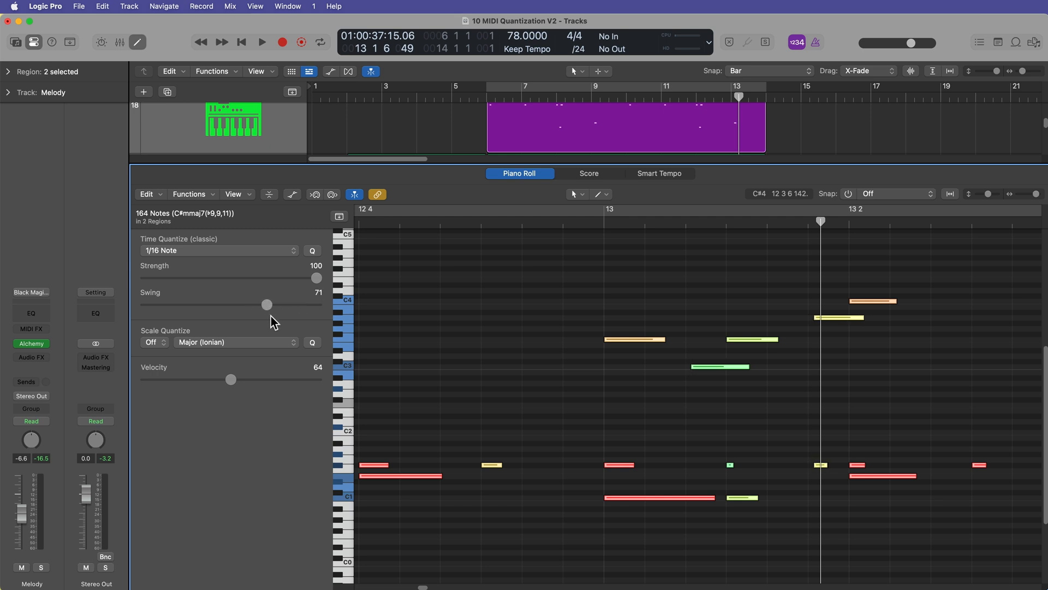
left_click_drag(267, 305, 254, 304)
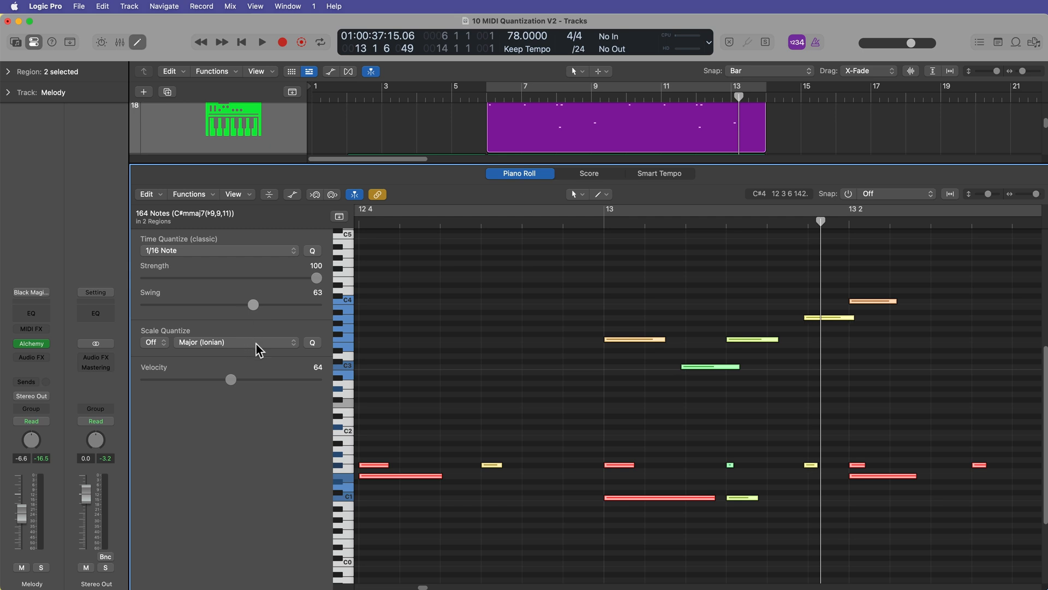
left_click_drag(252, 305, 252, 305)
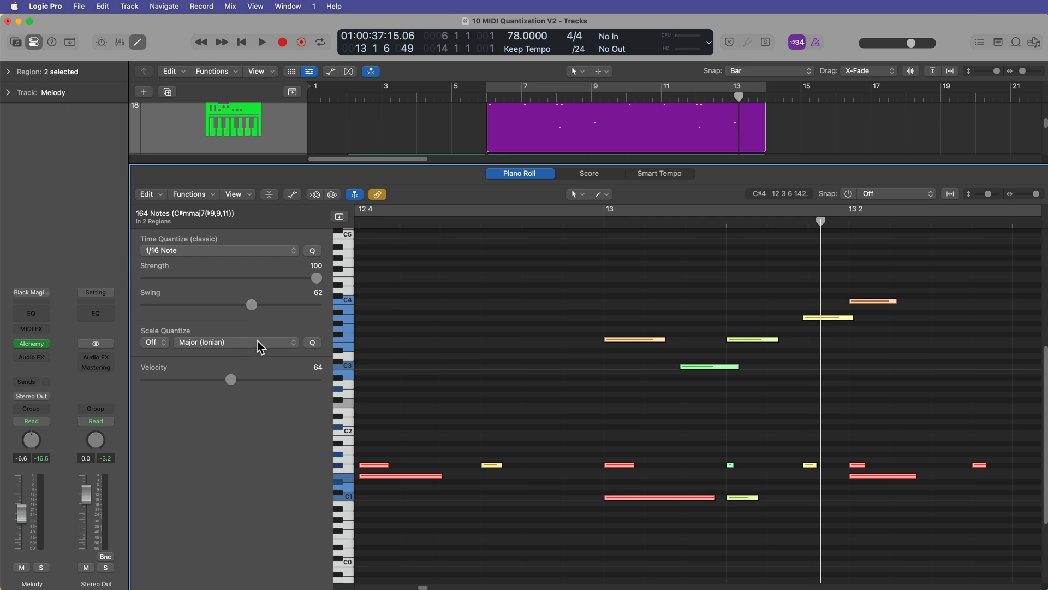
left_click_drag(253, 305, 259, 304)
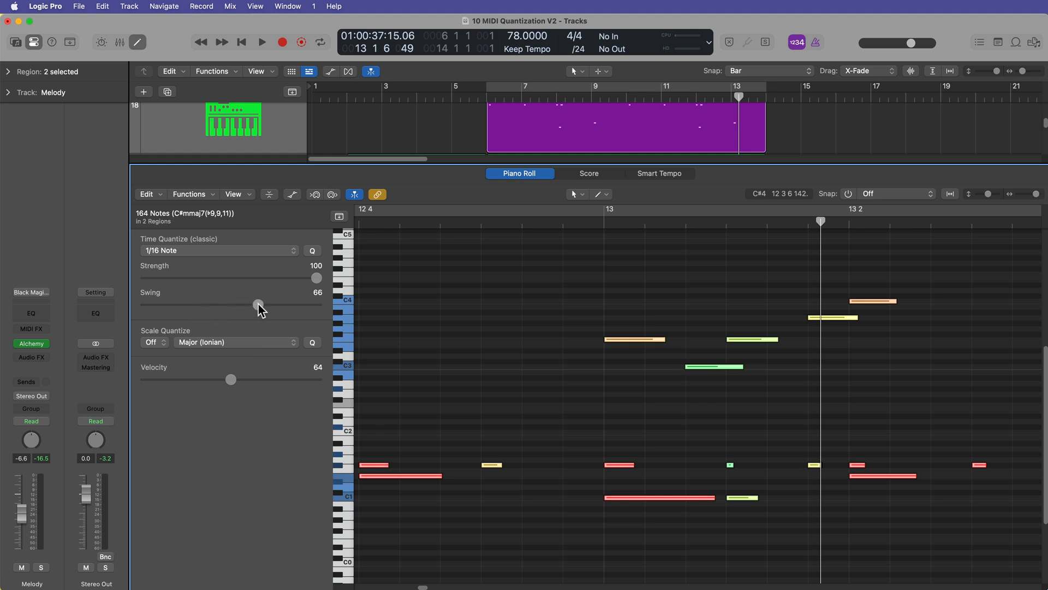
left_click_drag(257, 304, 249, 305)
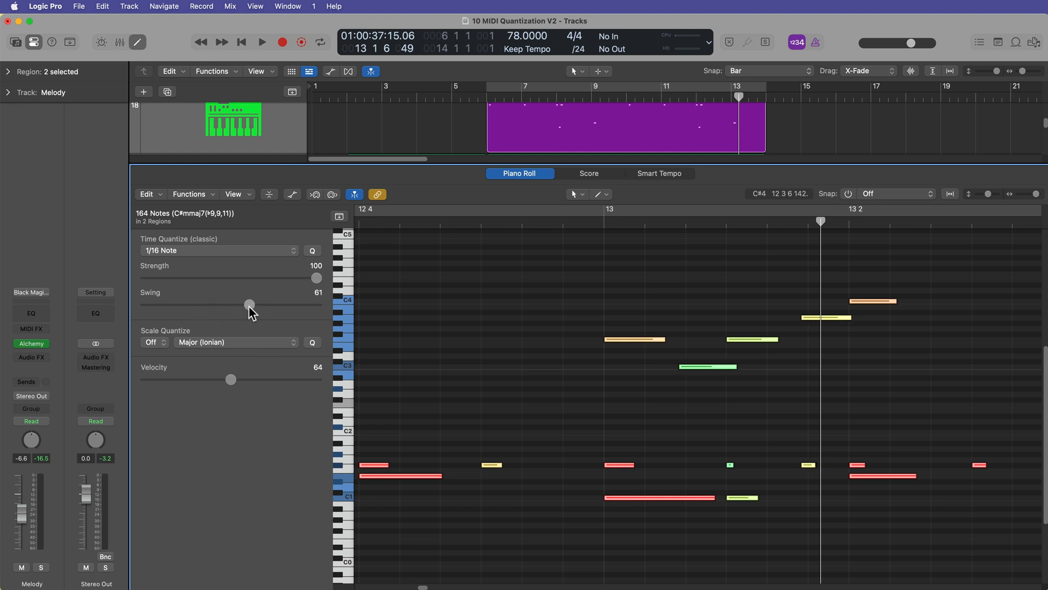
left_click_drag(249, 305, 258, 305)
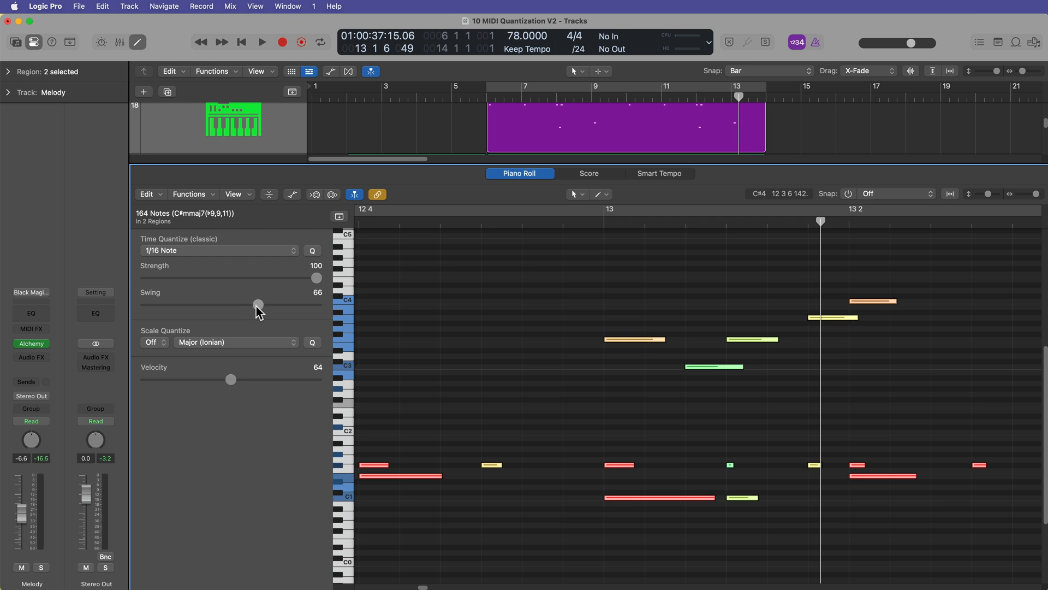